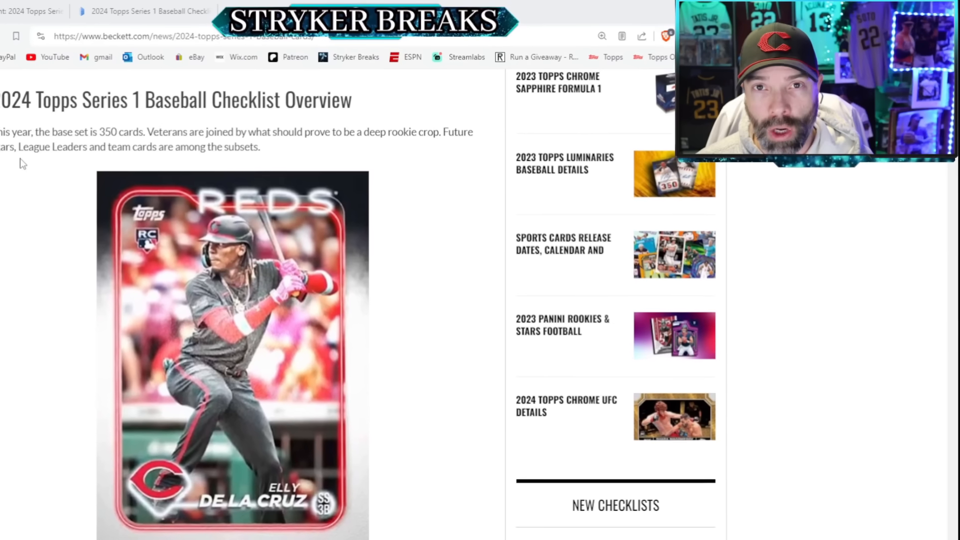
- Scroll down the Beckett article through the parallels and blaster holiday parallels lists
scroll("down", 3)
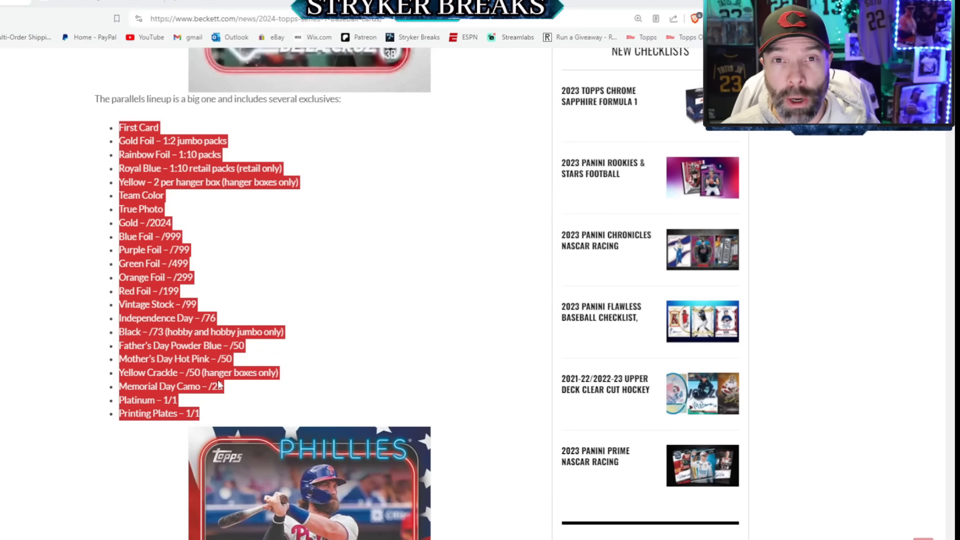
scroll("down", 3)
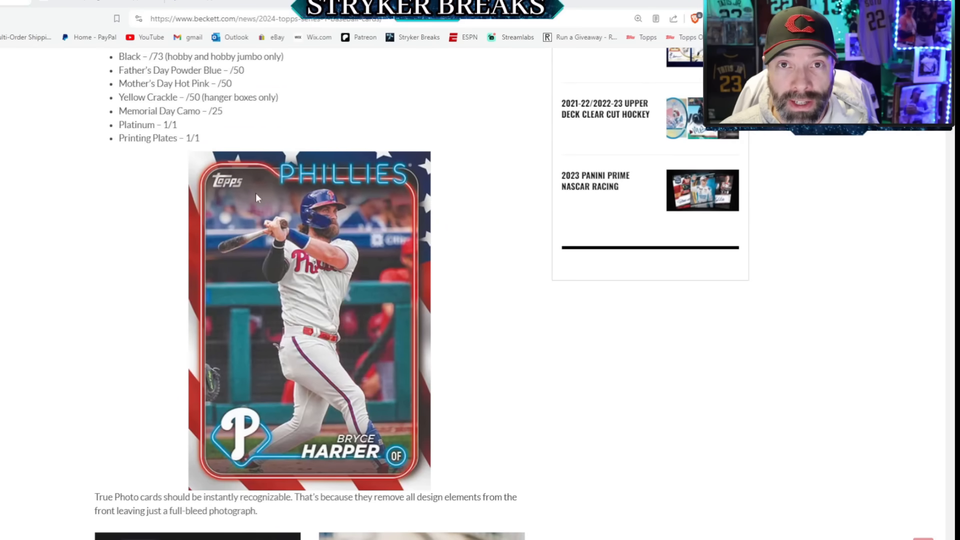
mouse_move(238, 229)
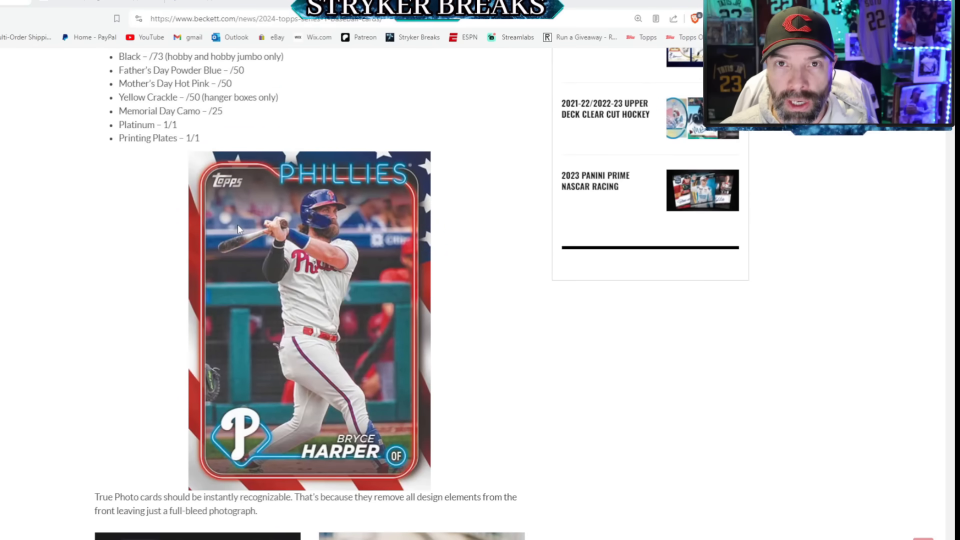
scroll("down", 3)
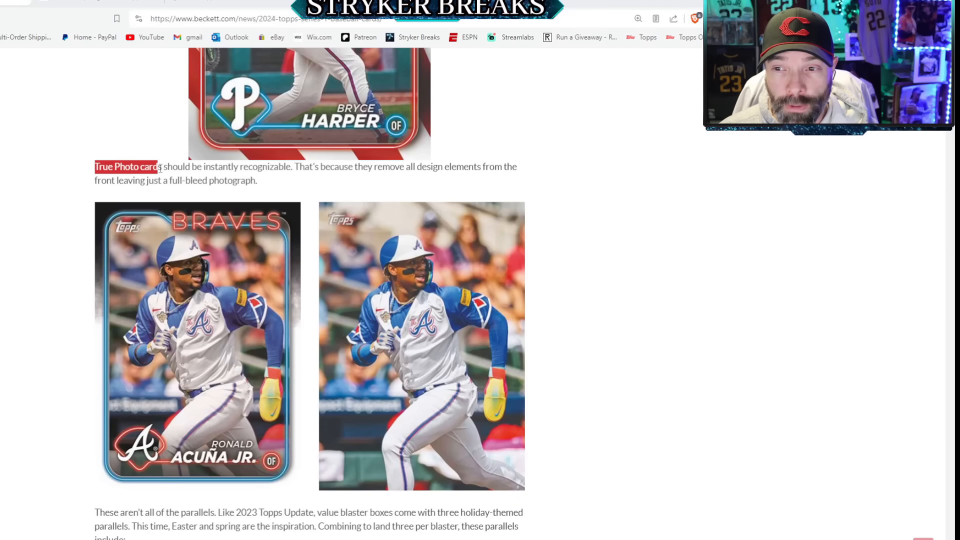
scroll("down", 3)
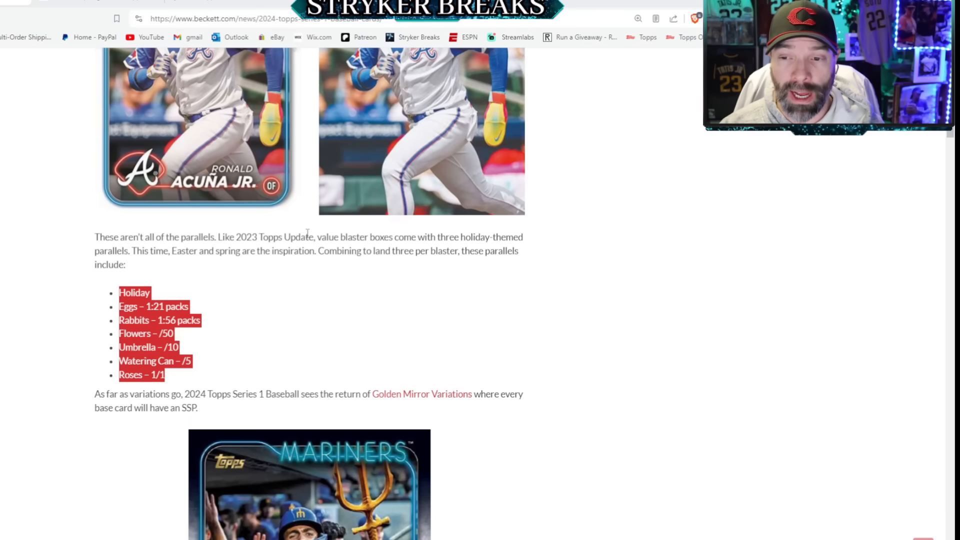
scroll("down", 3)
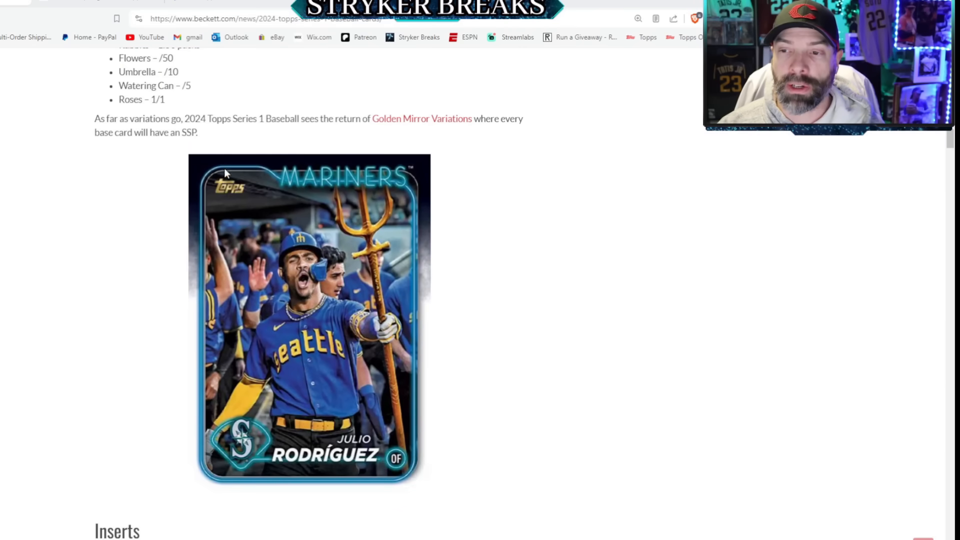
mouse_move(257, 207)
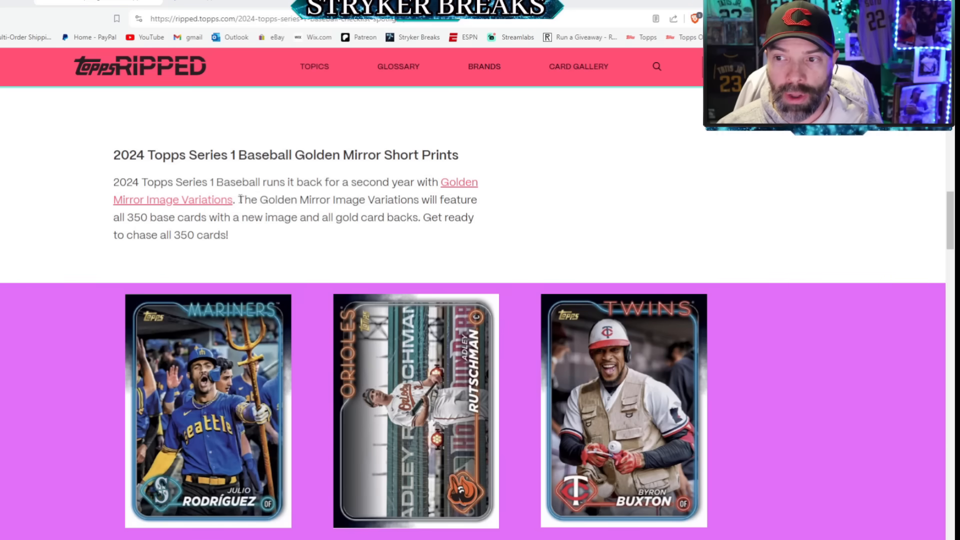
left_click_drag(238, 200, 331, 200)
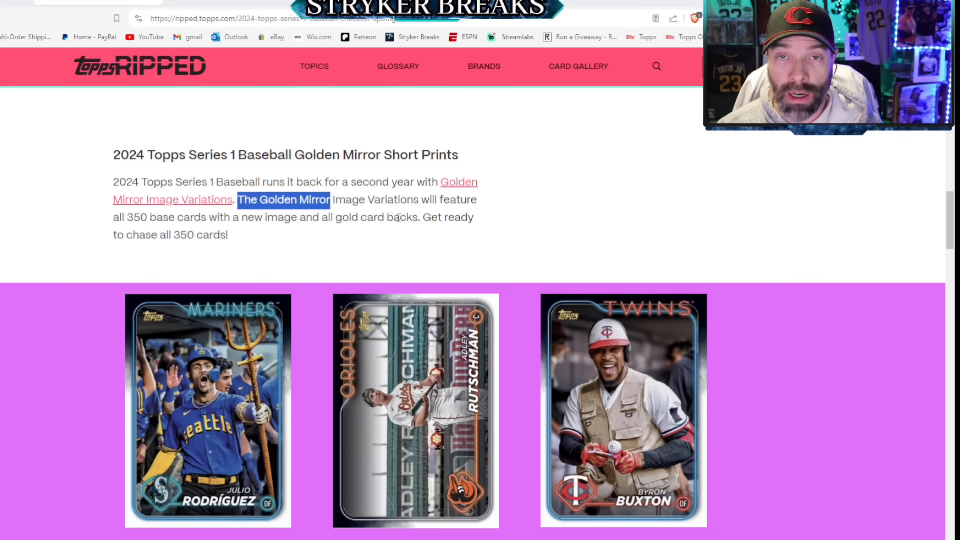
mouse_move(386, 217)
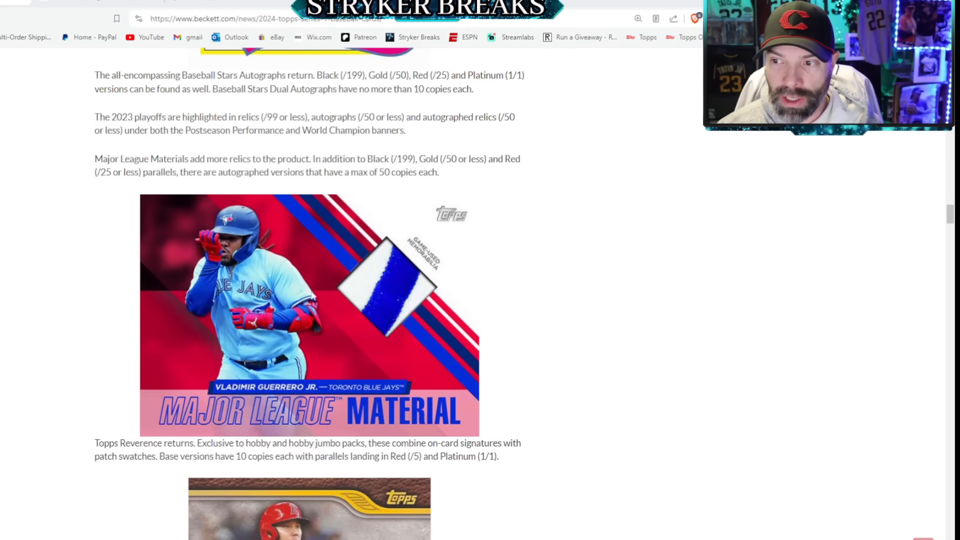
- Scroll to the inserts section and highlight the Topps Reverence hobby-exclusive patch autograph description
scroll("down", 3)
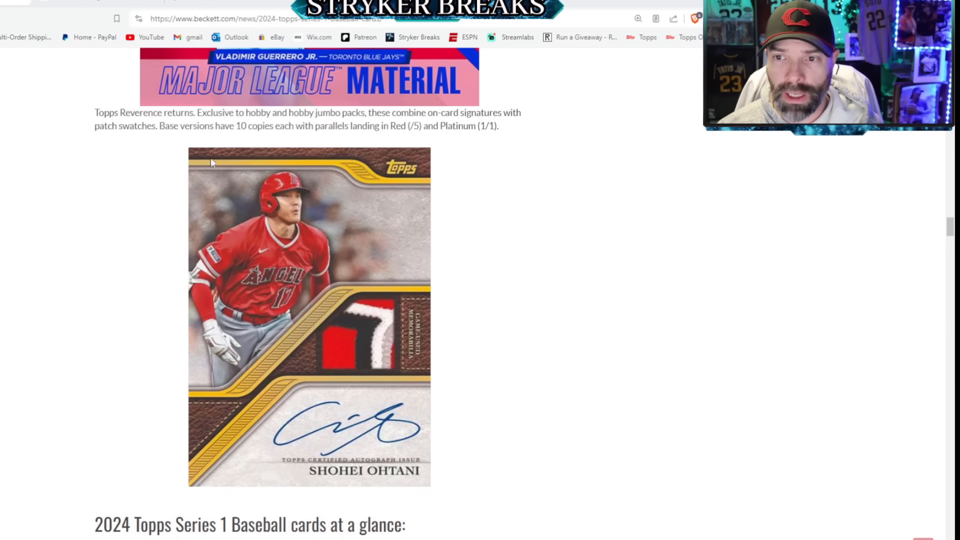
left_click_drag(95, 113, 182, 113)
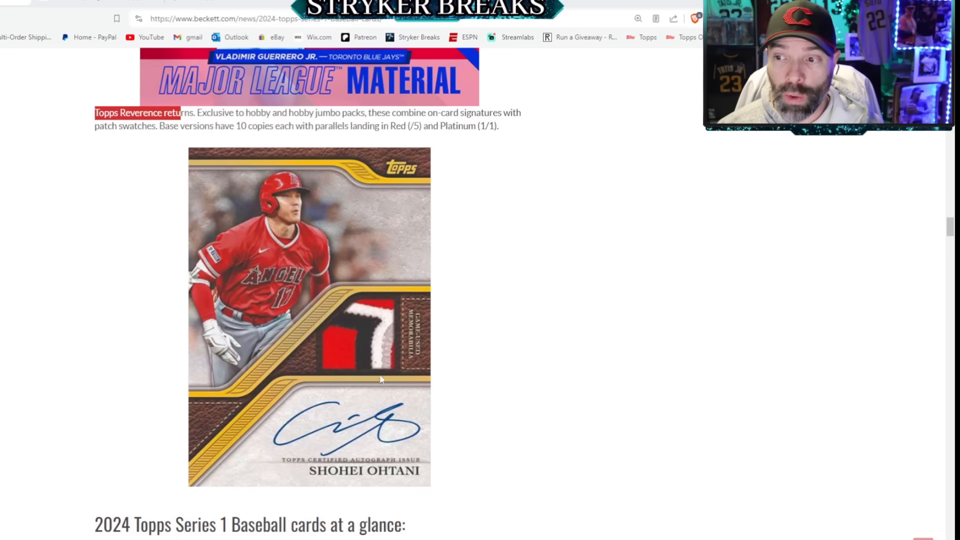
scroll("down", 3)
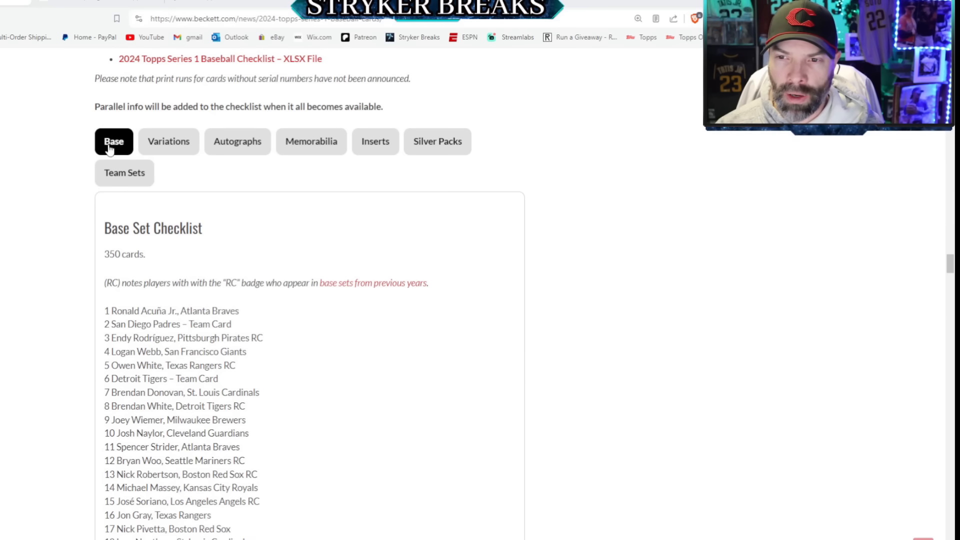
- Browse the Variations, Memorabilia and Inserts checklists, then return to the Base Set Checklist
left_click(168, 141)
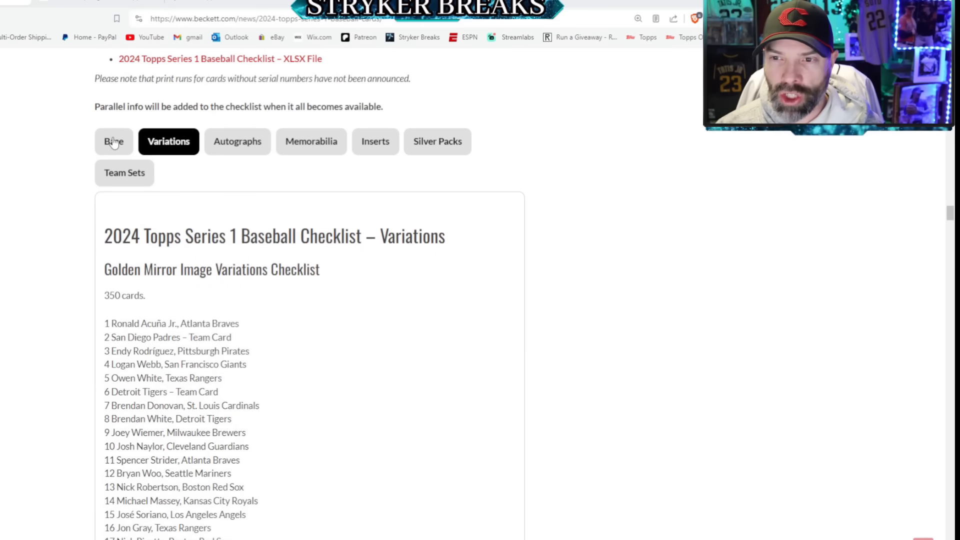
left_click(311, 141)
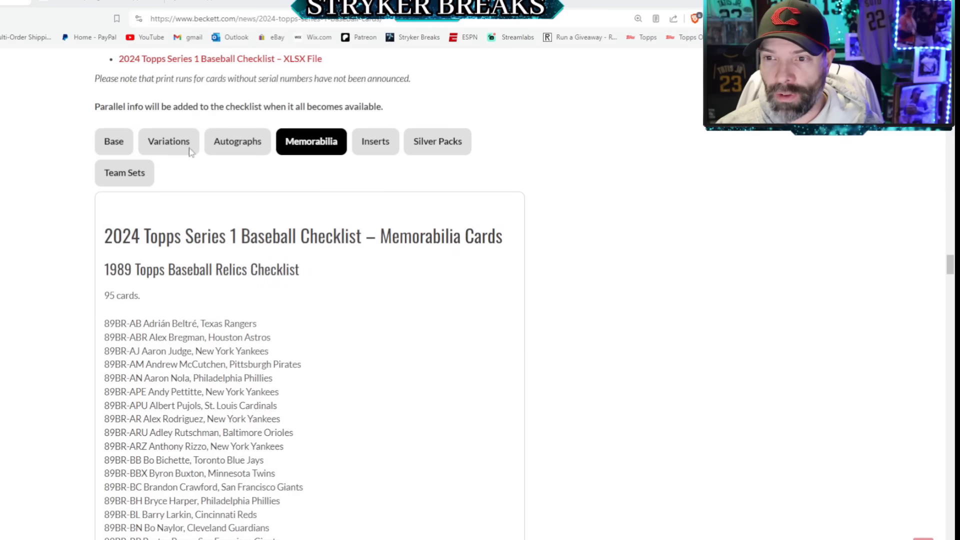
left_click(168, 141)
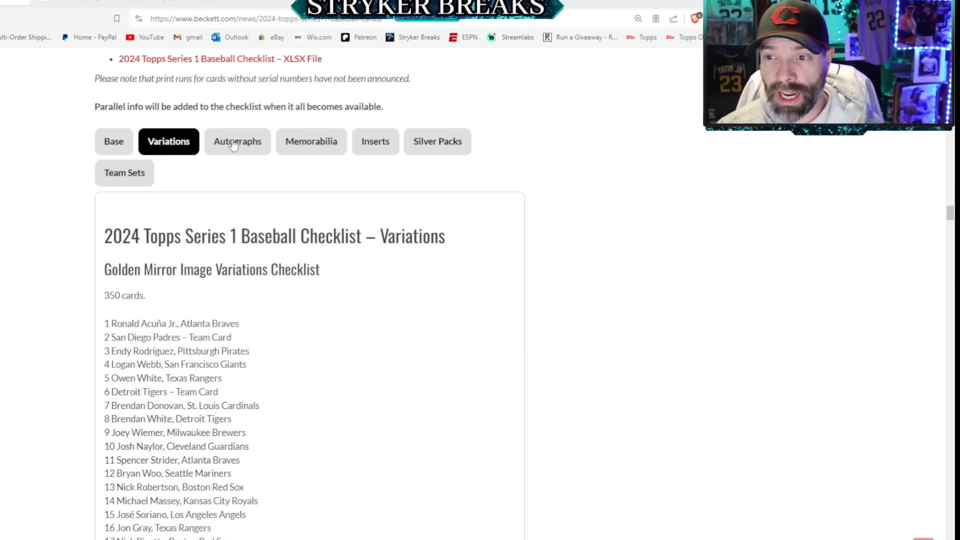
left_click(375, 141)
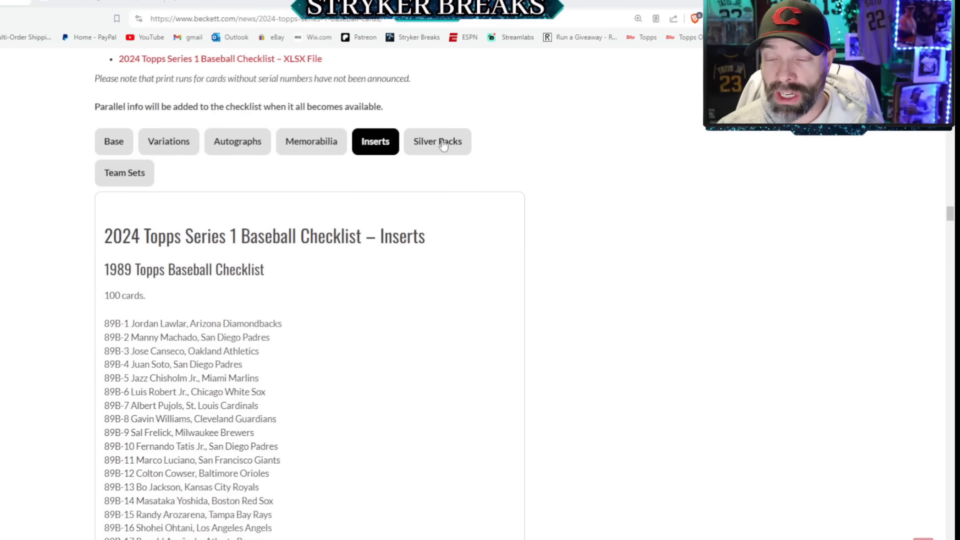
left_click(124, 173)
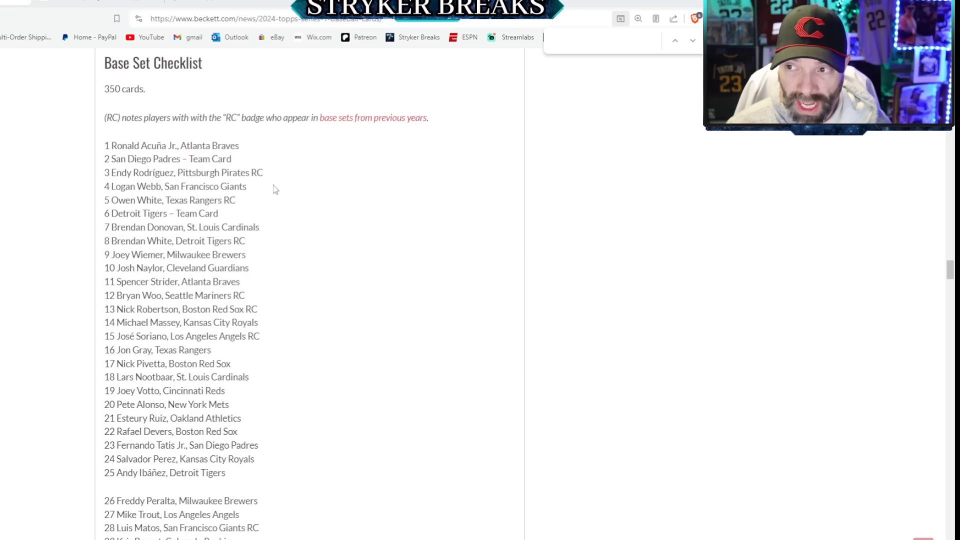
- Search the base checklist for 'rc' rookie tags and scroll through the variations
type("rc")
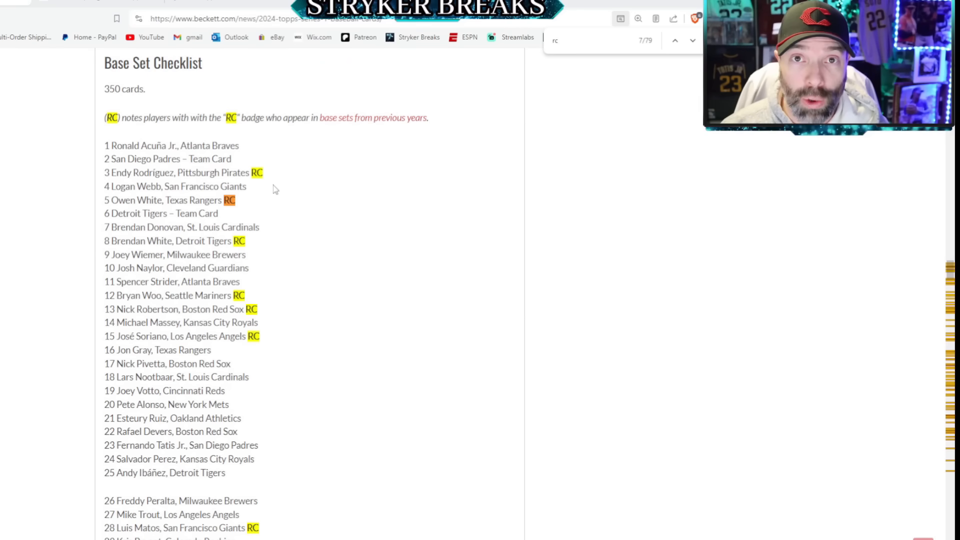
scroll("down", 3)
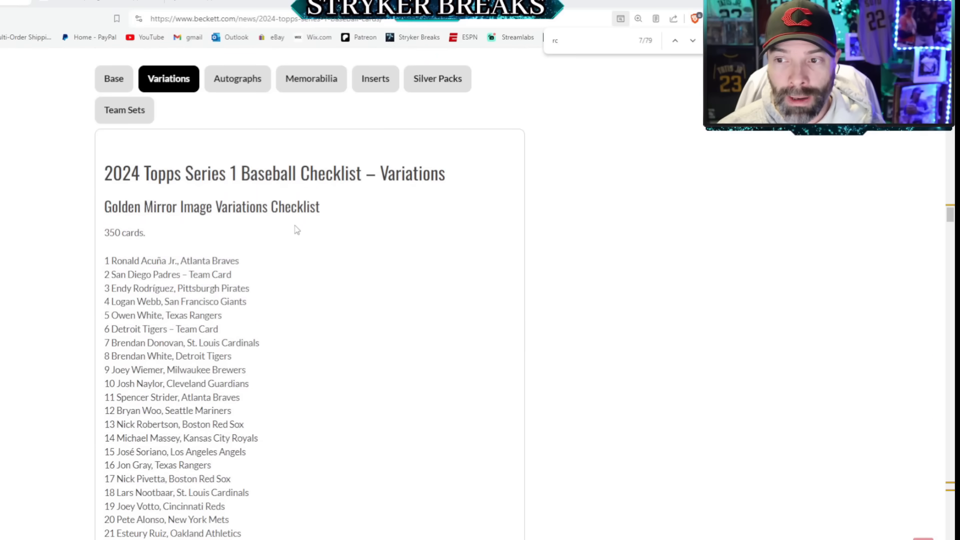
scroll("down", 3)
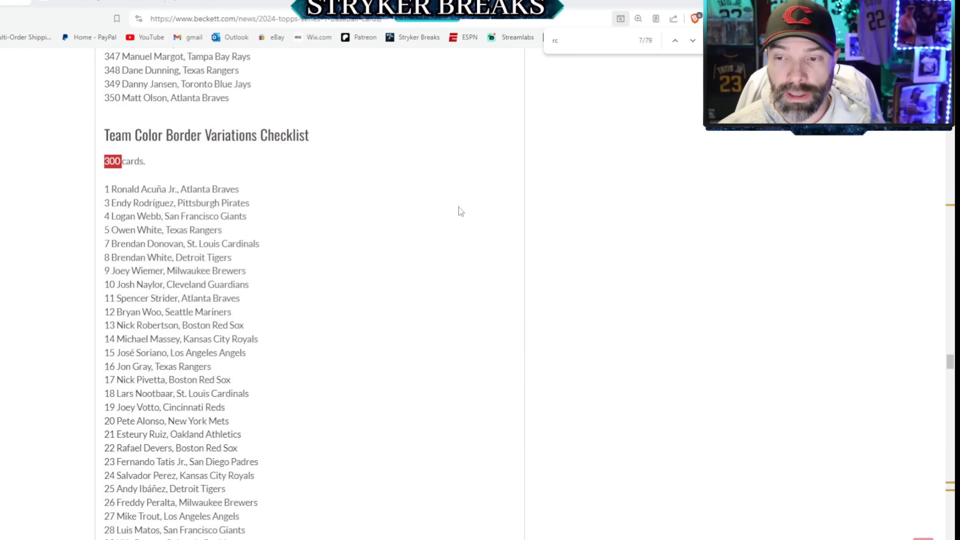
- Review the Autographs checklist down to the Cut Signatures section
left_click(237, 51)
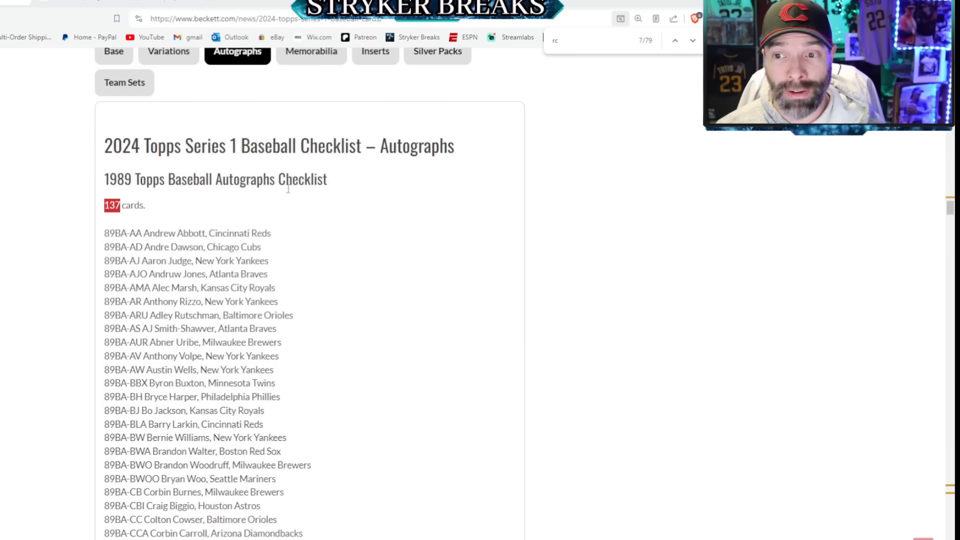
scroll("down", 3)
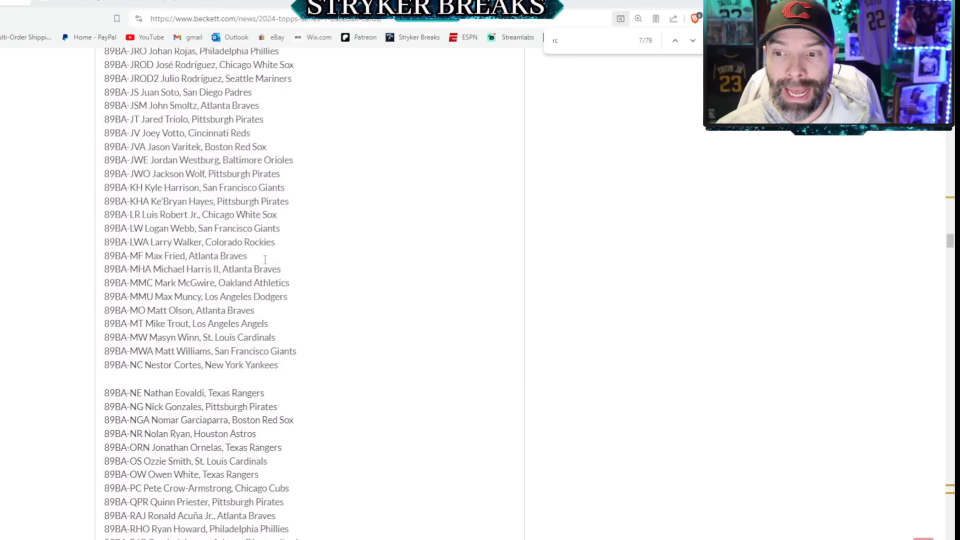
scroll("down", 3)
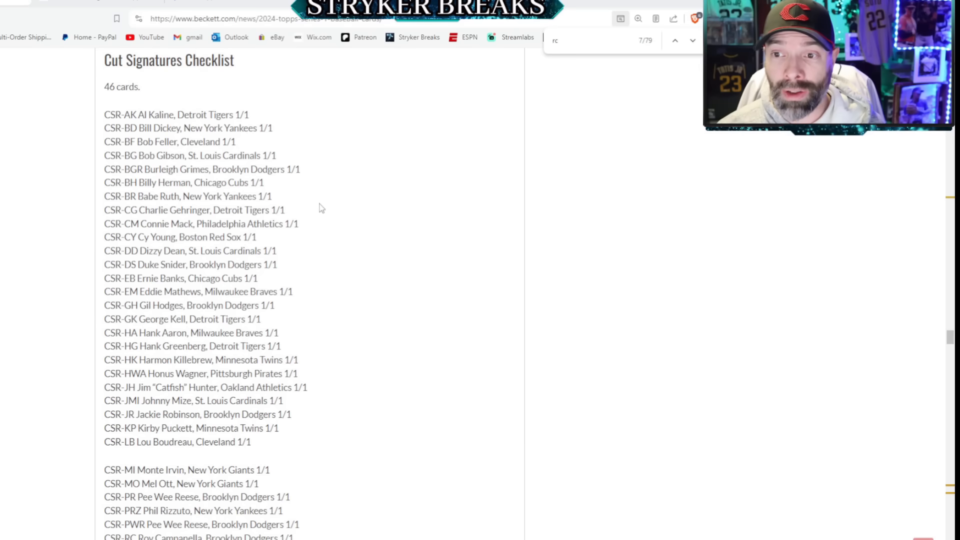
mouse_move(276, 238)
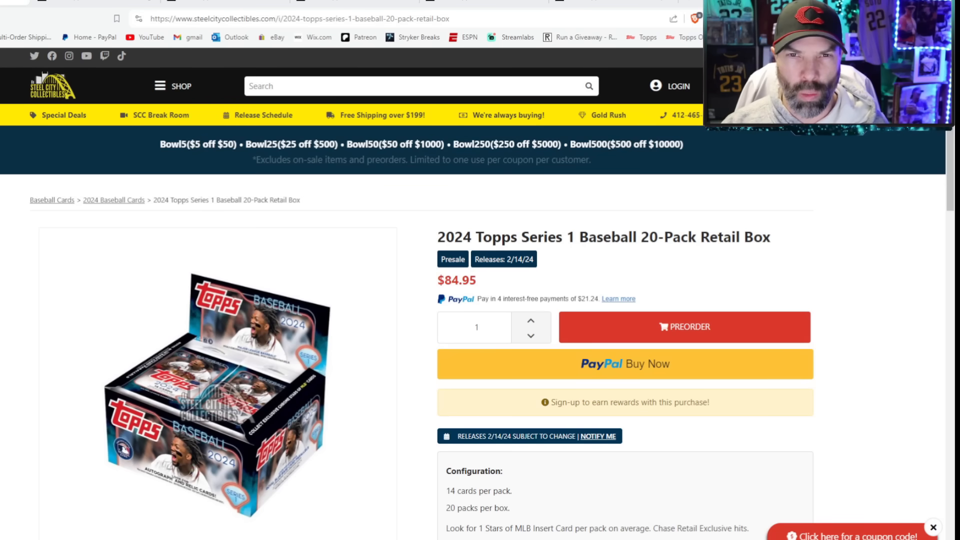
- Review the hanger box and fat pack listings, highlighting the cards-per-pack details
scroll("down", 3)
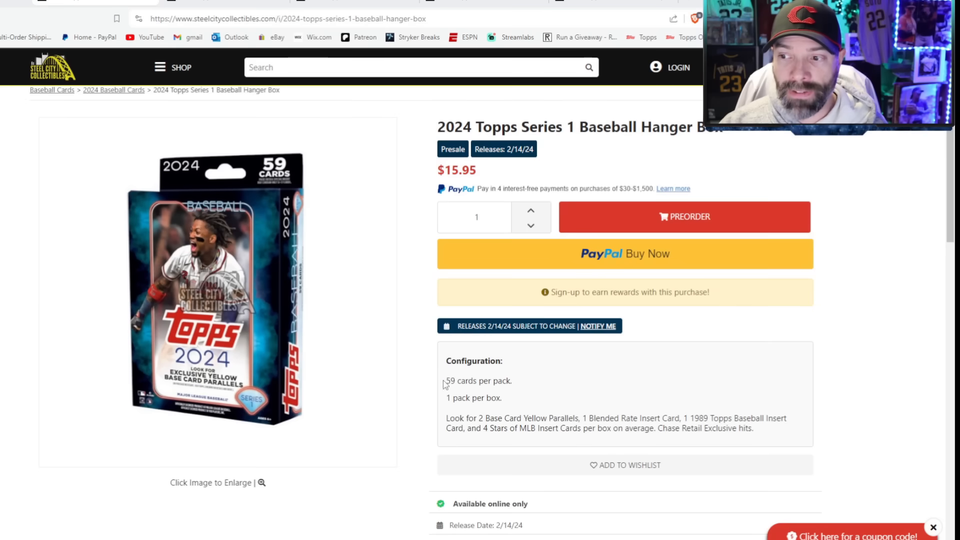
double_click(477, 380)
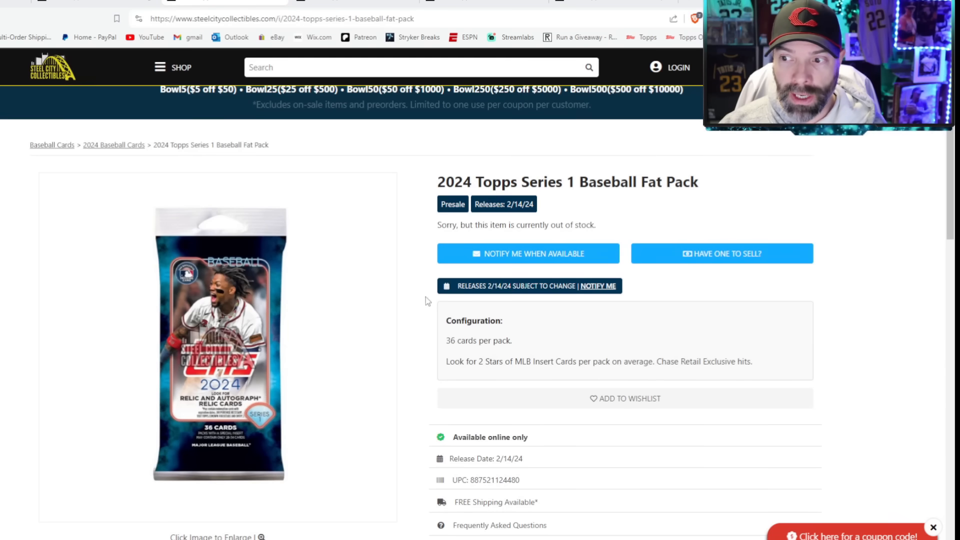
mouse_move(413, 349)
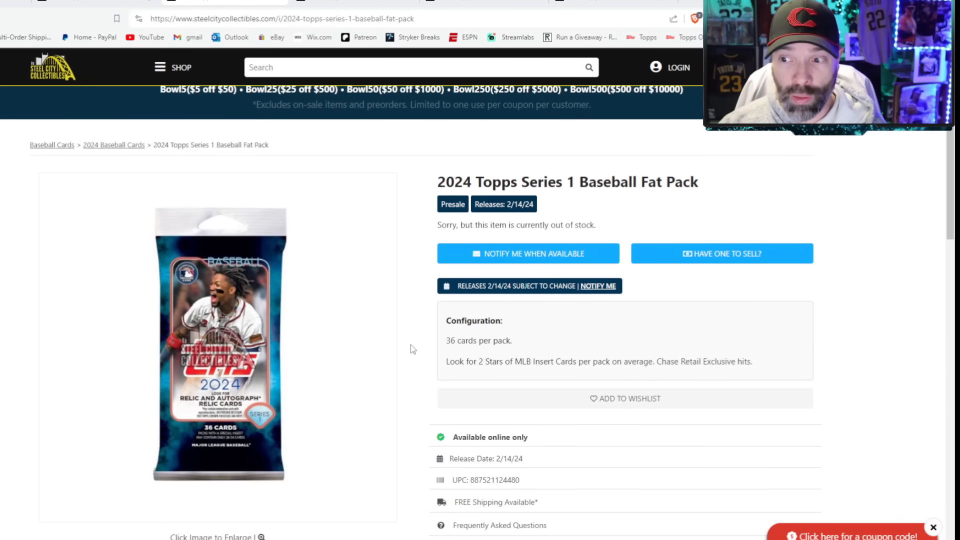
double_click(476, 340)
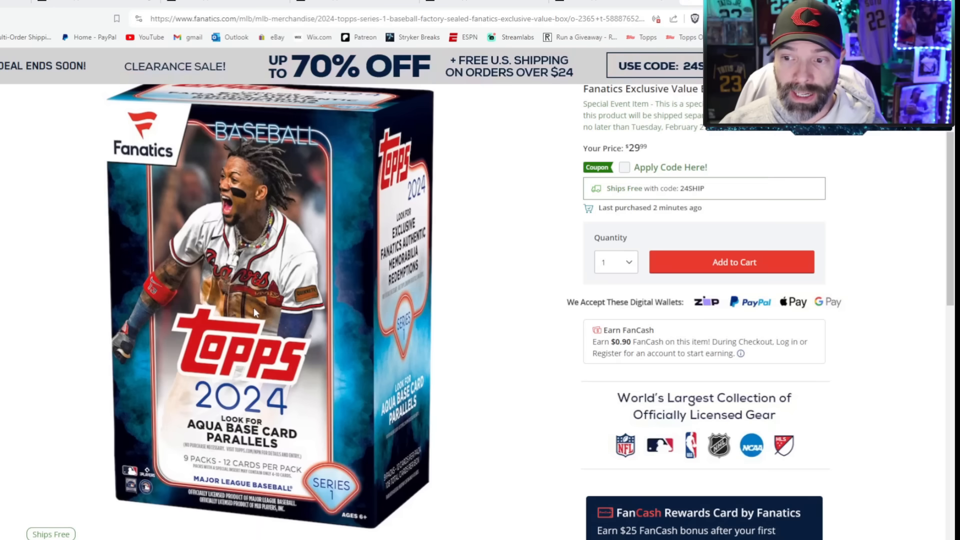
mouse_move(365, 444)
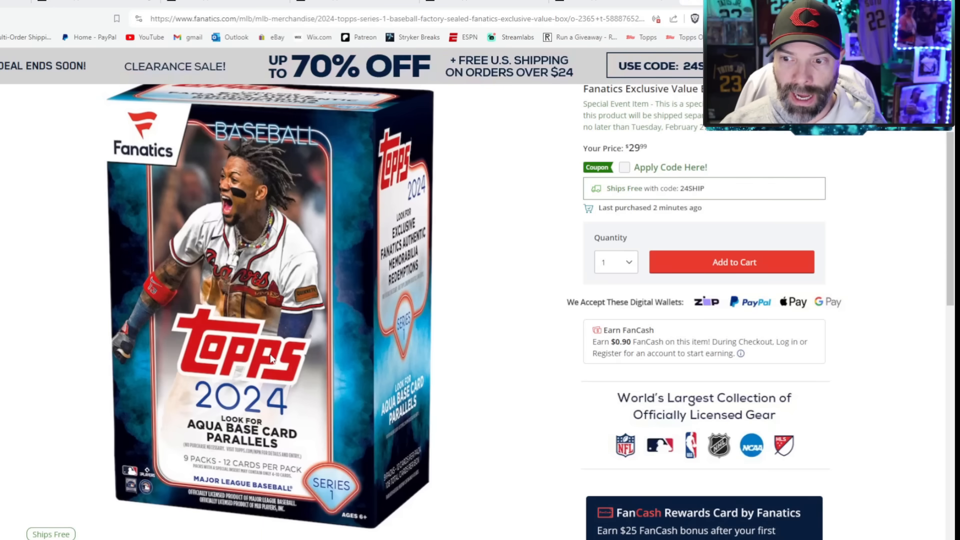
mouse_move(191, 463)
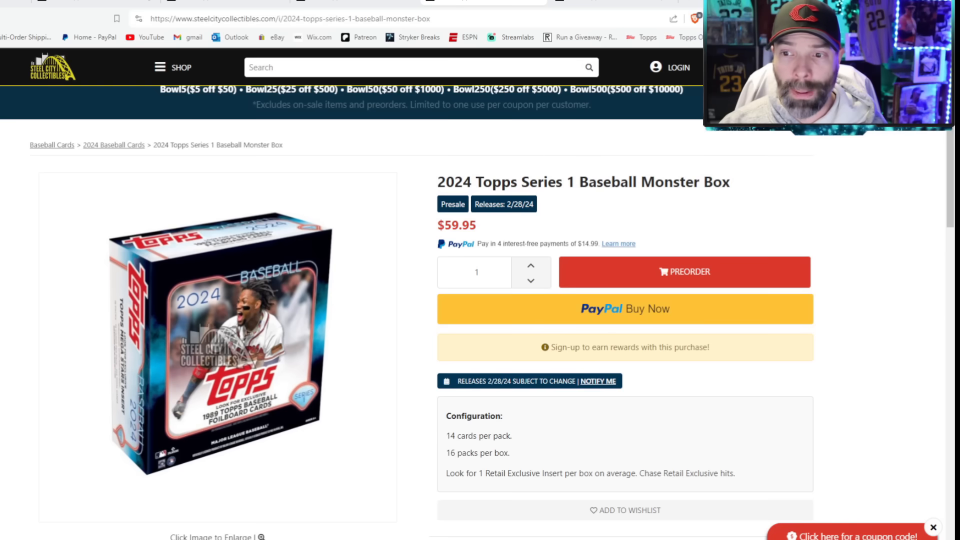
mouse_move(553, 263)
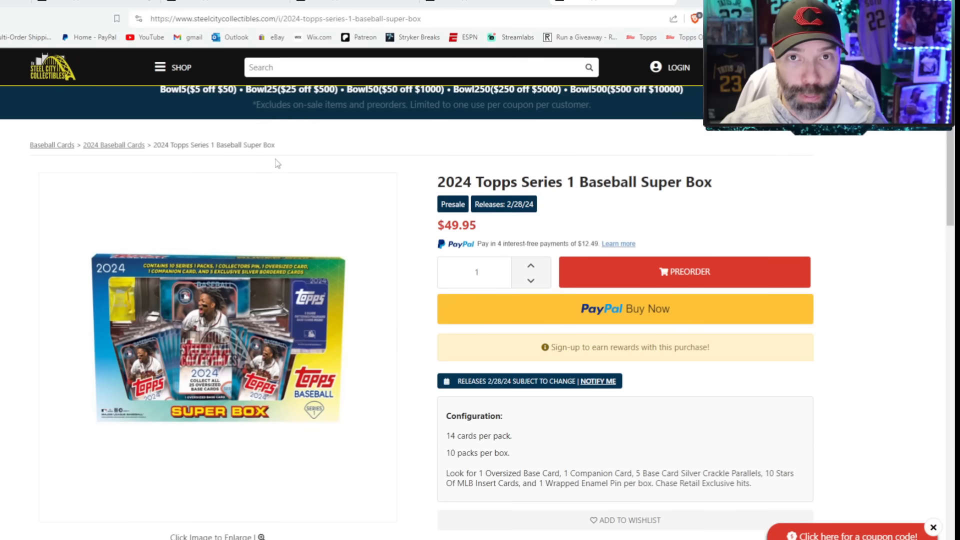
double_click(503, 418)
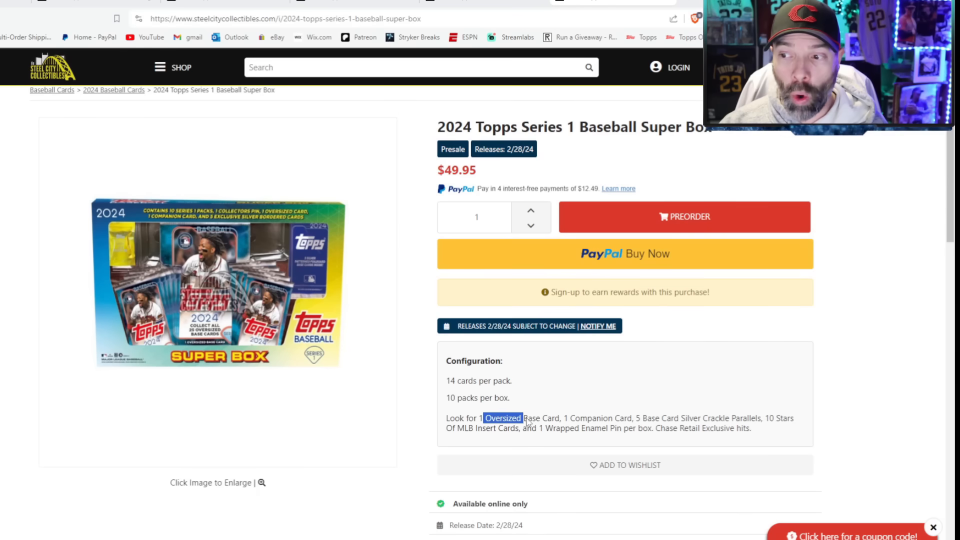
double_click(599, 418)
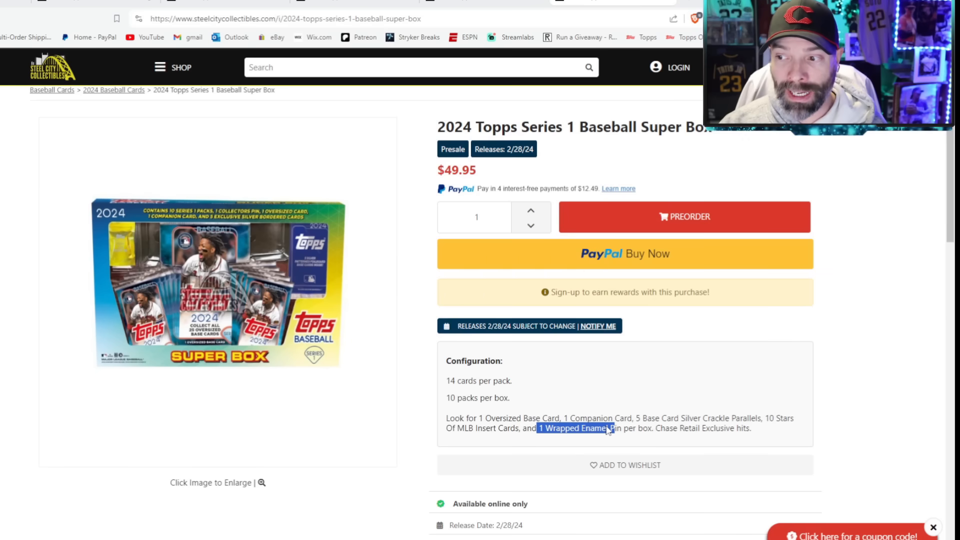
left_click_drag(606, 428, 707, 428)
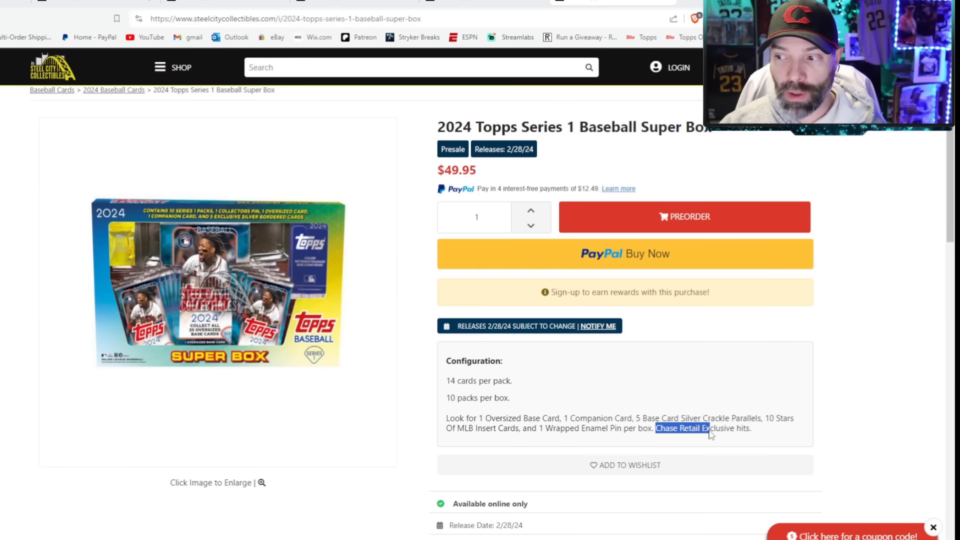
left_click_drag(707, 428, 750, 428)
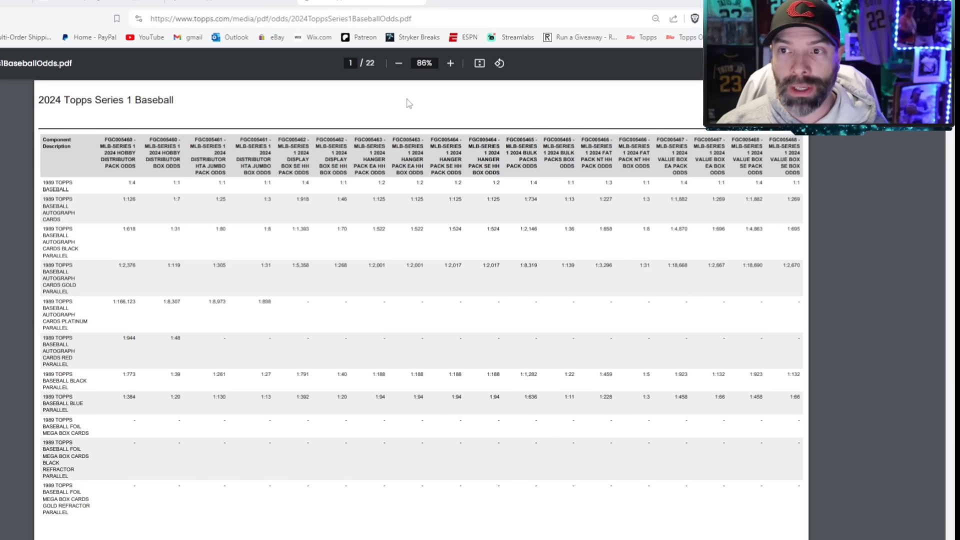
mouse_move(488, 189)
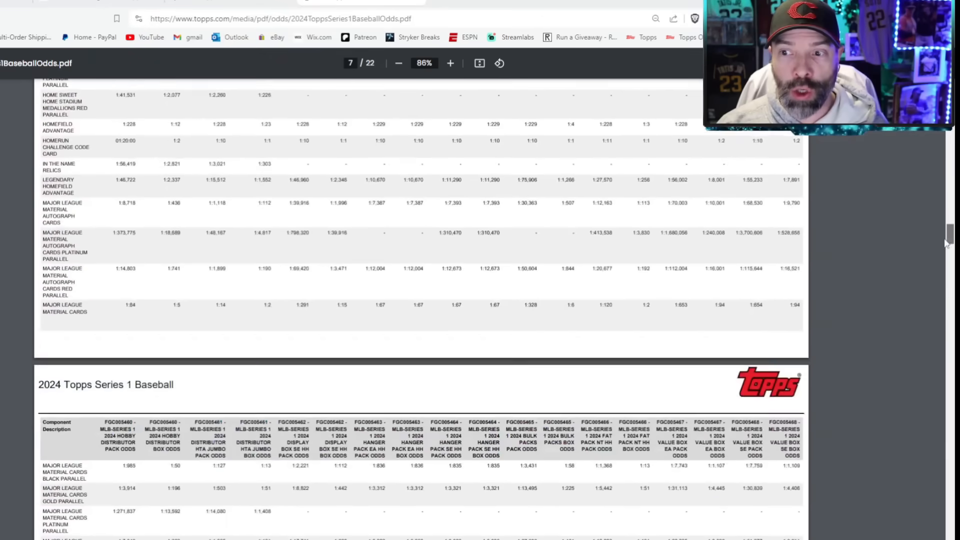
- Scroll the Topps odds PDF down to page 12 with the Super Box and Fanatics columns
scroll("down", 3)
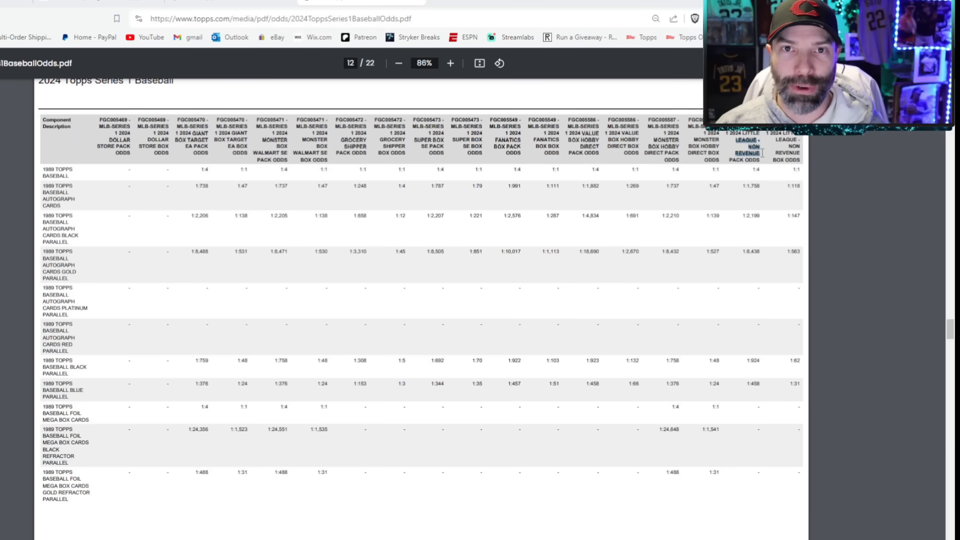
- Review the Multi Value Sheet rows for Price per, Cards Per, Packs and Price Per Pack
left_click(61, 5)
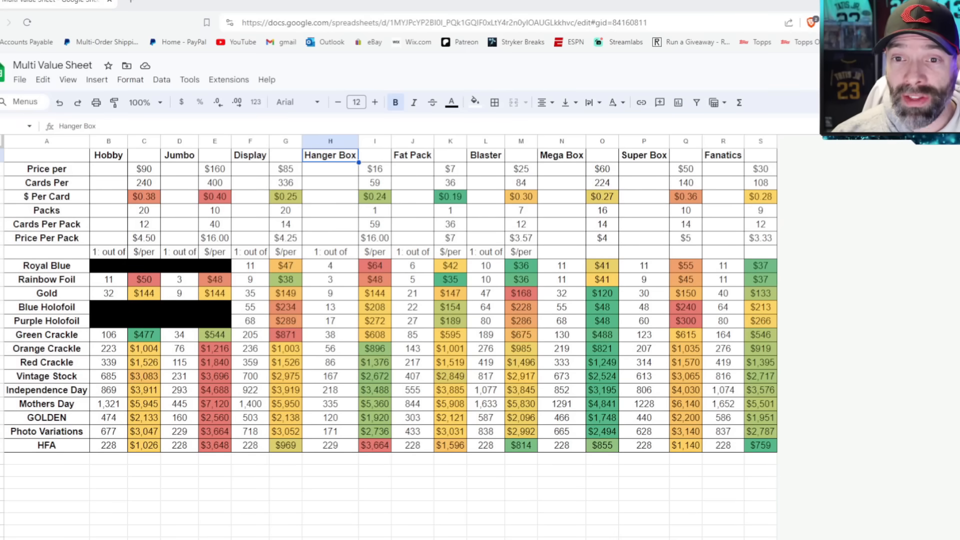
left_click(46, 155)
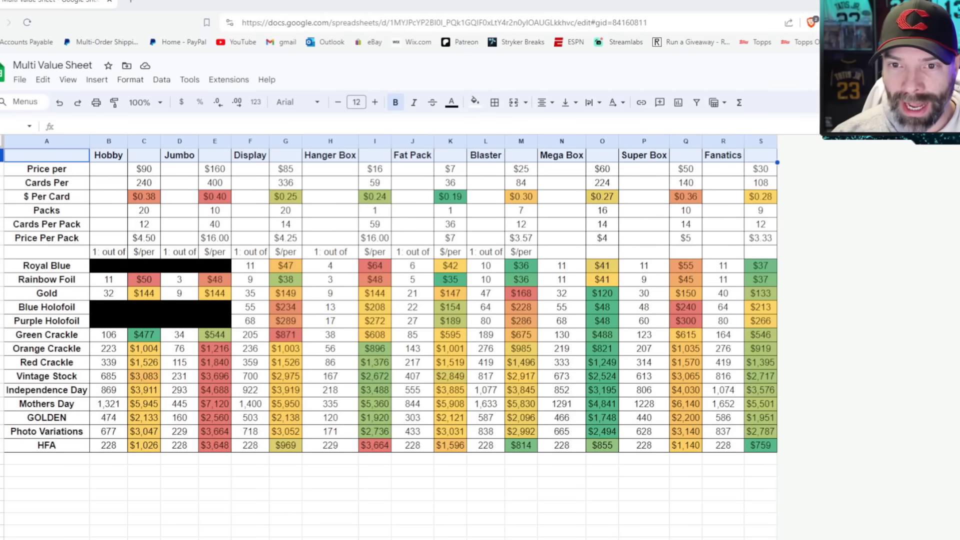
left_click(46, 168)
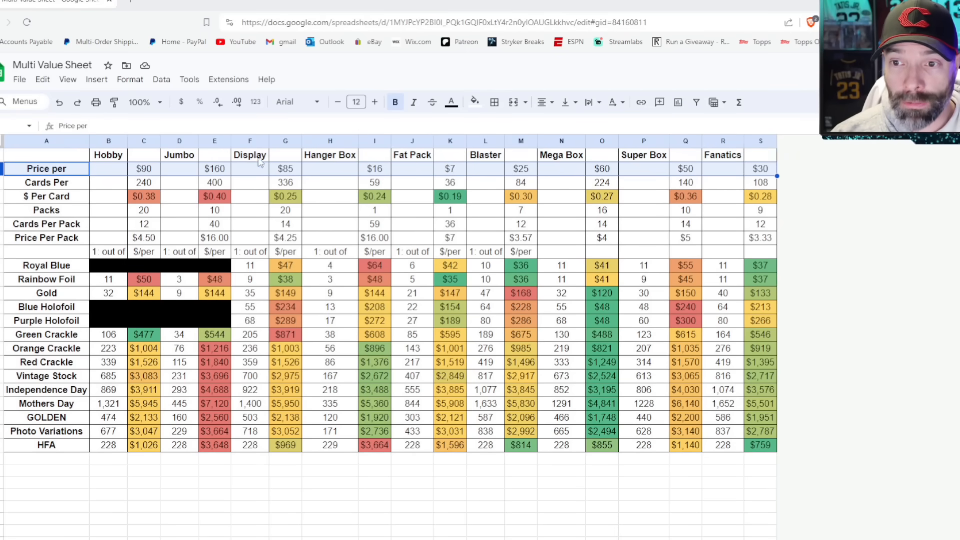
mouse_move(187, 170)
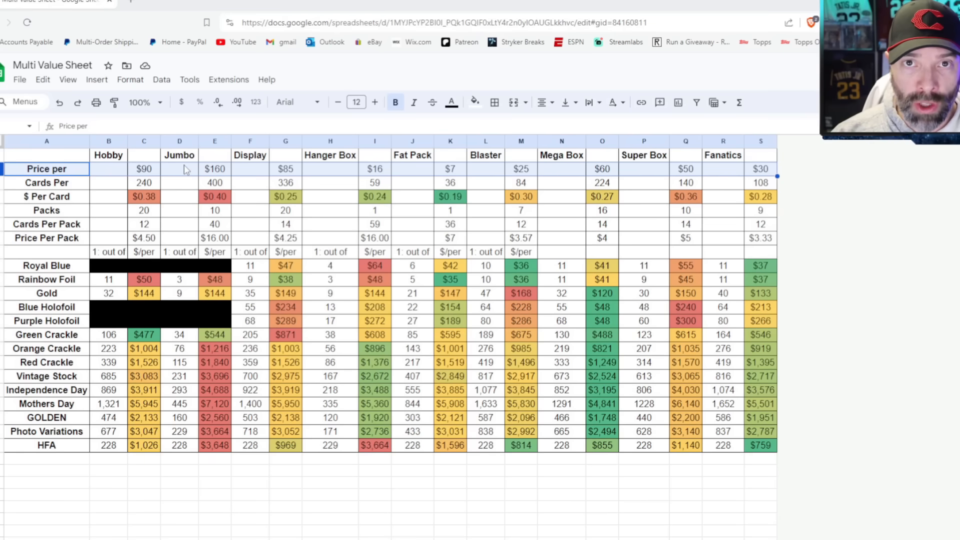
mouse_move(381, 171)
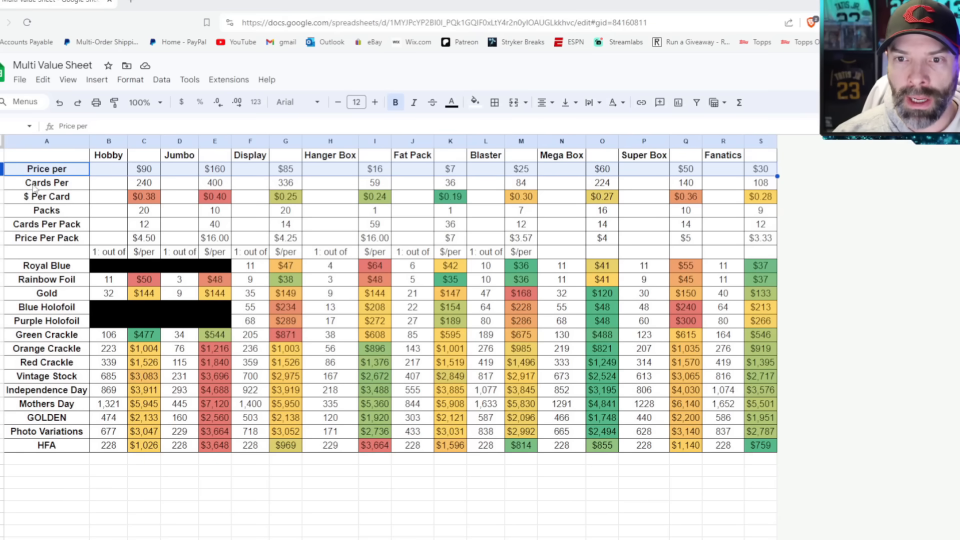
left_click(46, 182)
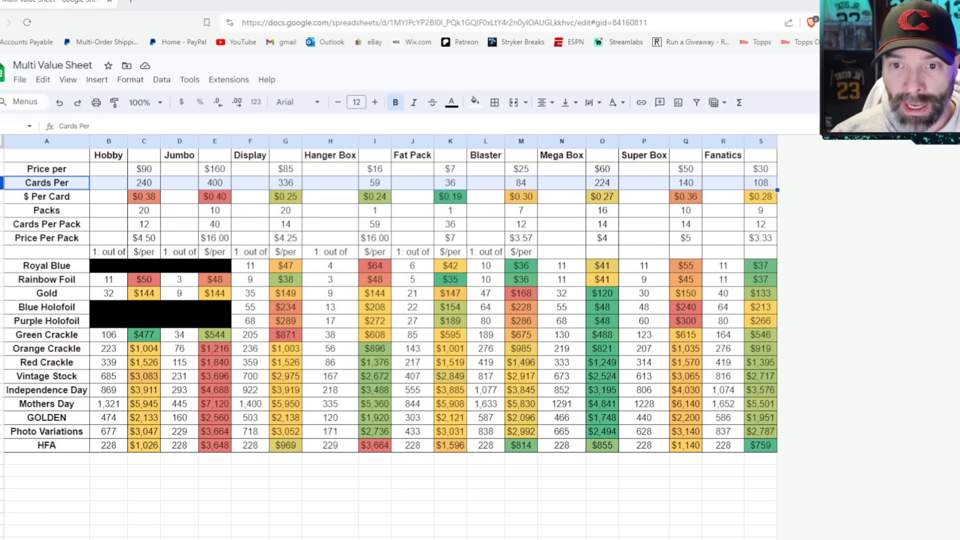
left_click(46, 210)
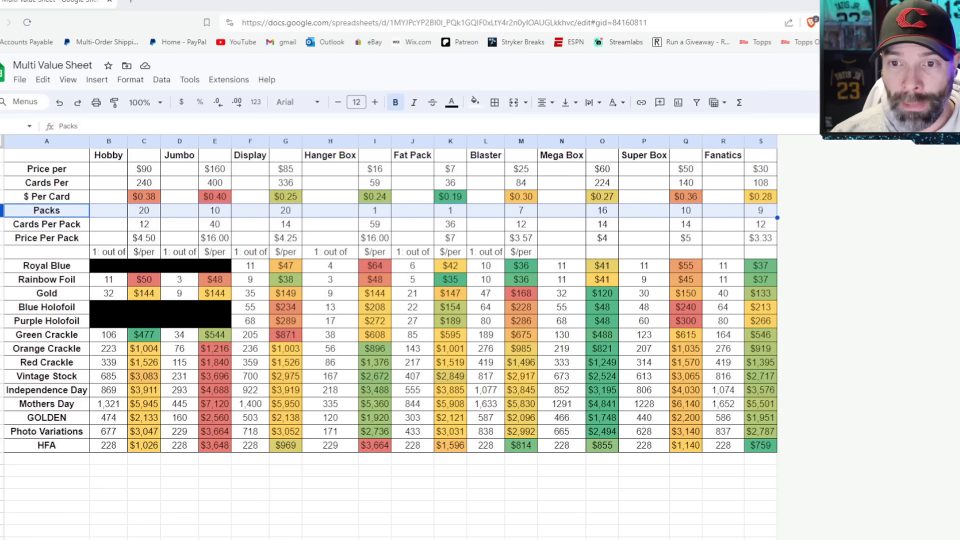
left_click(46, 238)
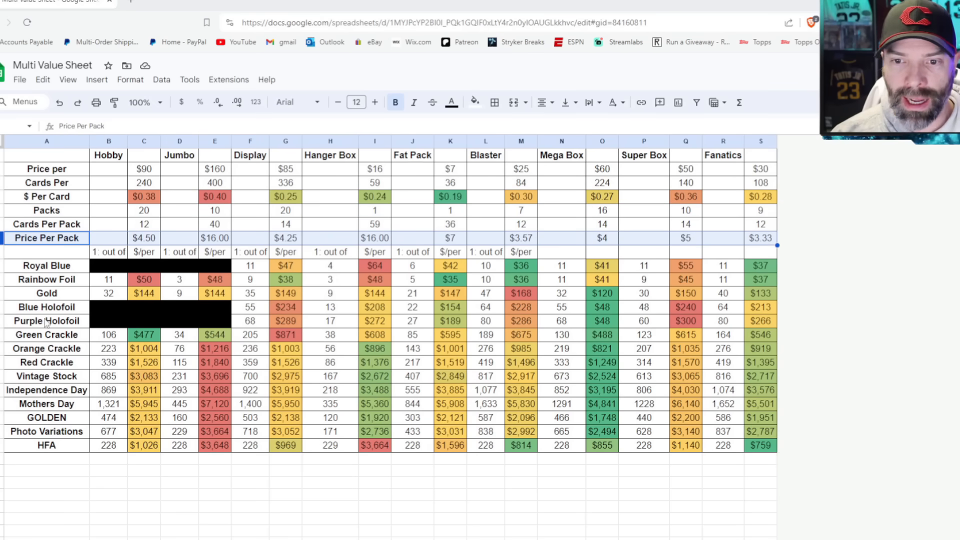
mouse_move(61, 299)
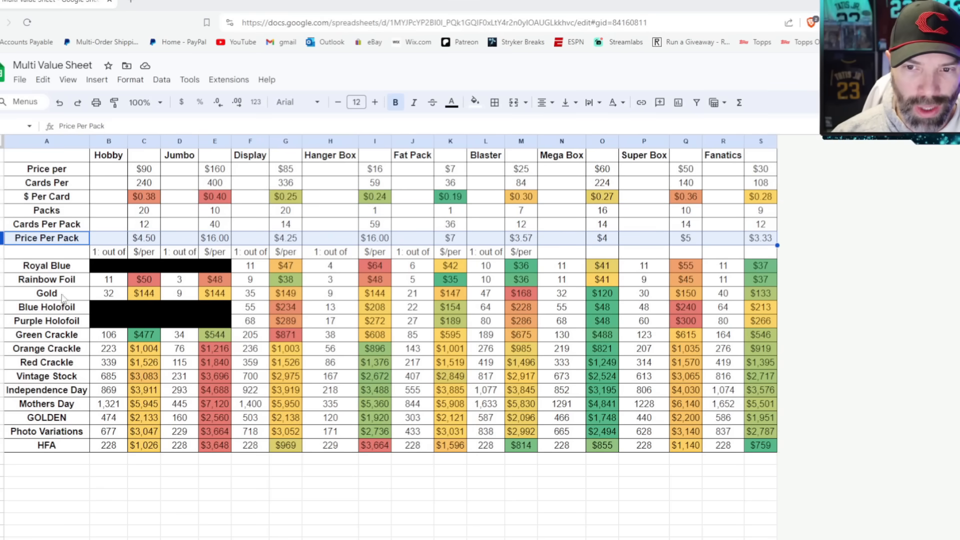
left_click(47, 197)
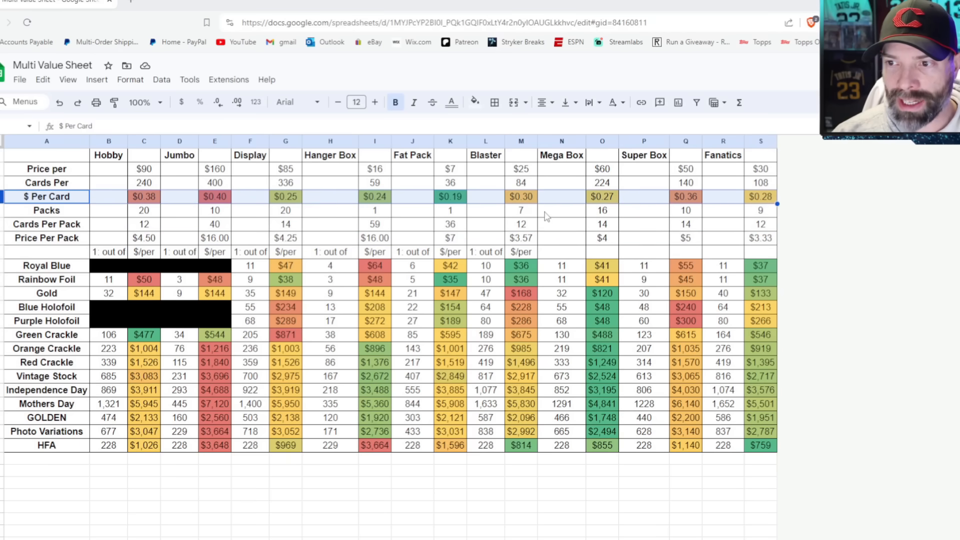
left_click(450, 197)
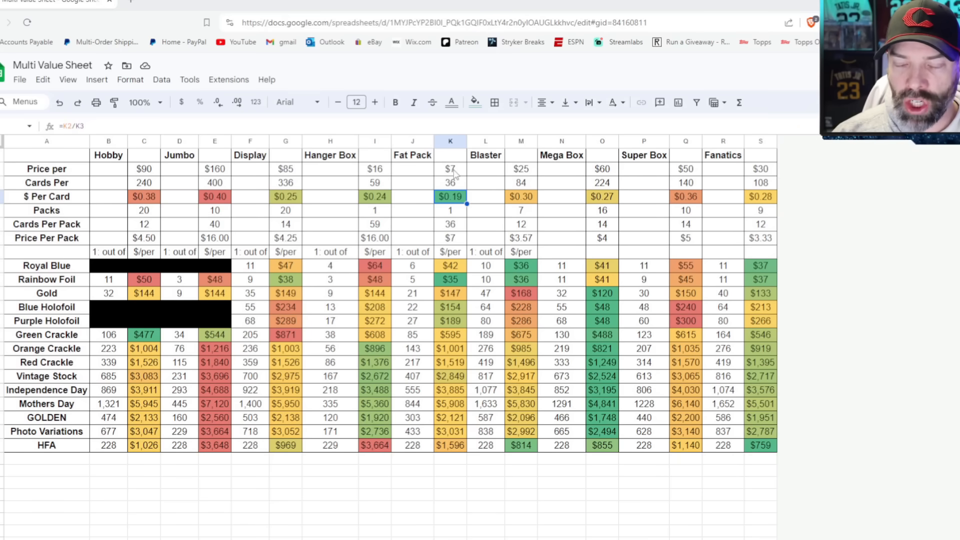
mouse_move(470, 168)
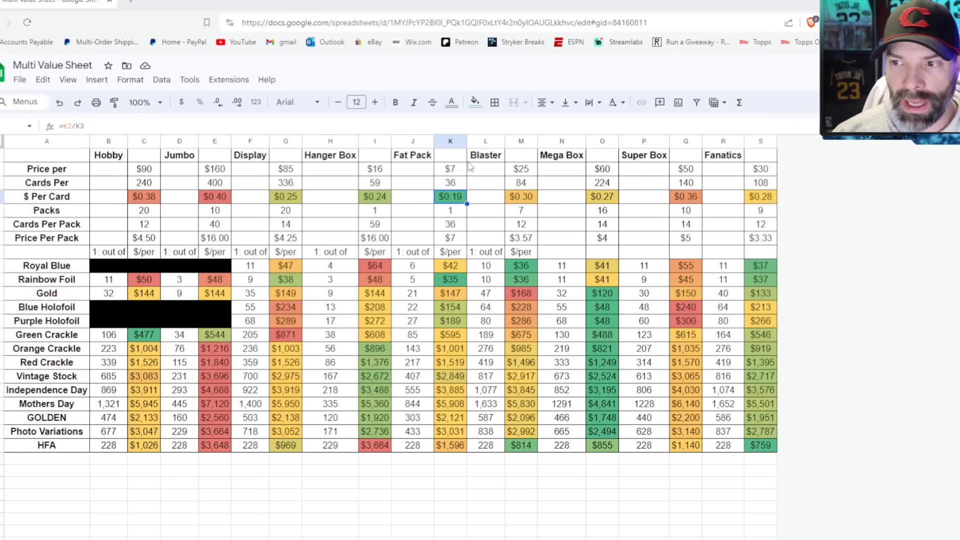
mouse_move(476, 200)
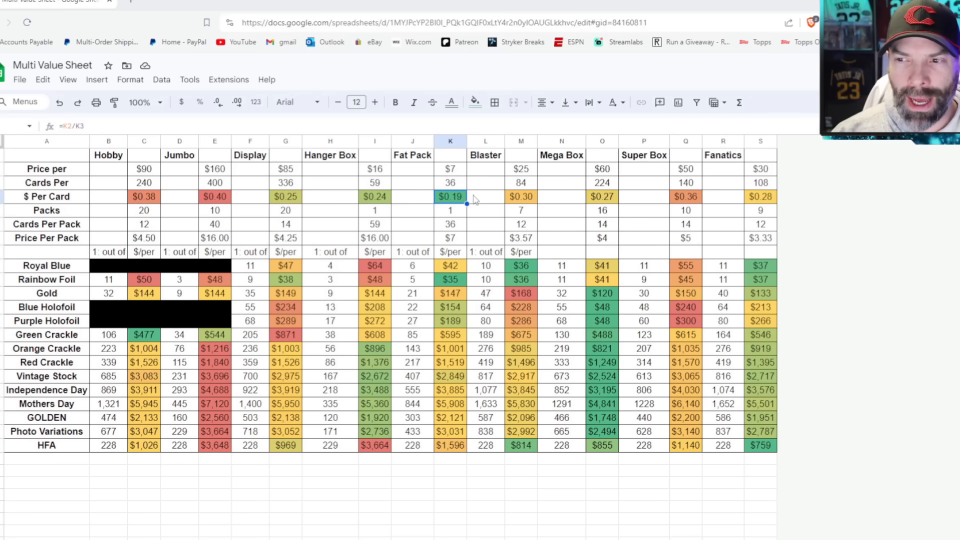
mouse_move(459, 203)
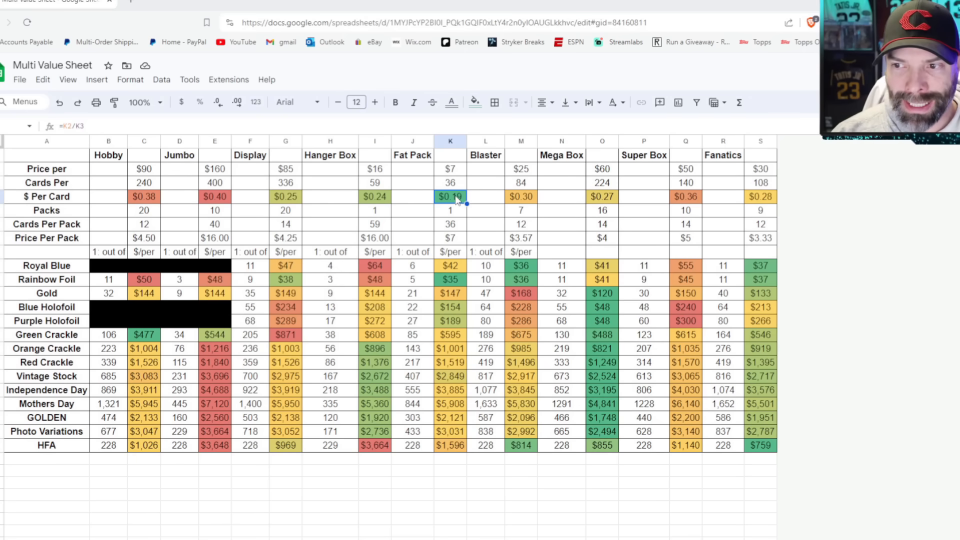
left_click(214, 197)
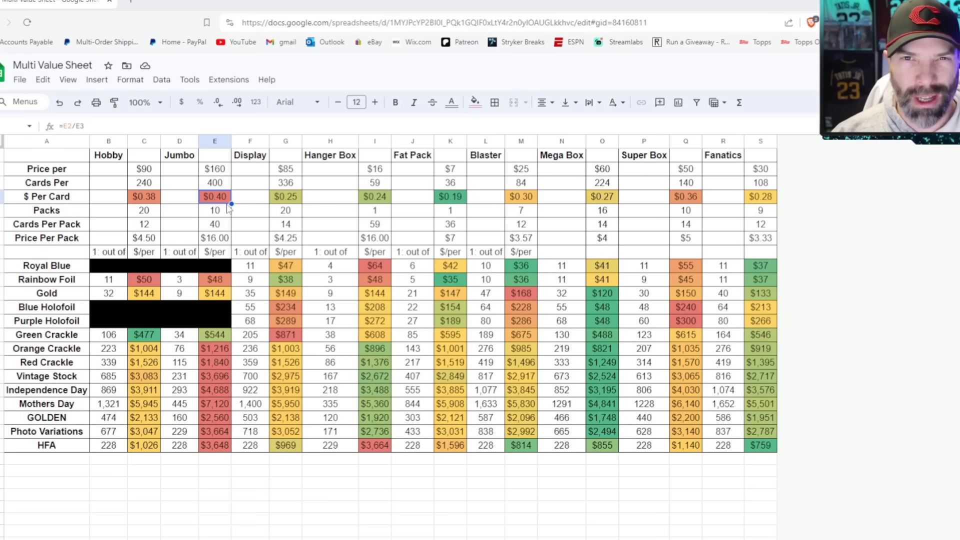
left_click(143, 197)
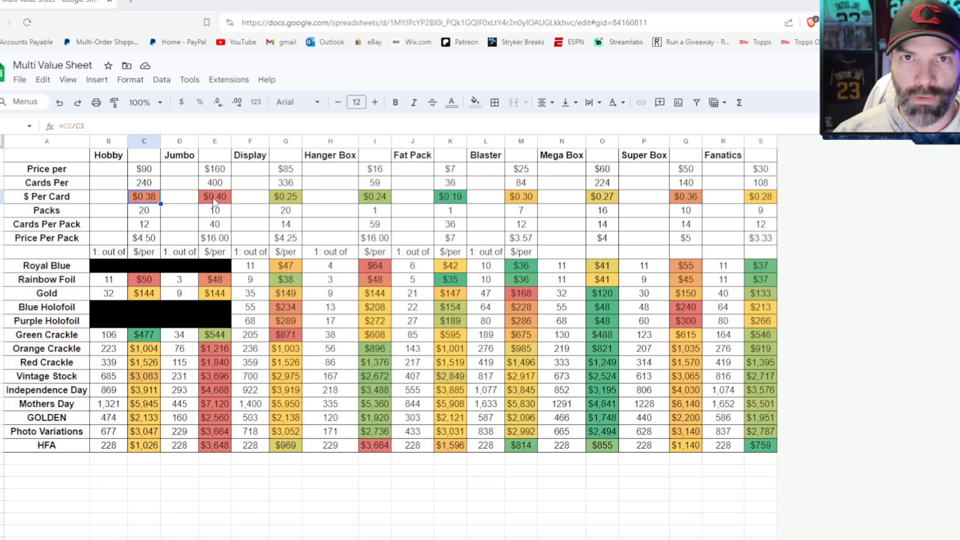
mouse_move(217, 202)
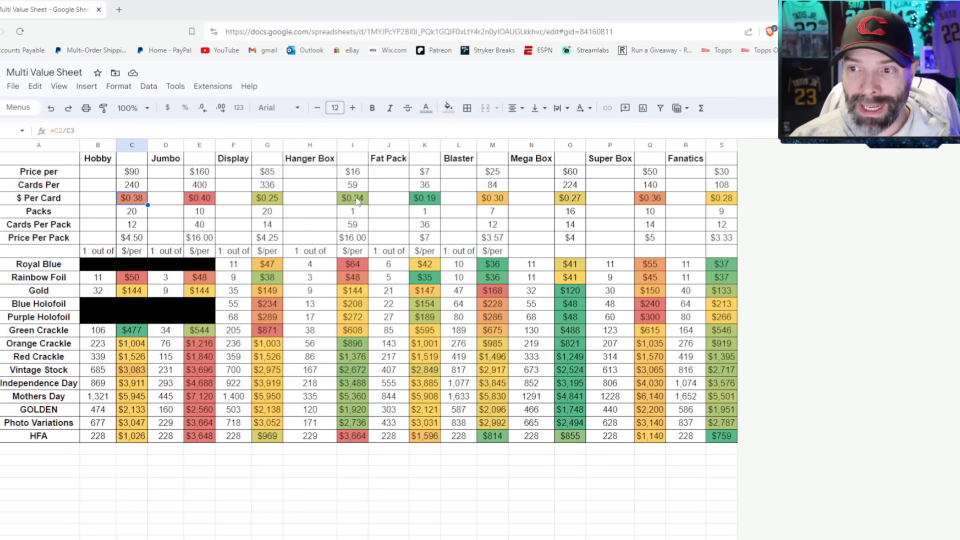
left_click(352, 198)
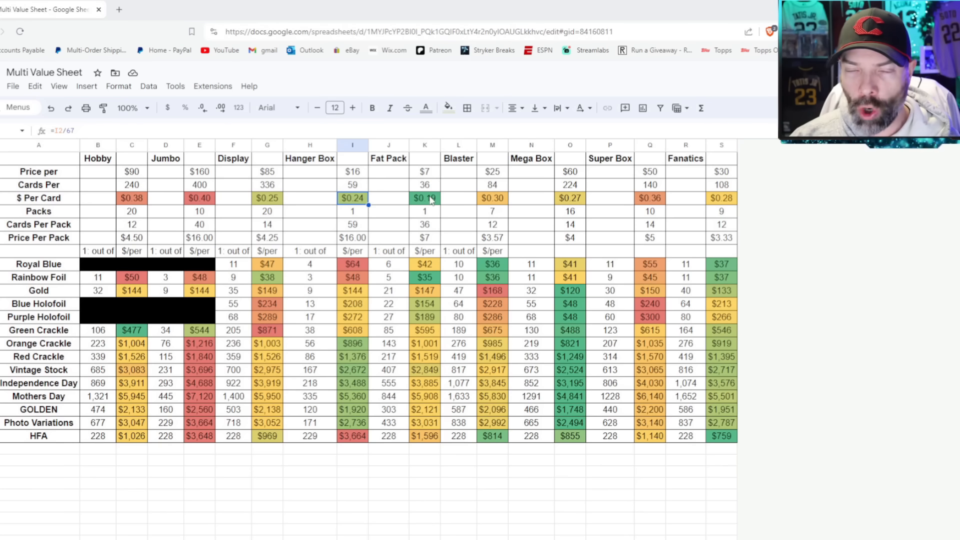
mouse_move(450, 213)
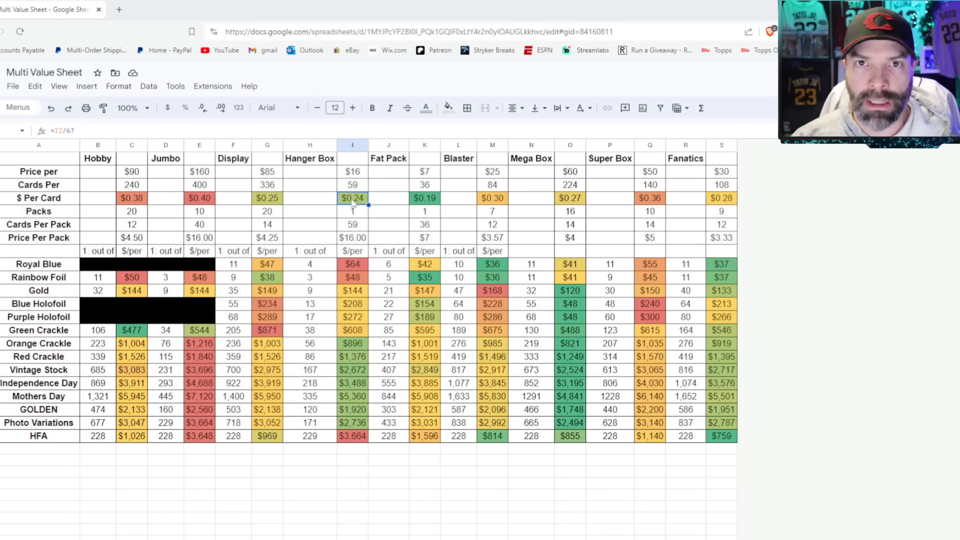
mouse_move(88, 276)
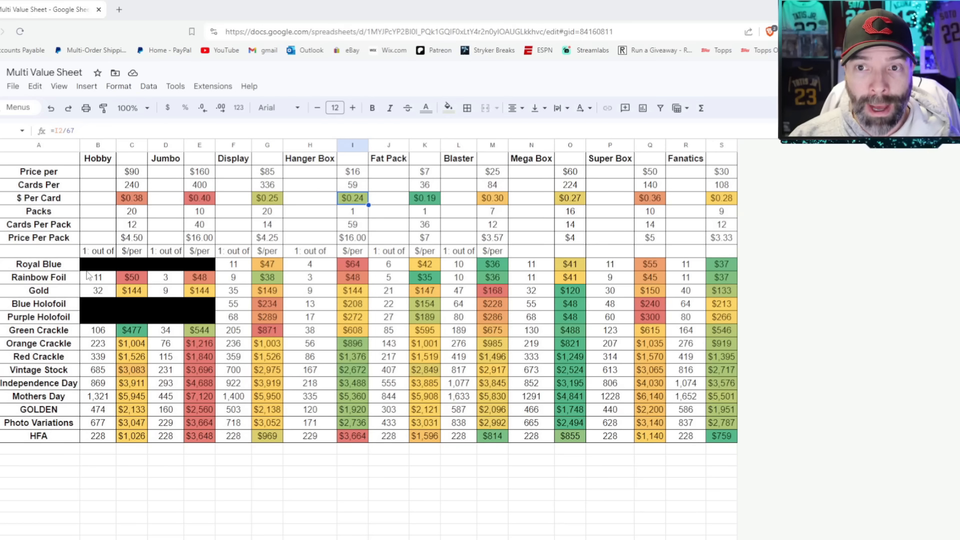
mouse_move(86, 272)
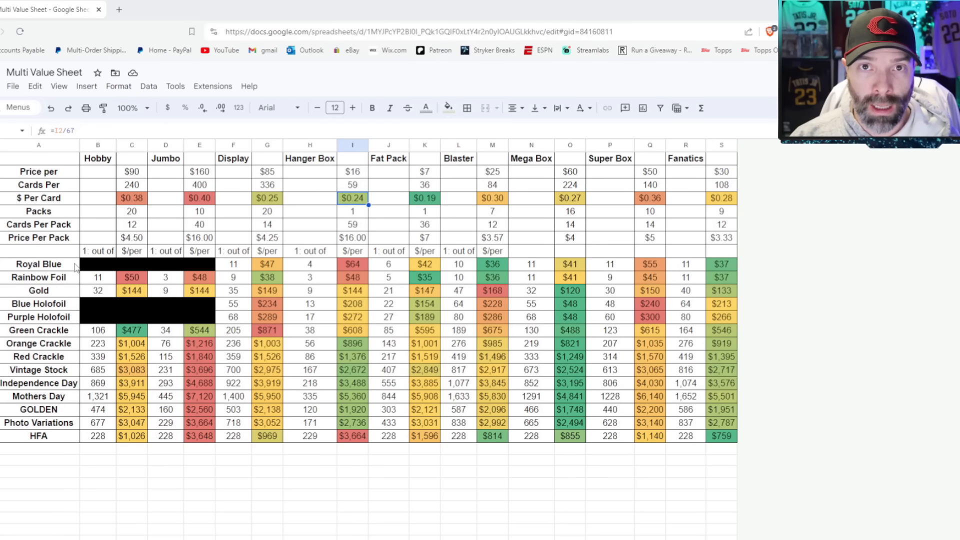
mouse_move(129, 259)
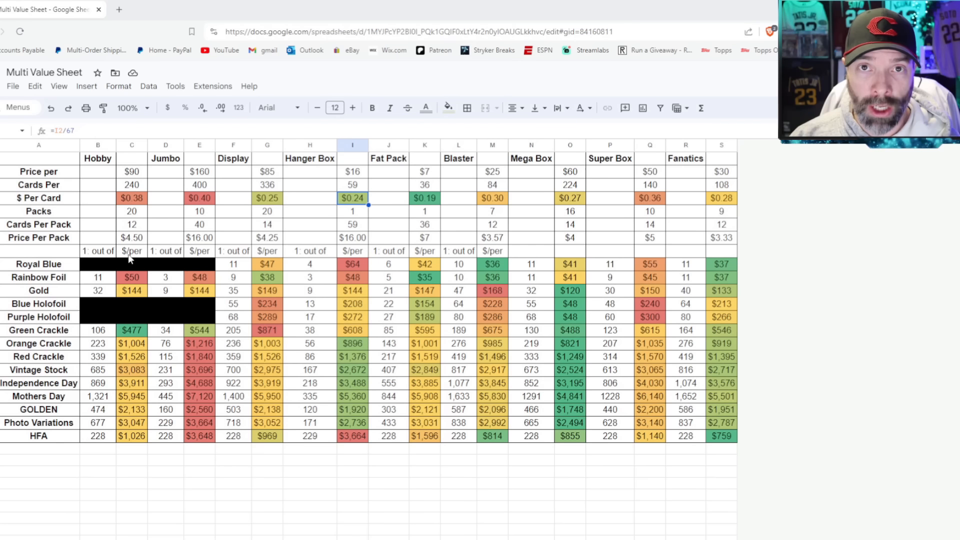
mouse_move(161, 210)
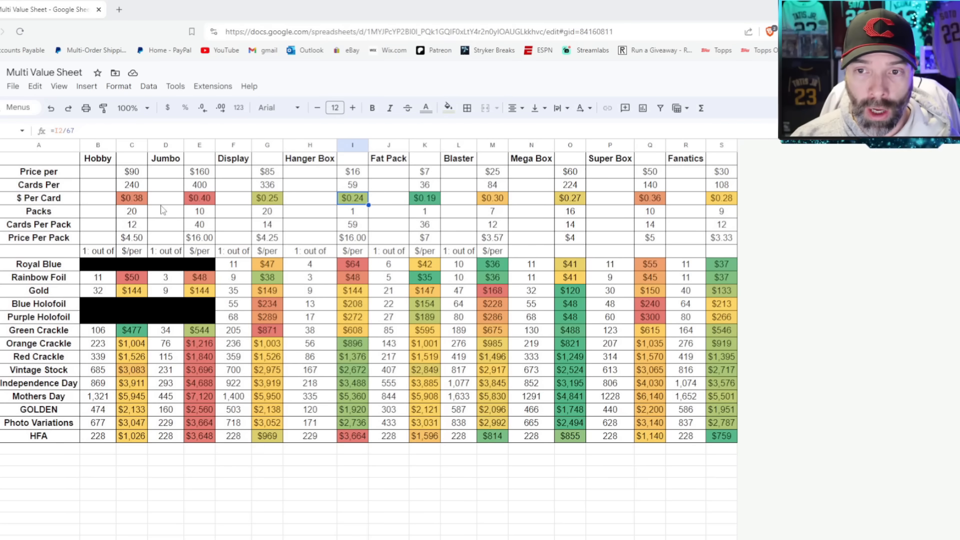
left_click(198, 198)
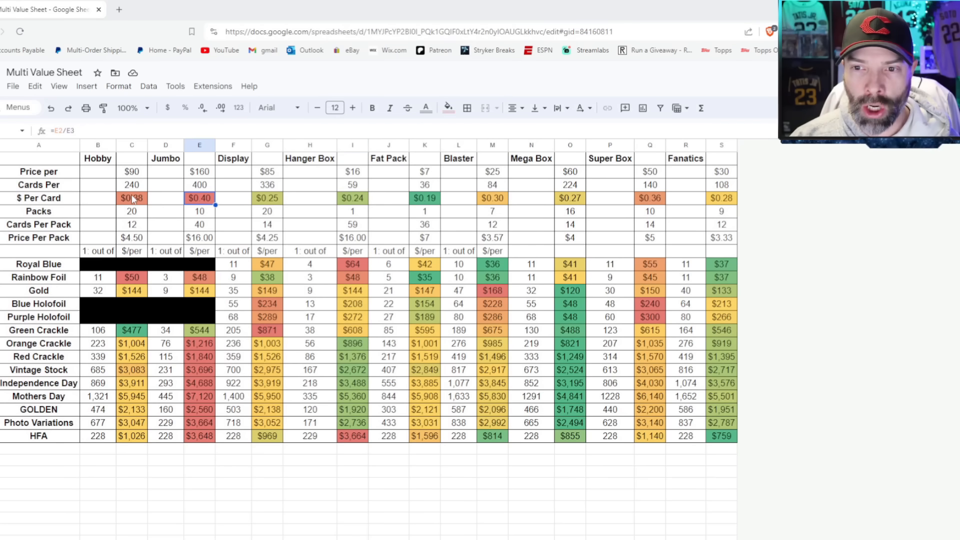
left_click(132, 171)
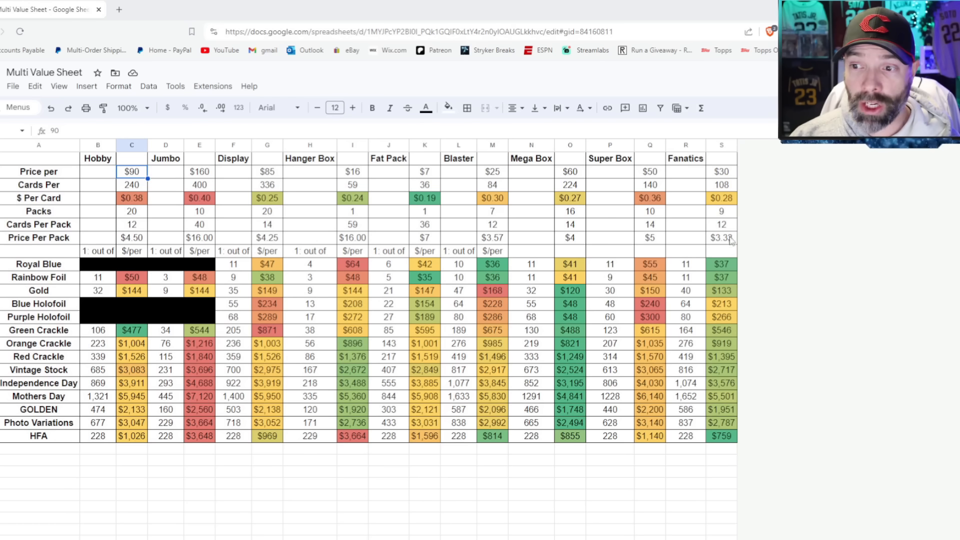
mouse_move(643, 332)
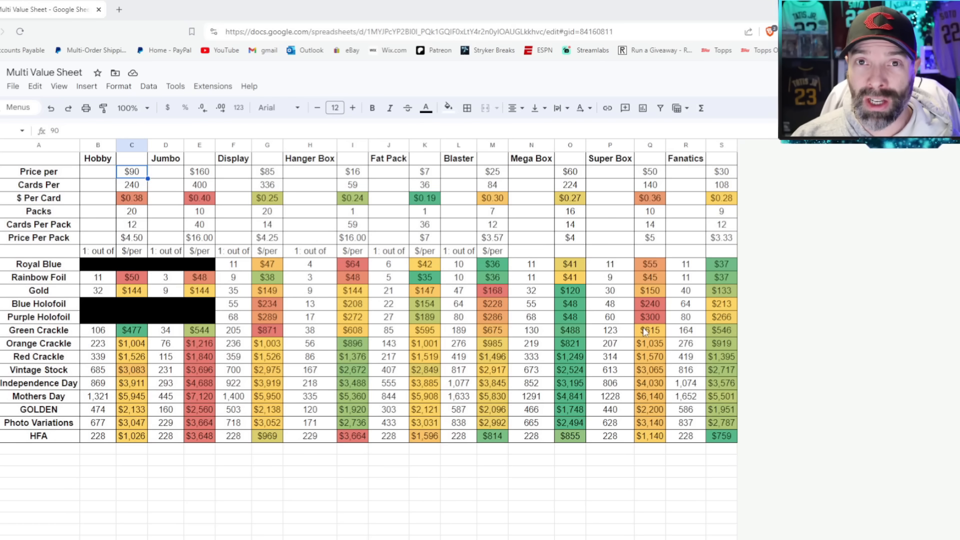
mouse_move(650, 331)
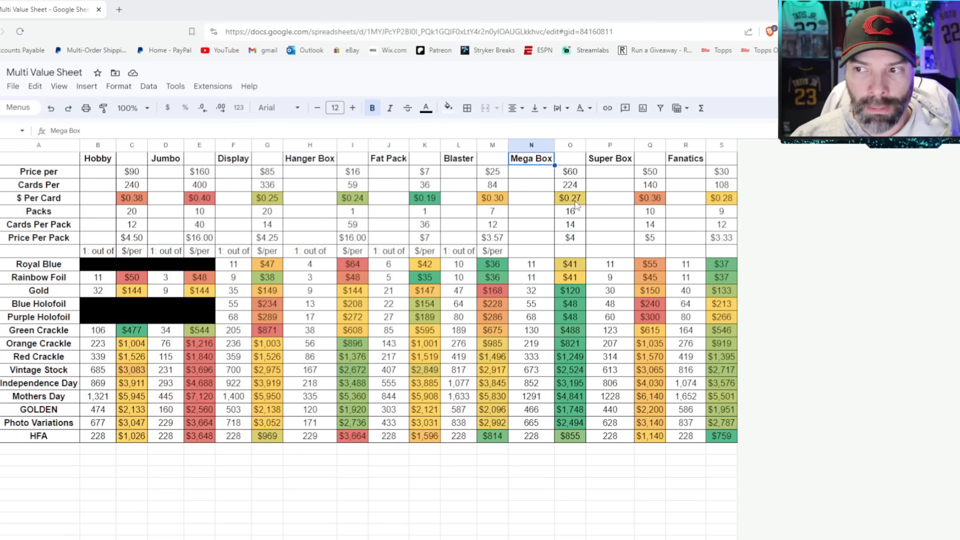
left_click(569, 198)
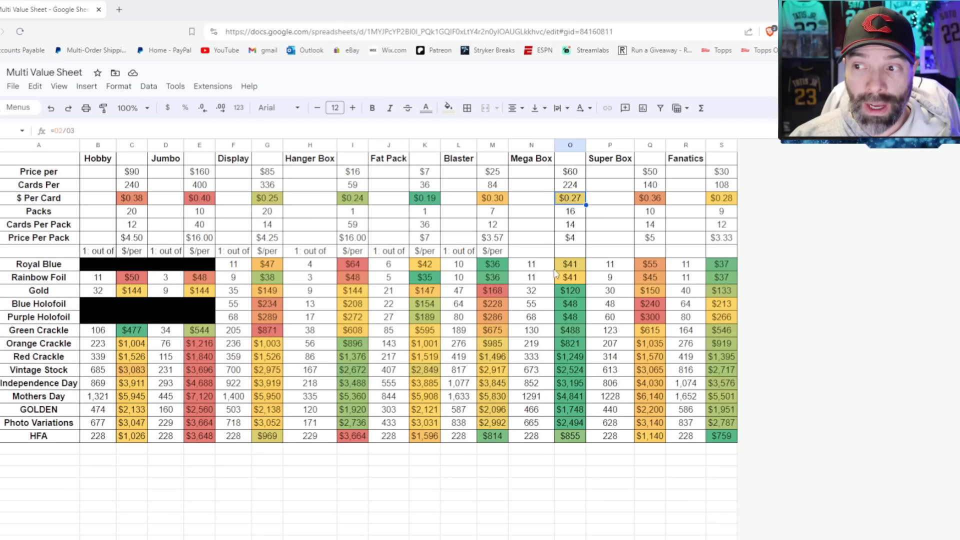
mouse_move(577, 343)
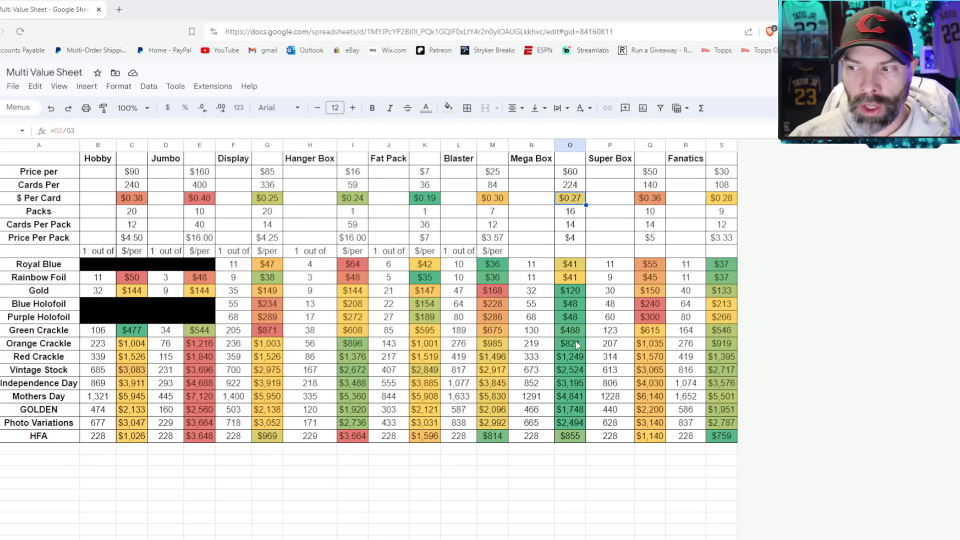
mouse_move(715, 293)
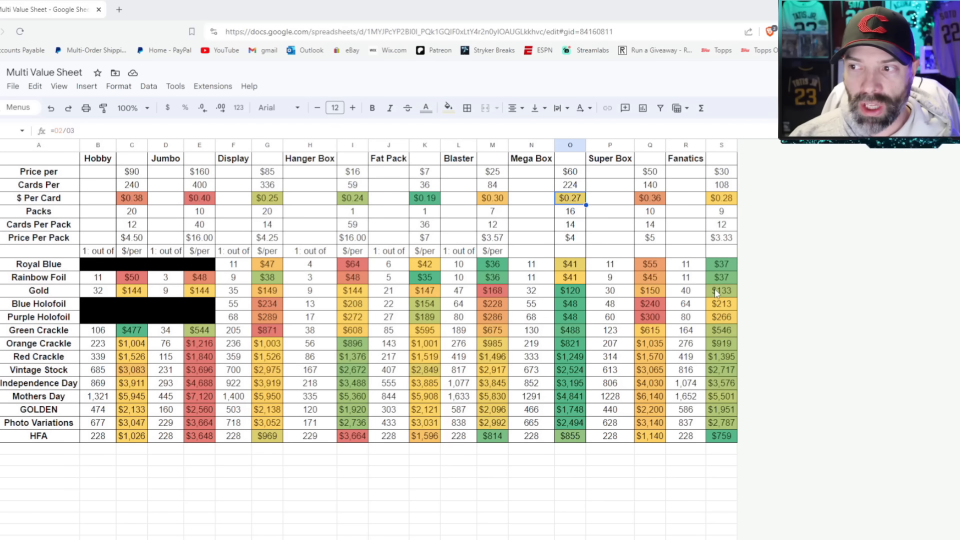
mouse_move(726, 239)
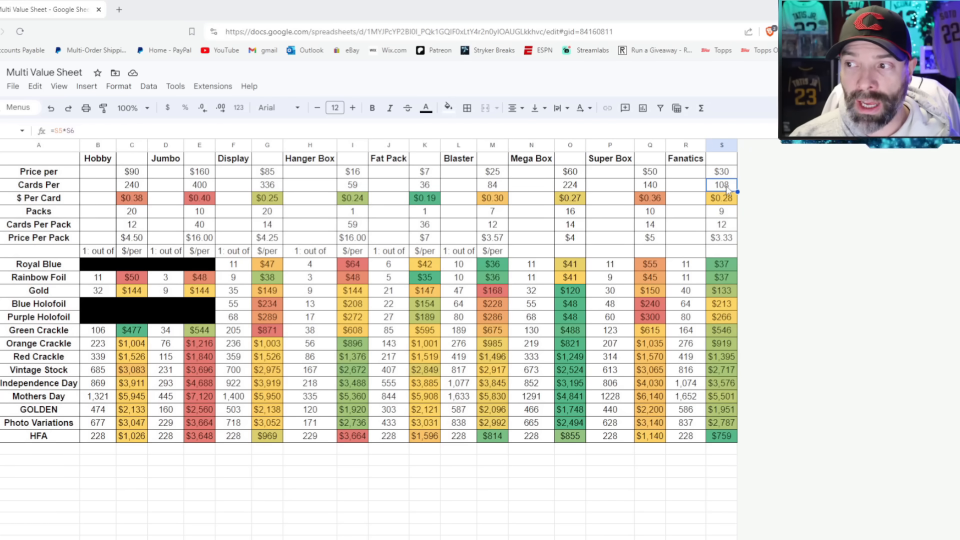
left_click(721, 211)
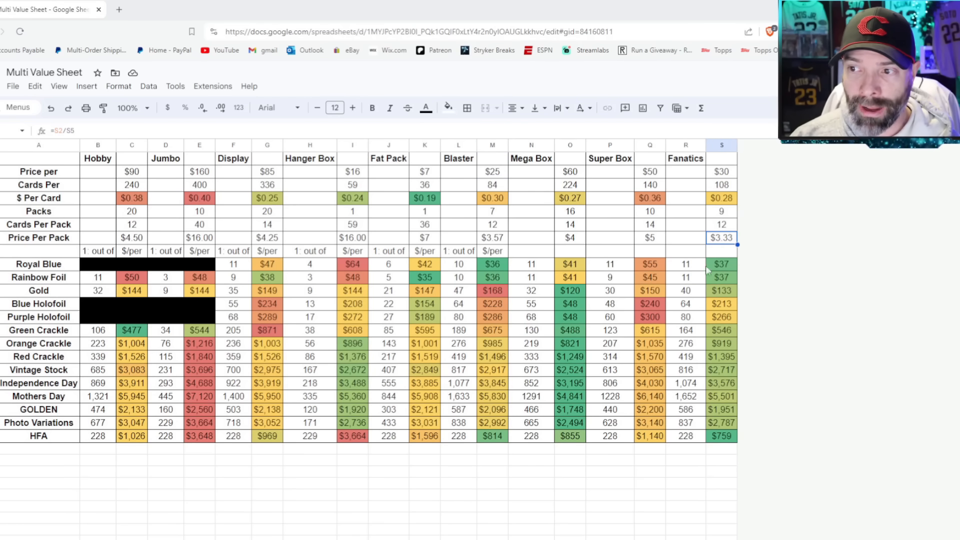
mouse_move(589, 274)
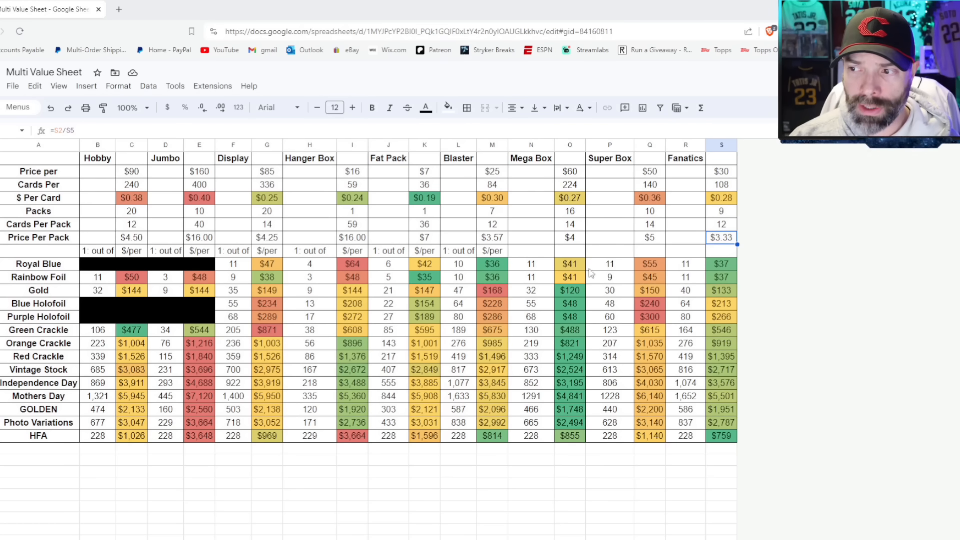
mouse_move(471, 271)
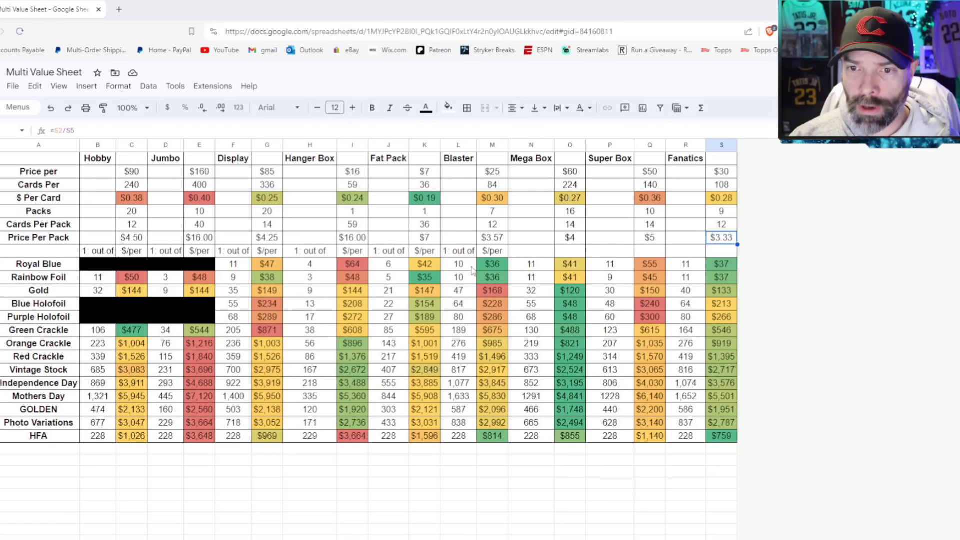
mouse_move(704, 276)
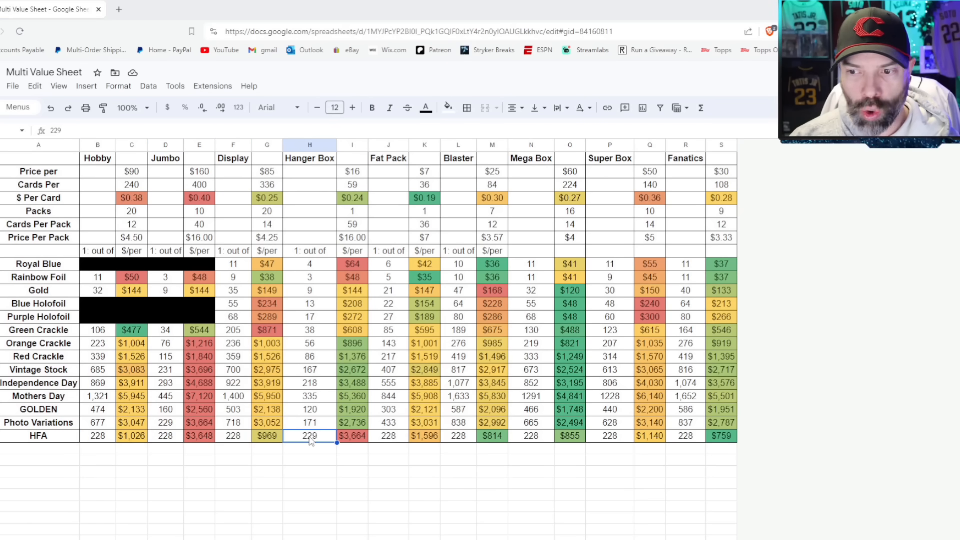
left_click(233, 436)
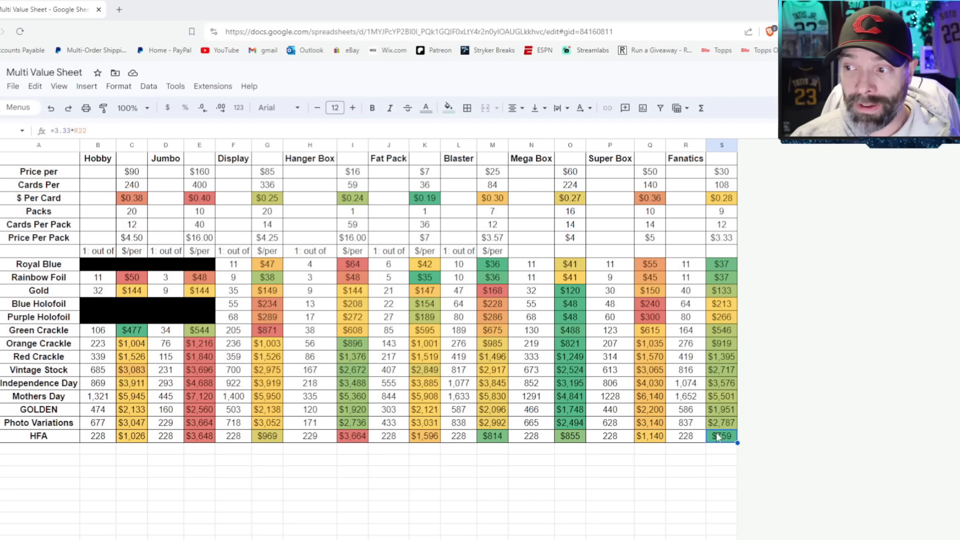
left_click(686, 436)
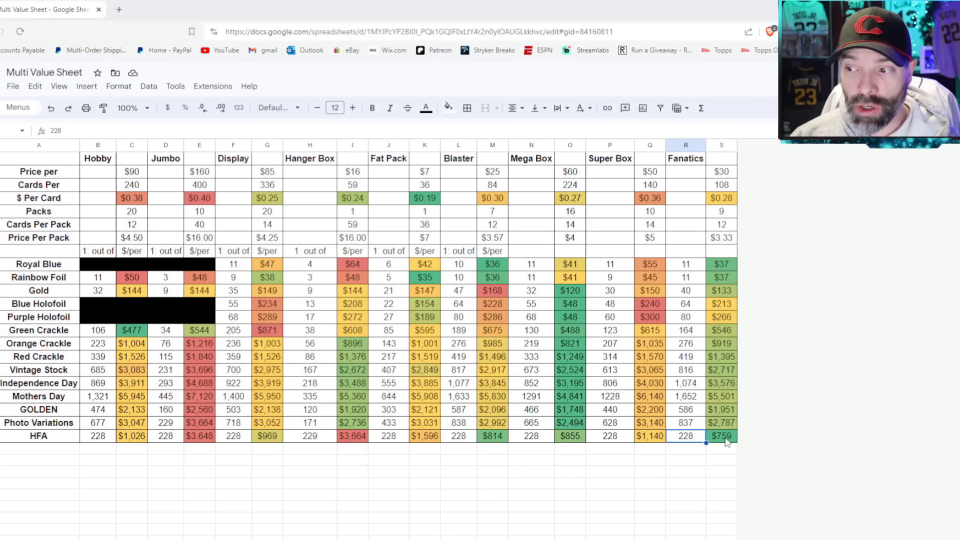
left_click(721, 436)
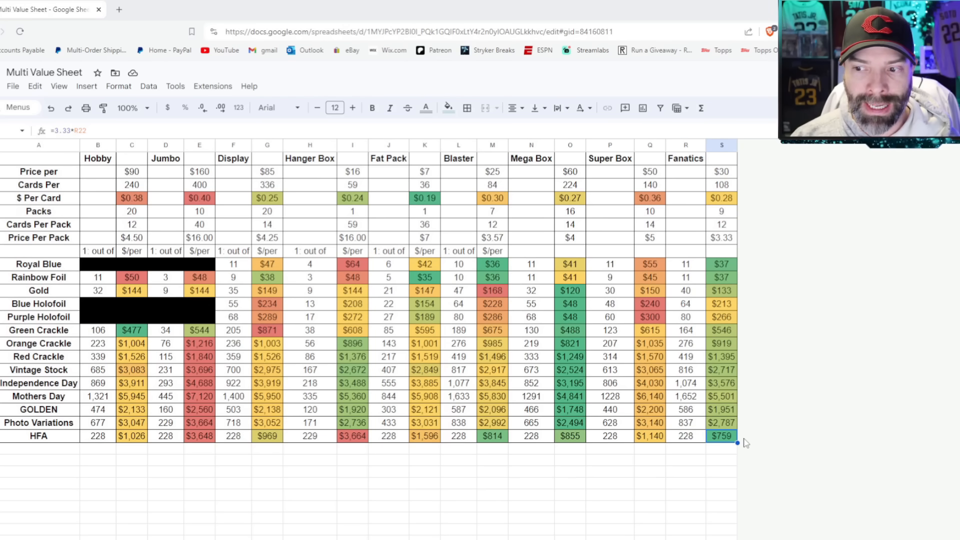
mouse_move(713, 444)
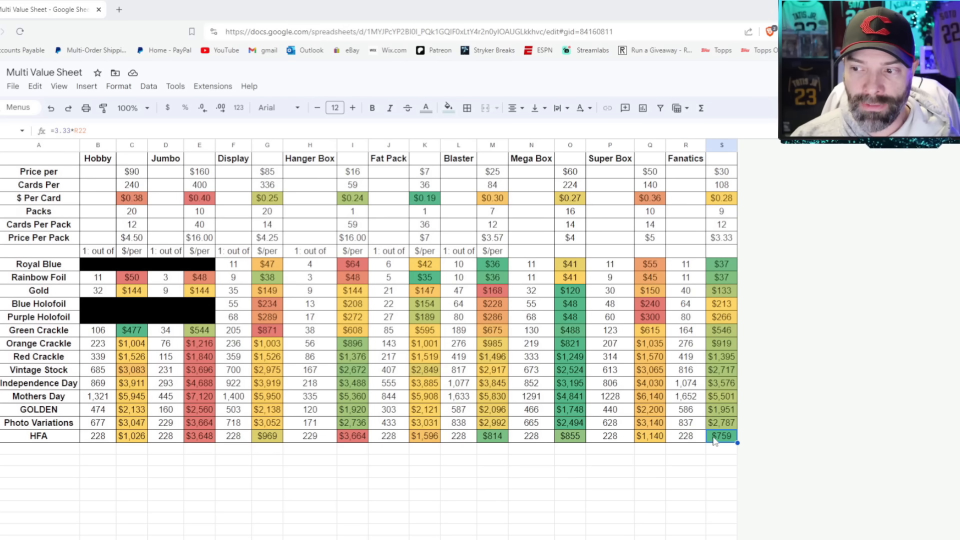
left_click(492, 436)
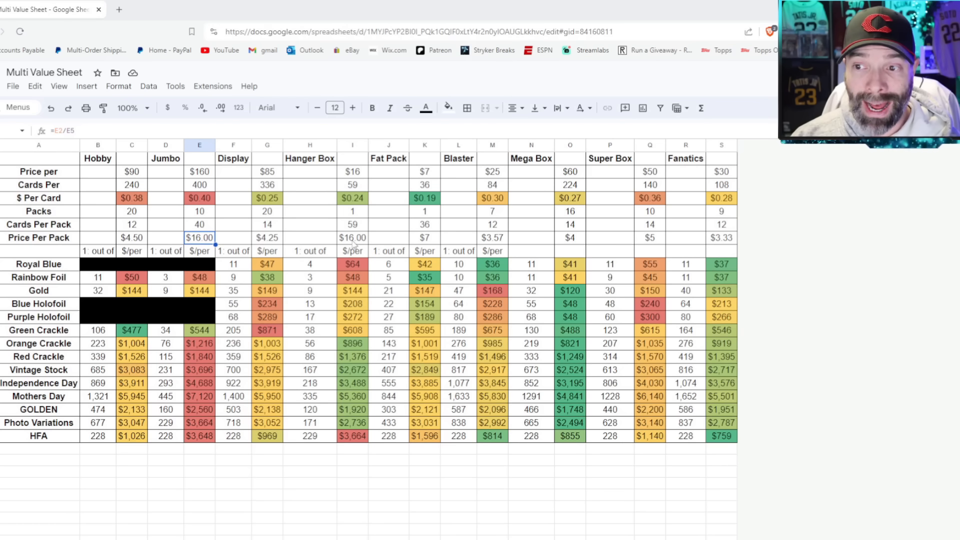
left_click(352, 238)
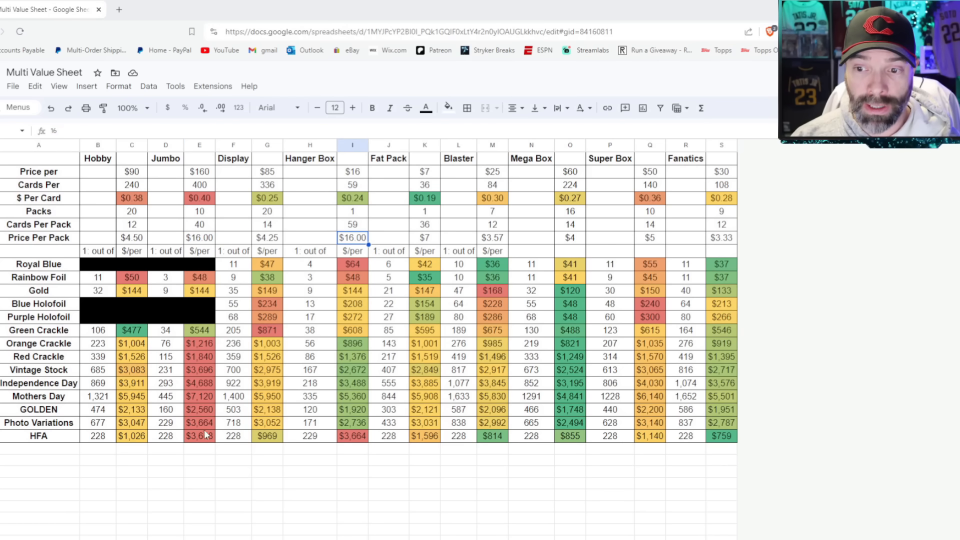
left_click(352, 436)
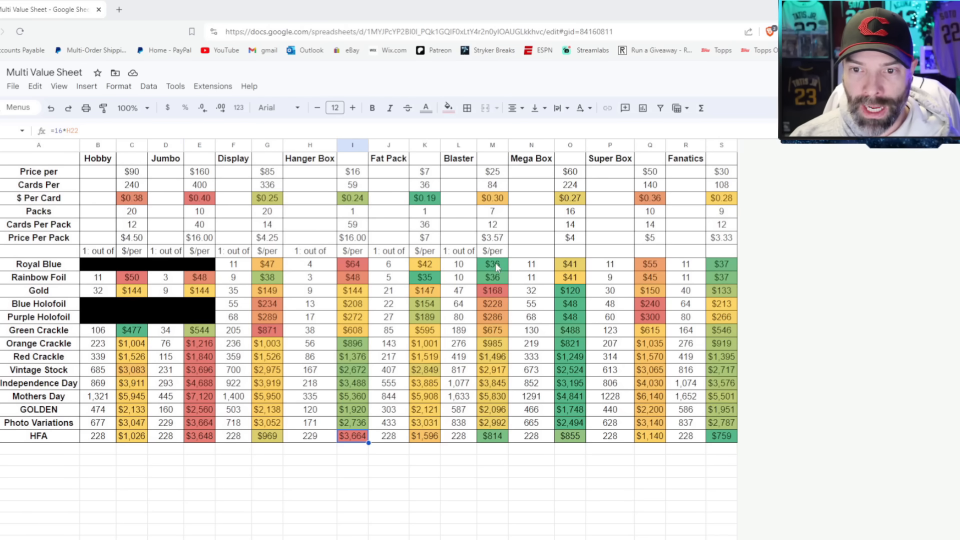
left_click(492, 277)
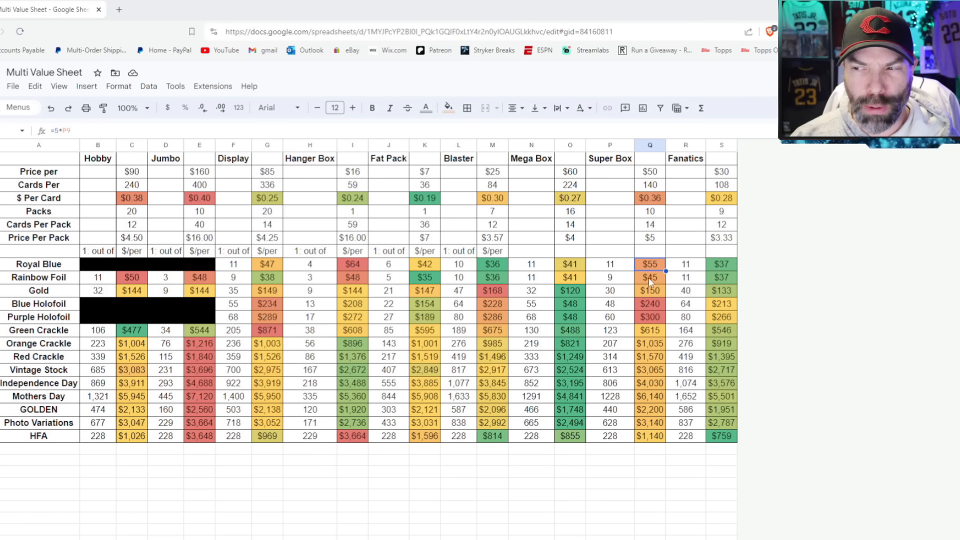
mouse_move(648, 296)
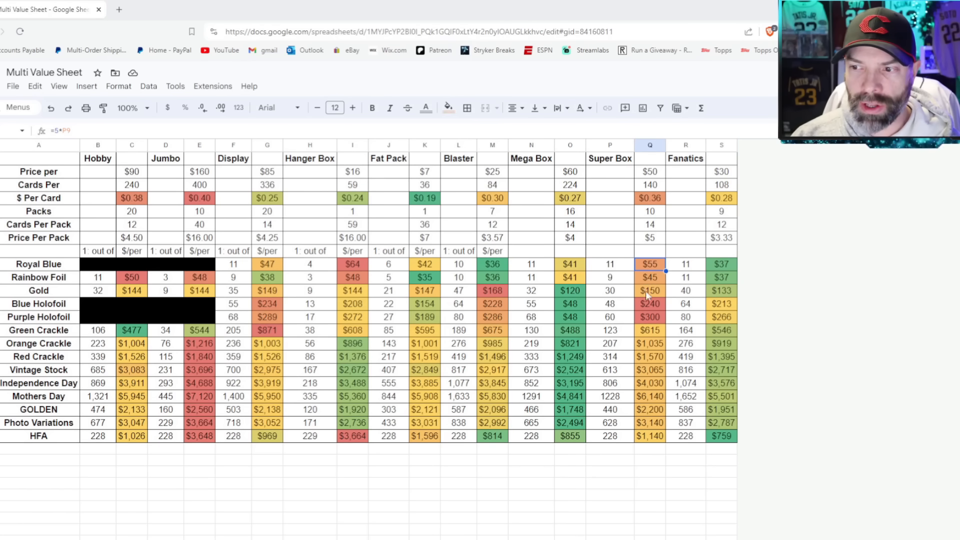
mouse_move(648, 357)
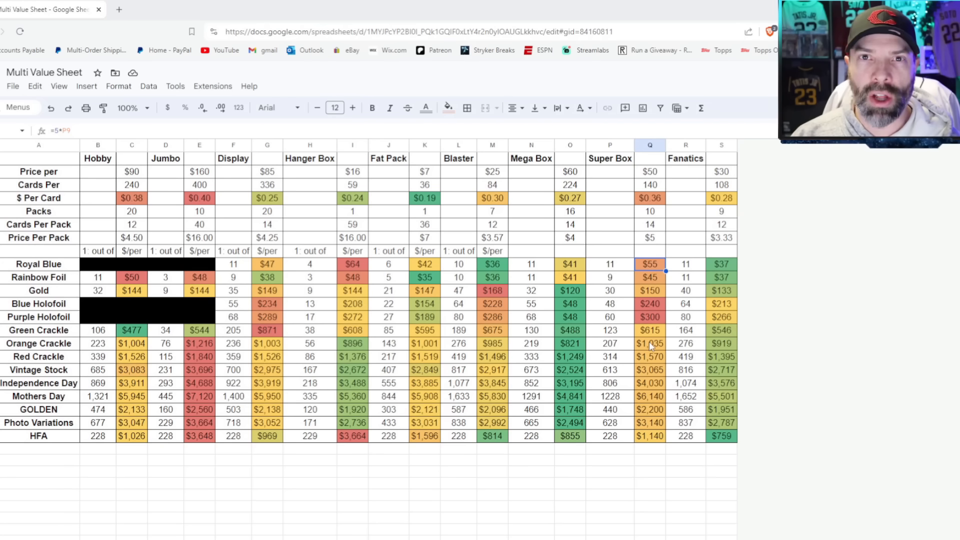
mouse_move(372, 263)
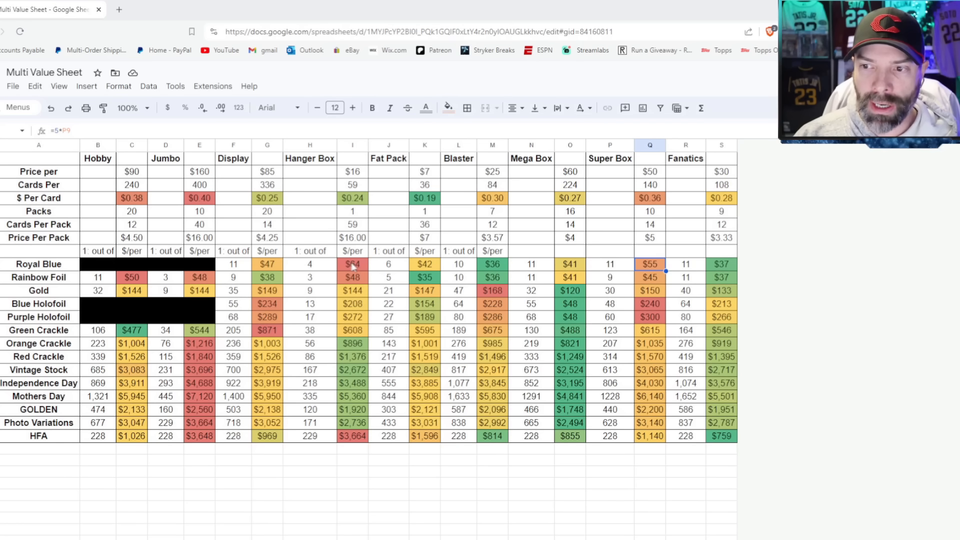
mouse_move(383, 312)
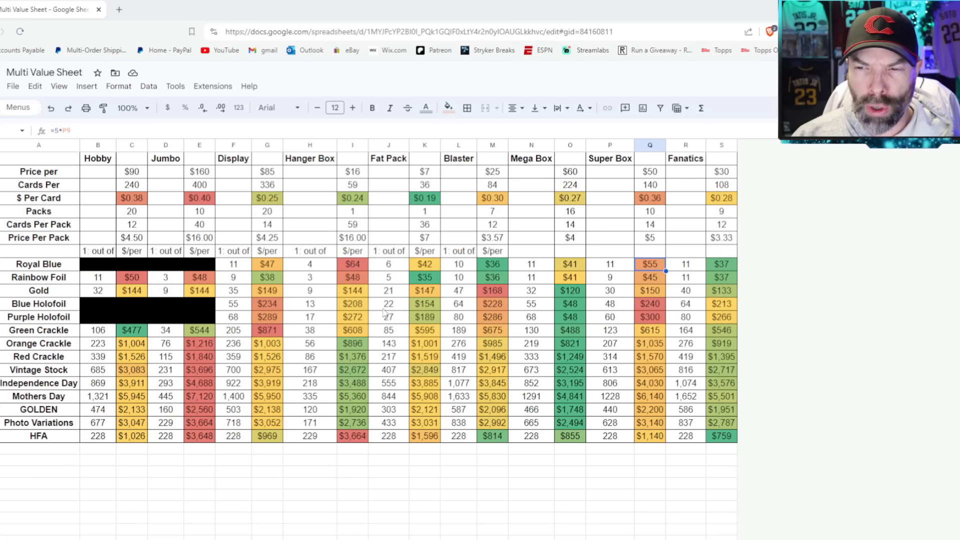
mouse_move(323, 280)
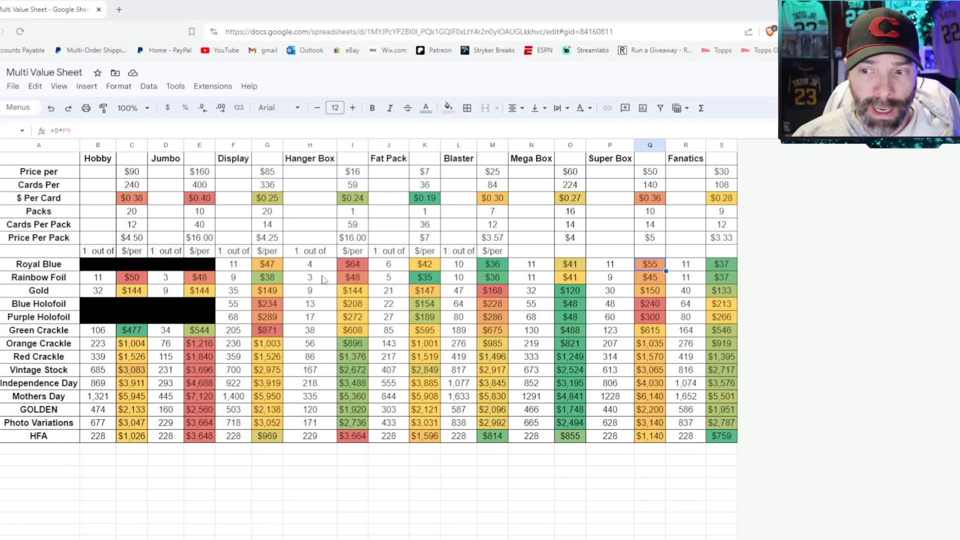
left_click(352, 343)
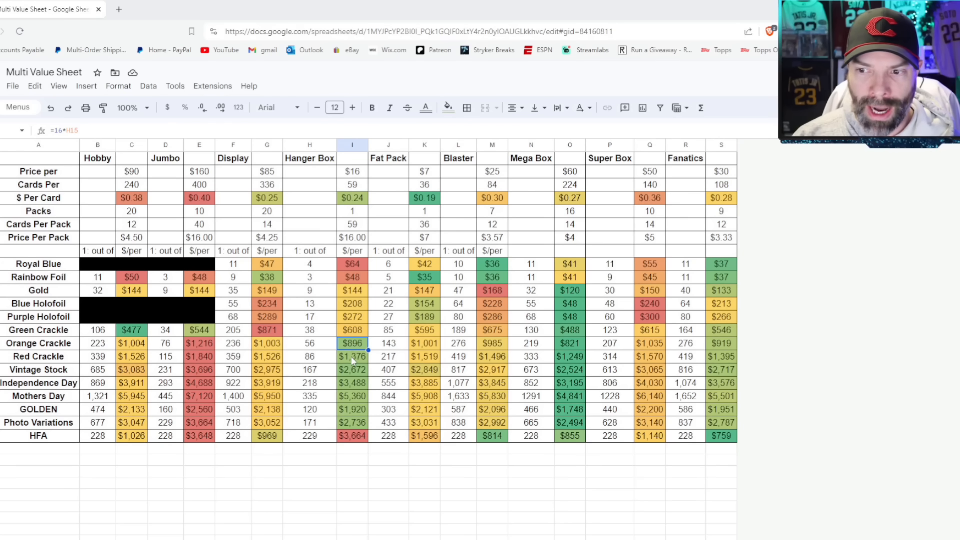
left_click(352, 356)
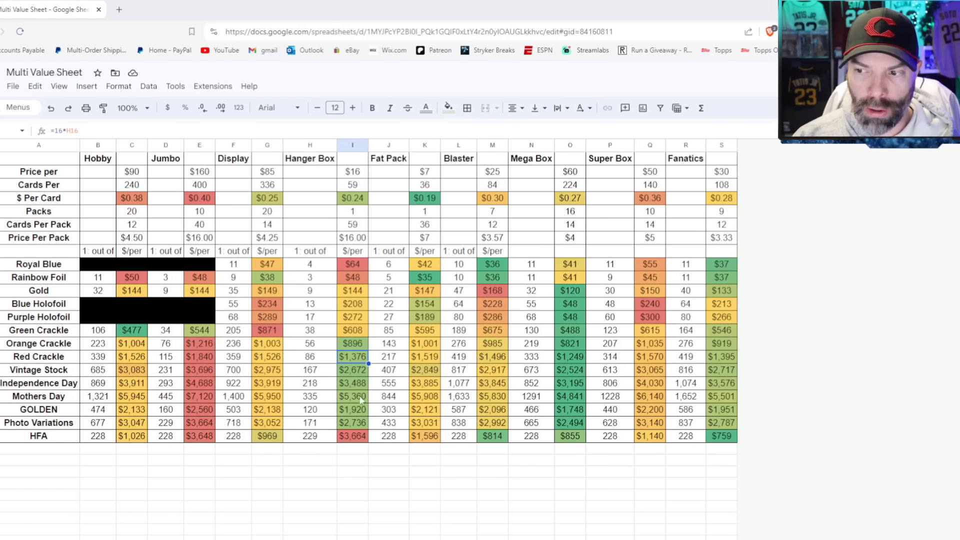
mouse_move(354, 367)
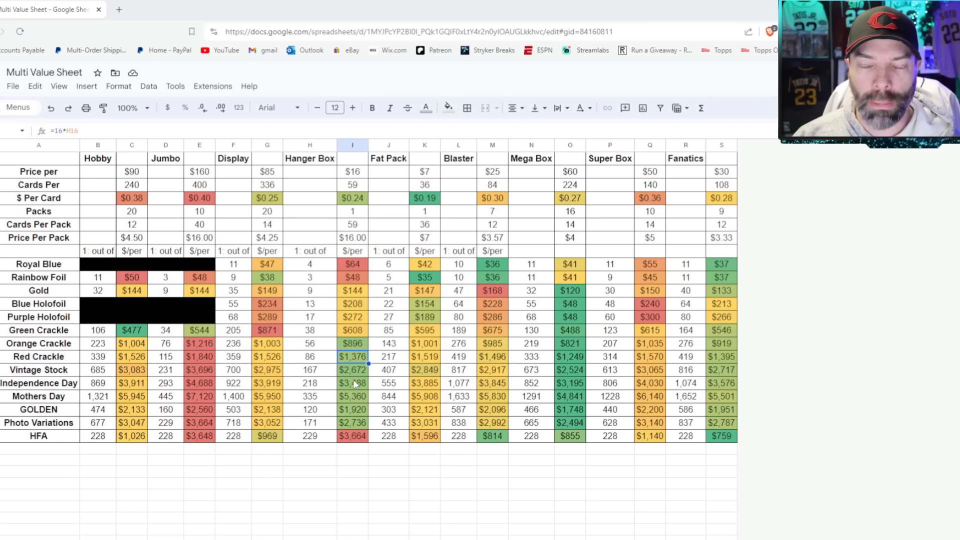
left_click(233, 158)
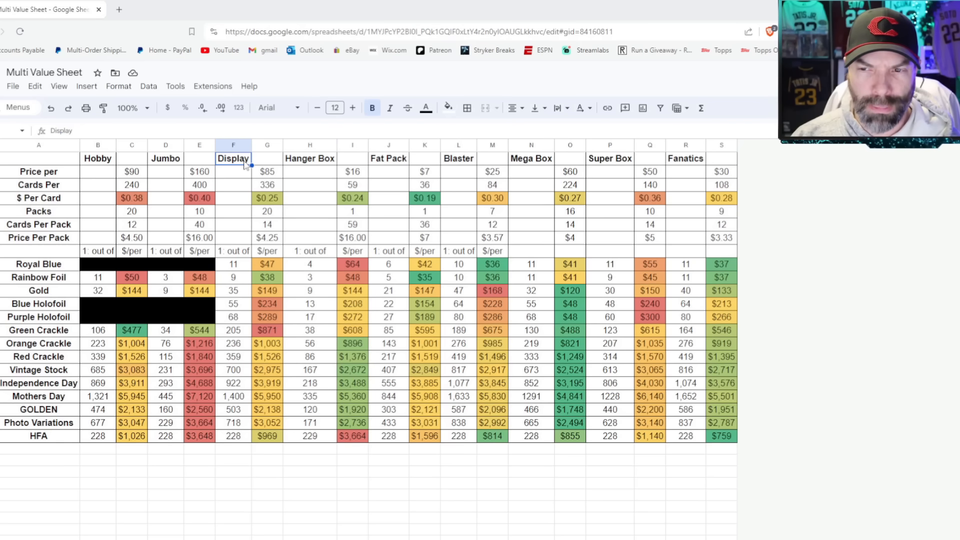
left_click(267, 171)
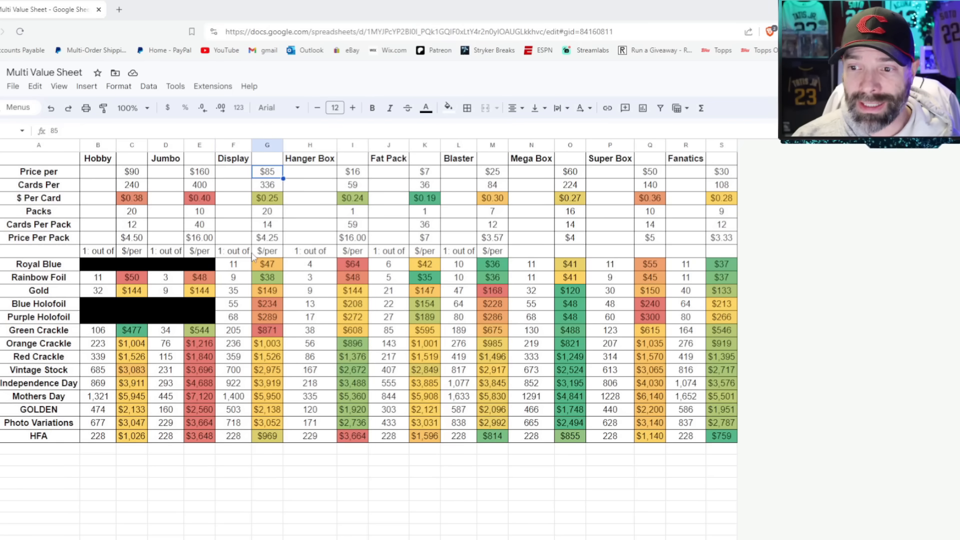
mouse_move(270, 367)
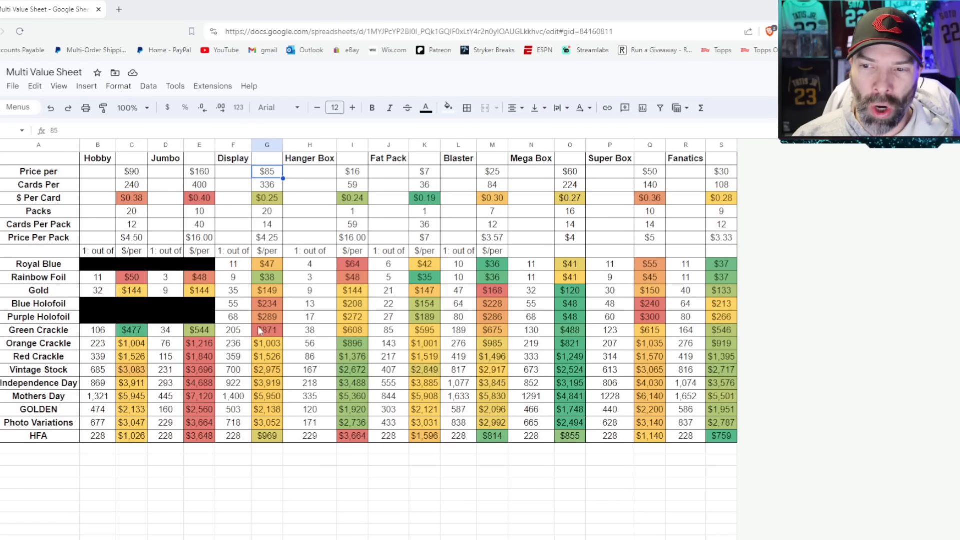
mouse_move(288, 306)
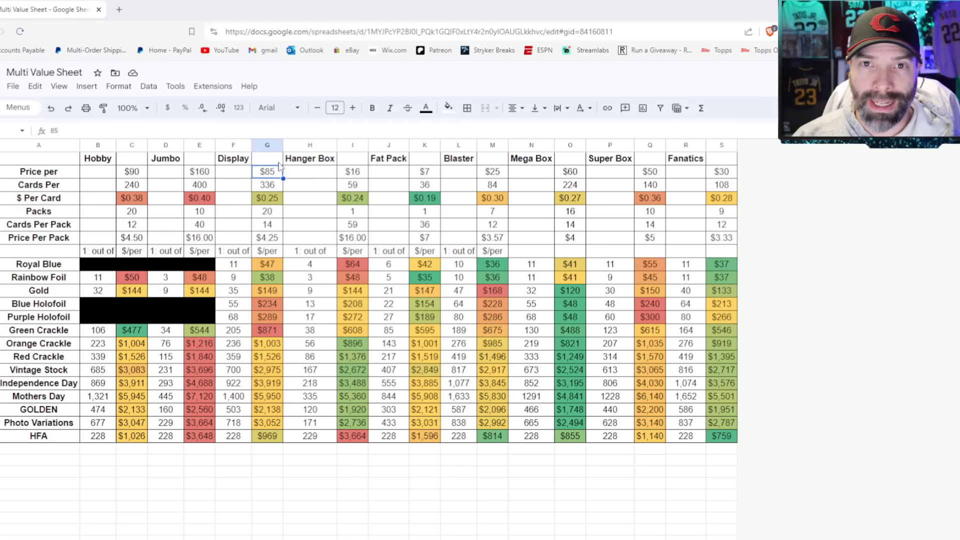
mouse_move(296, 179)
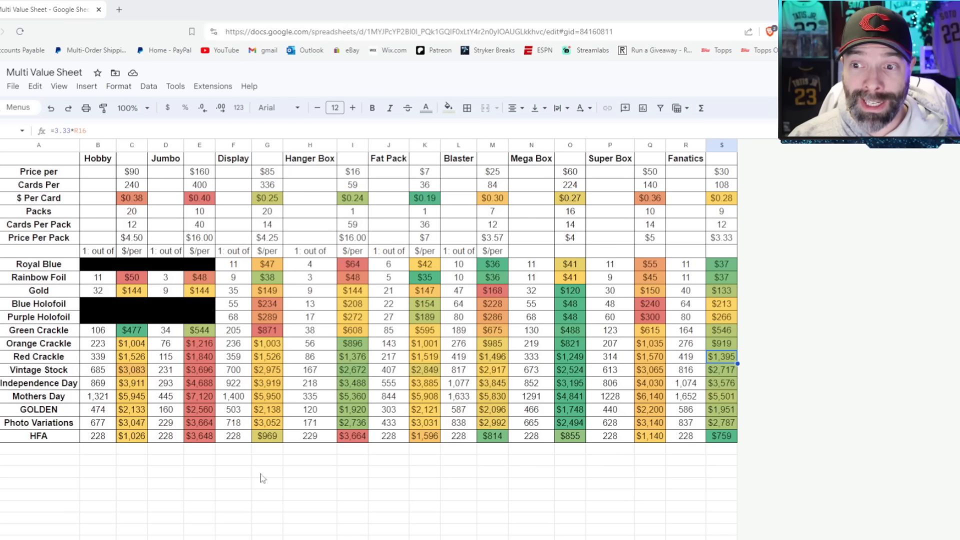
mouse_move(753, 386)
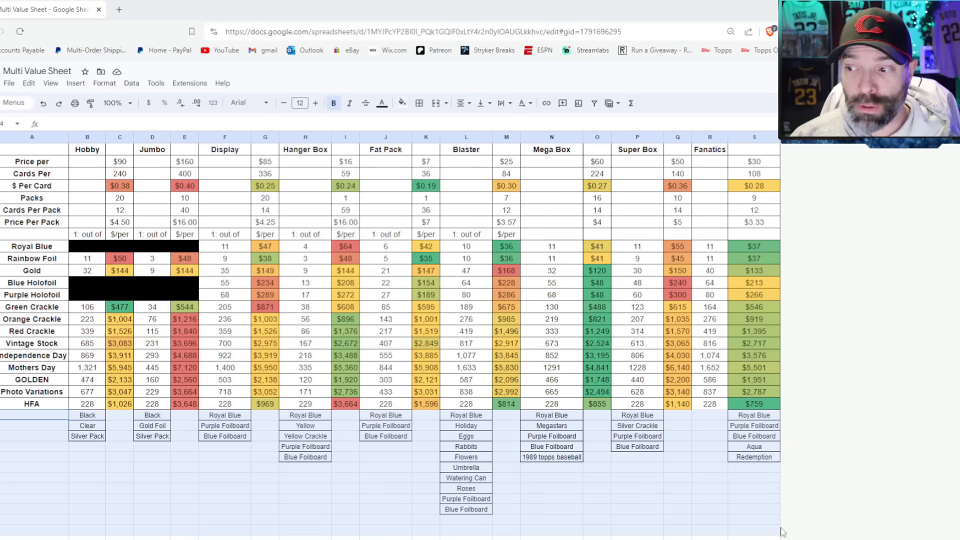
mouse_move(776, 522)
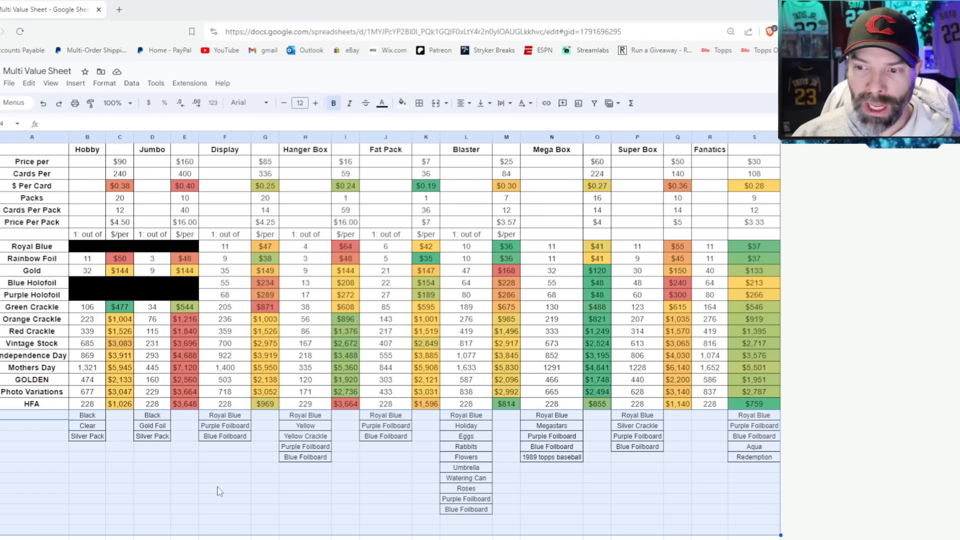
left_click(225, 447)
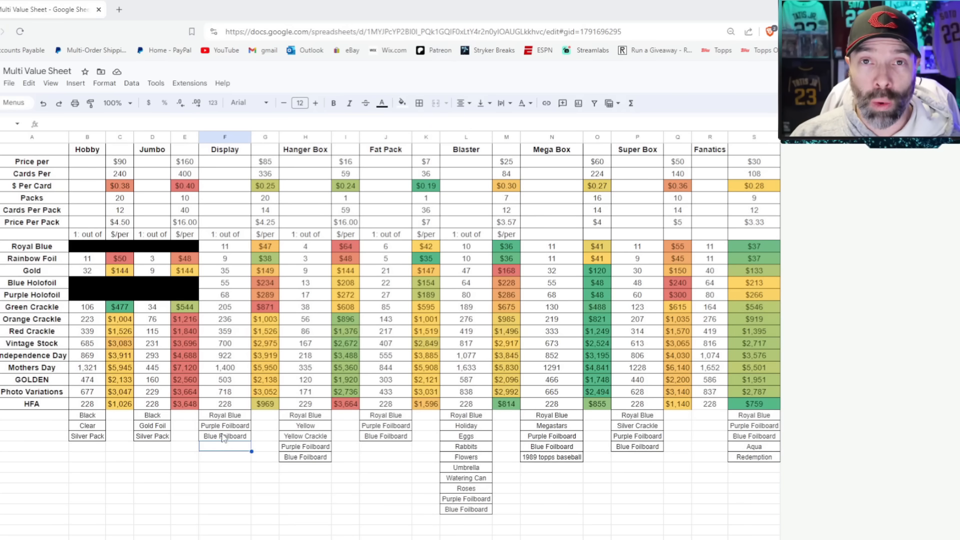
left_click(87, 414)
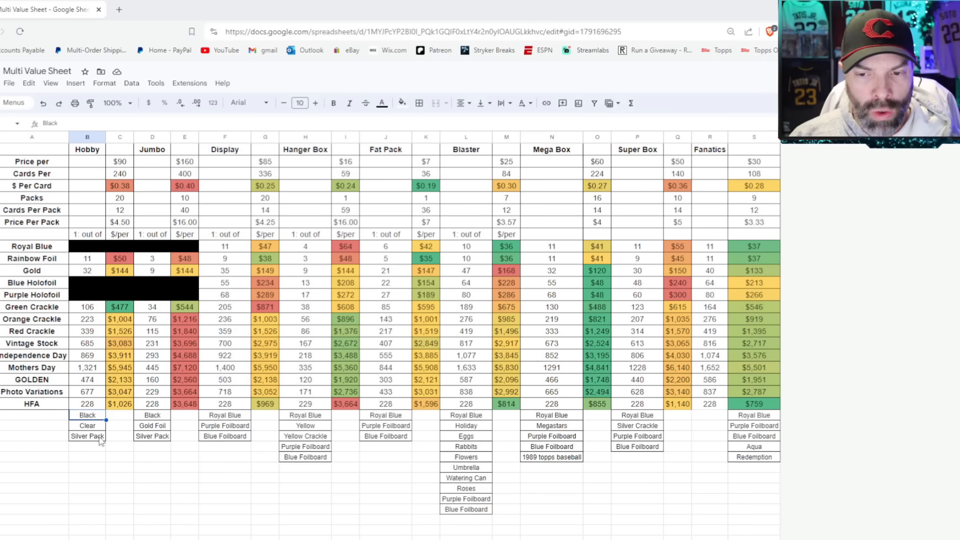
left_click(87, 426)
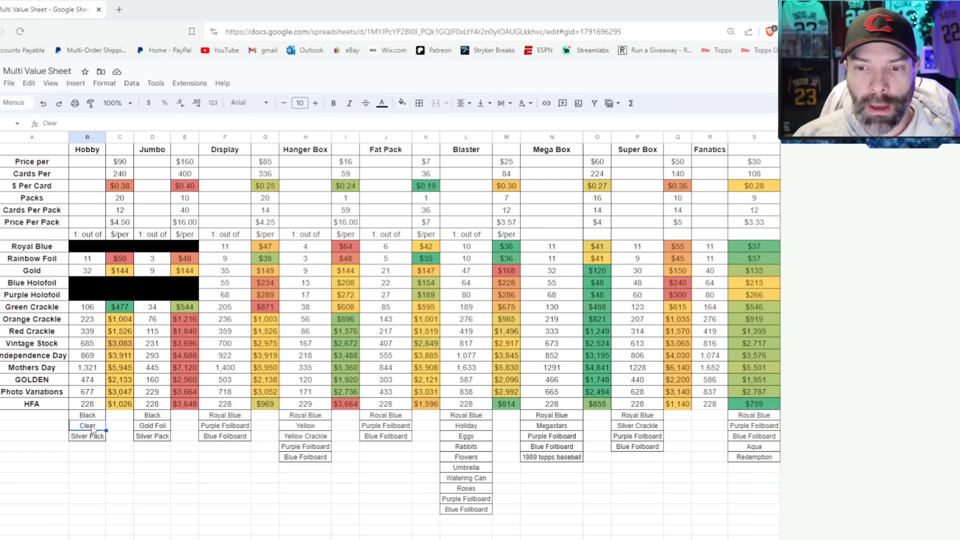
left_click(87, 414)
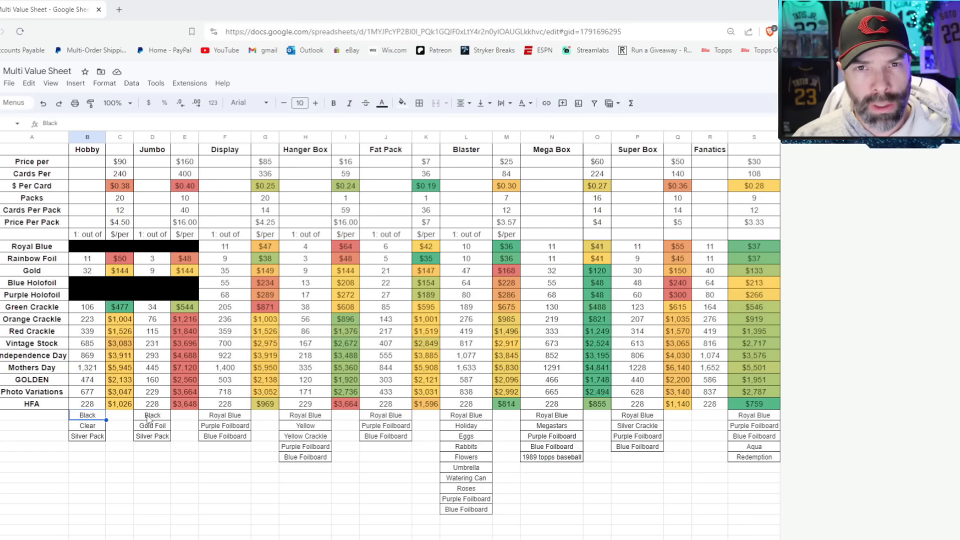
mouse_move(135, 419)
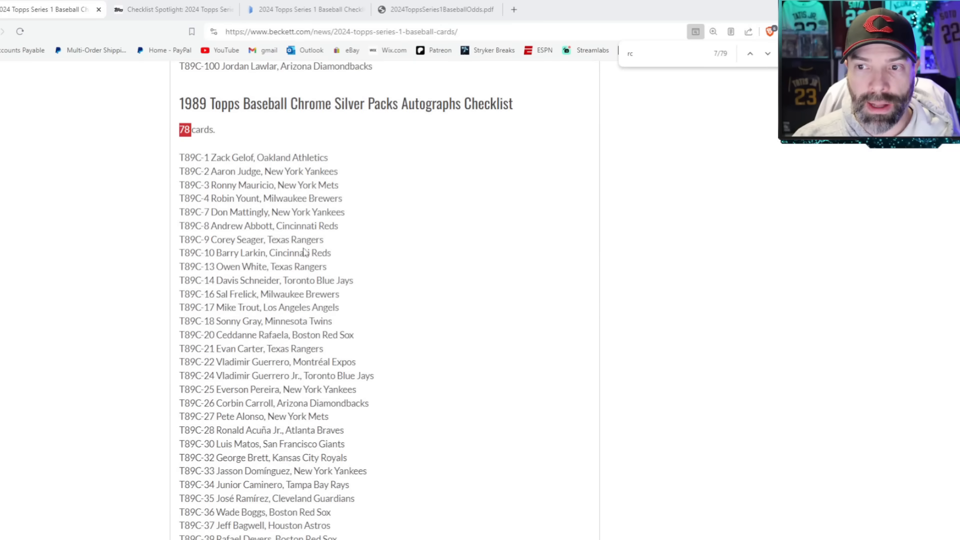
- Bring up the Beckett 1989 Topps Chrome Silver Packs Autographs checklist of 78 cards
left_click(49, 9)
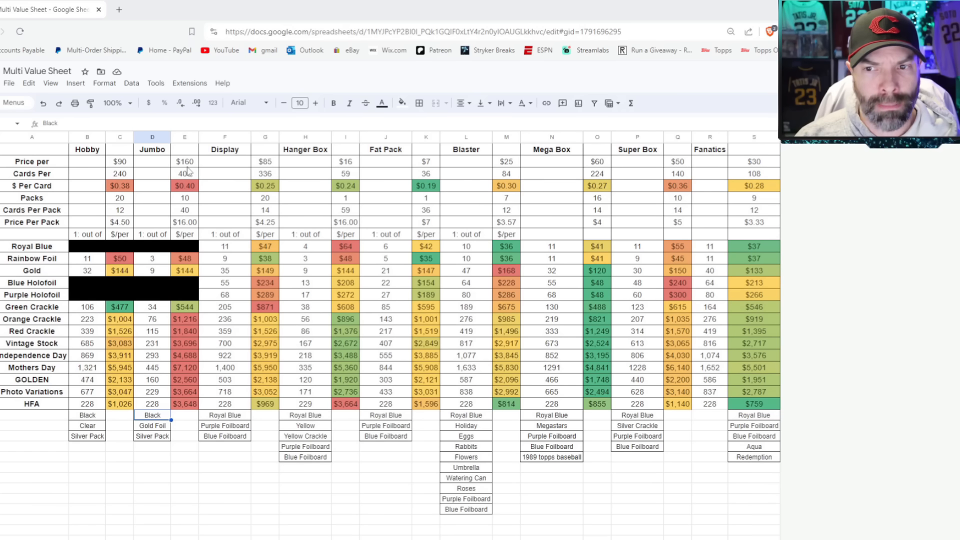
mouse_move(189, 171)
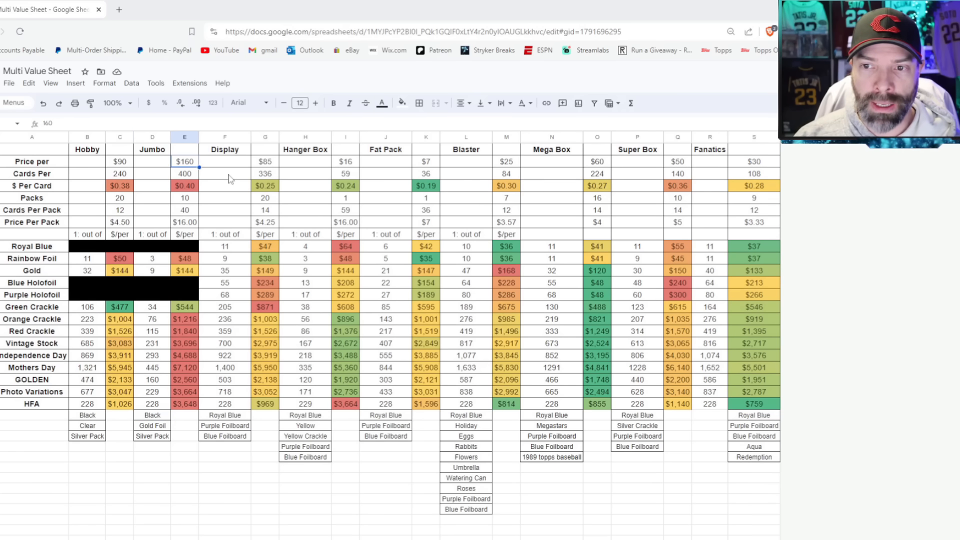
mouse_move(150, 168)
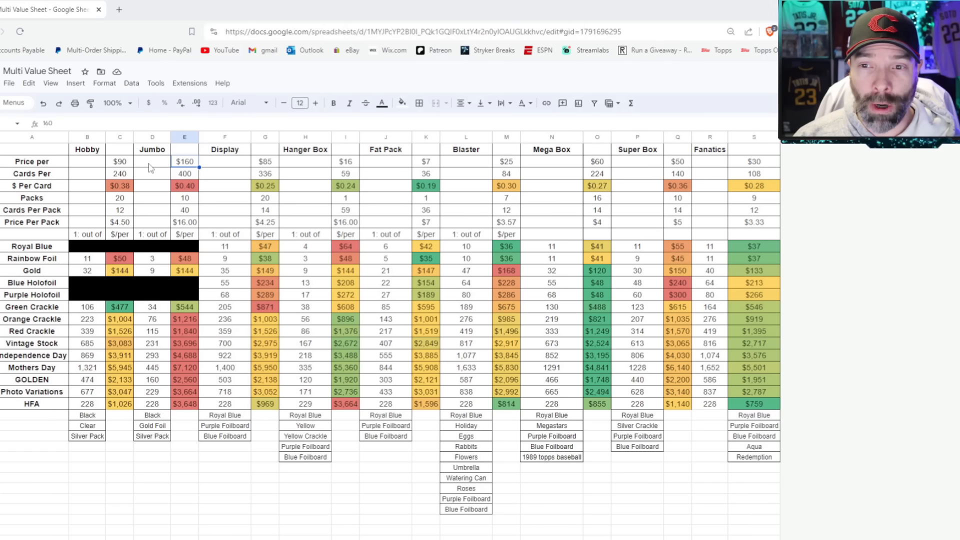
left_click(120, 161)
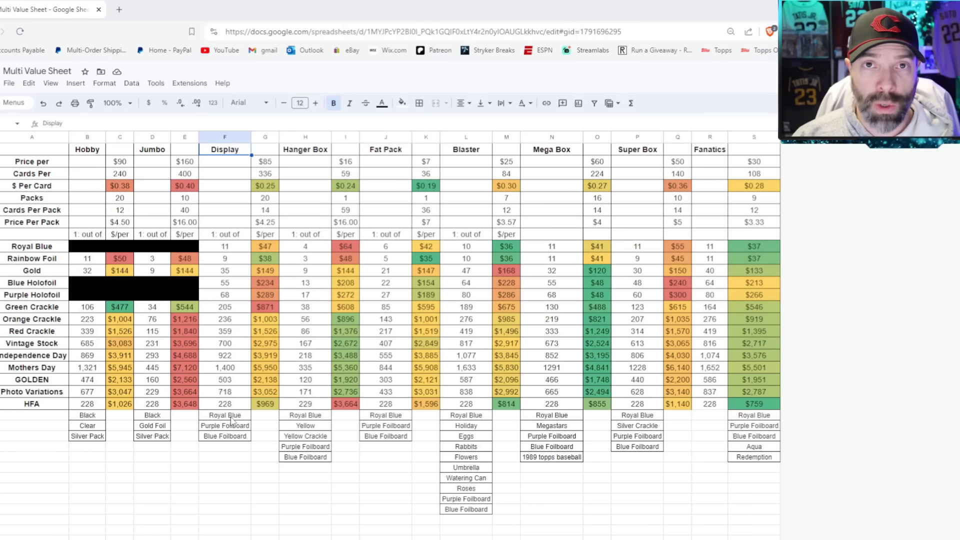
left_click(224, 415)
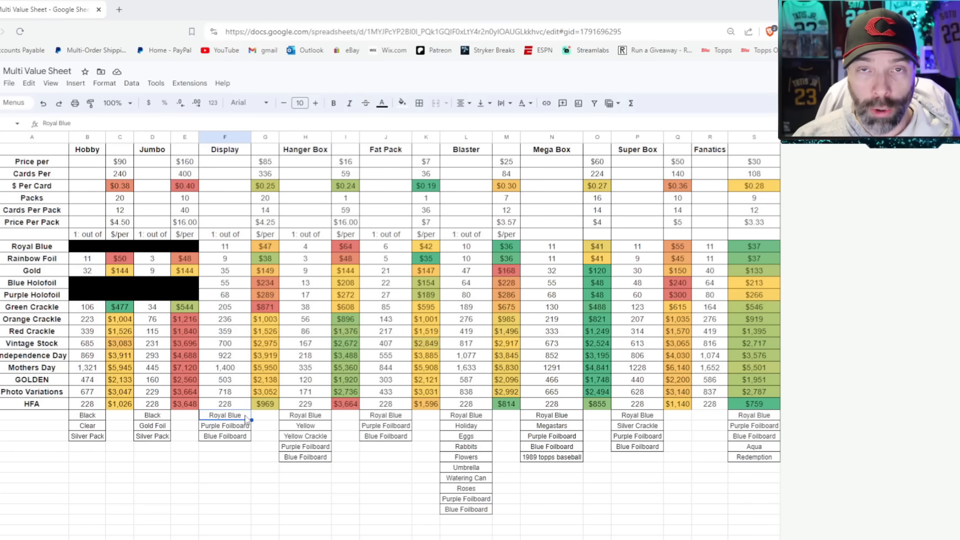
left_click(225, 426)
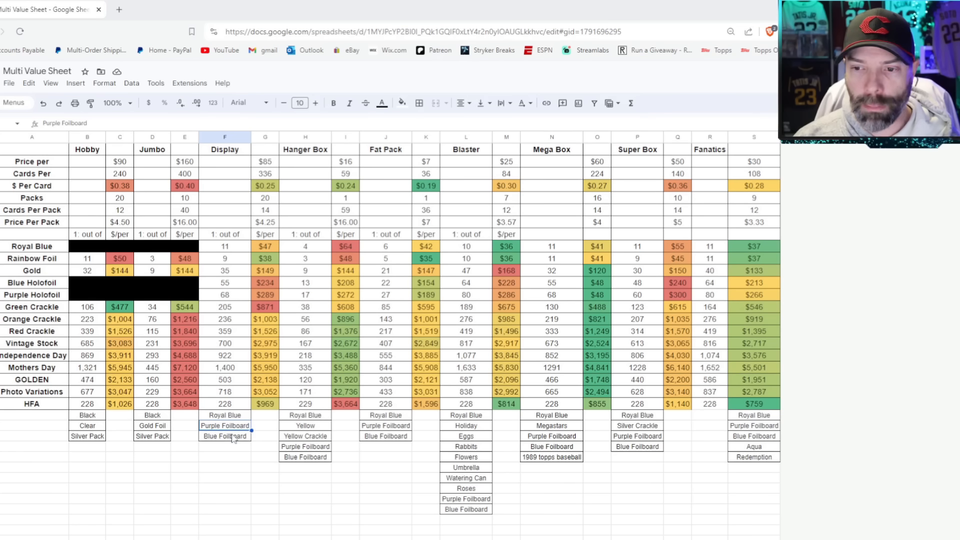
left_click(225, 436)
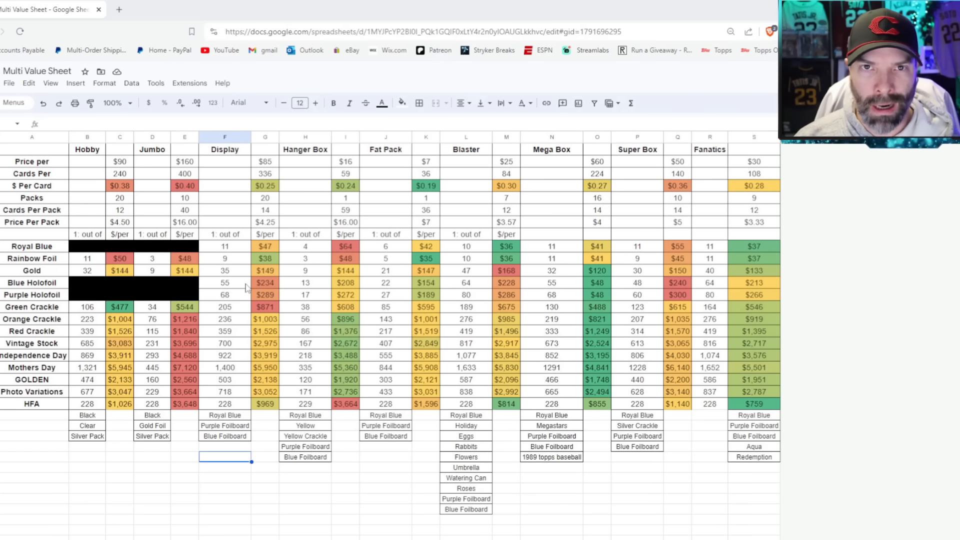
mouse_move(309, 285)
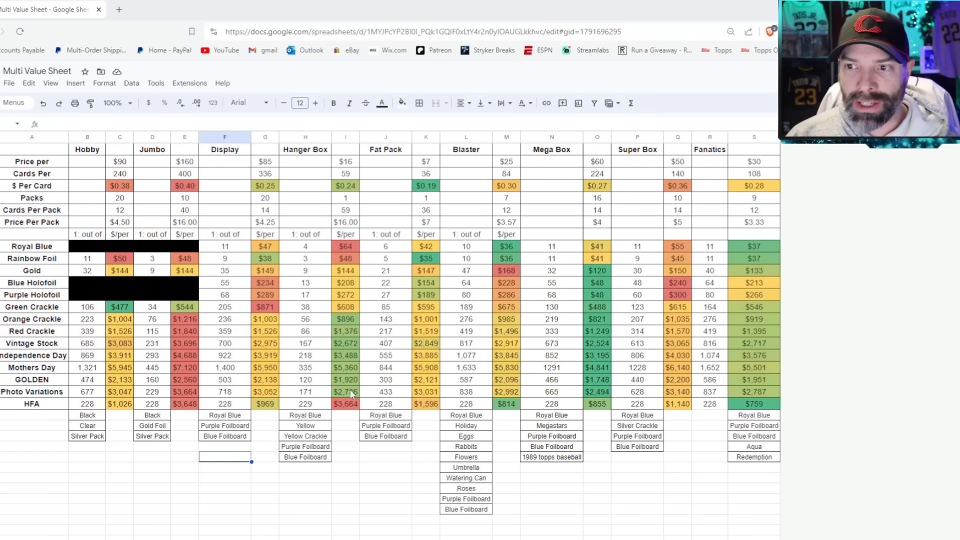
mouse_move(348, 392)
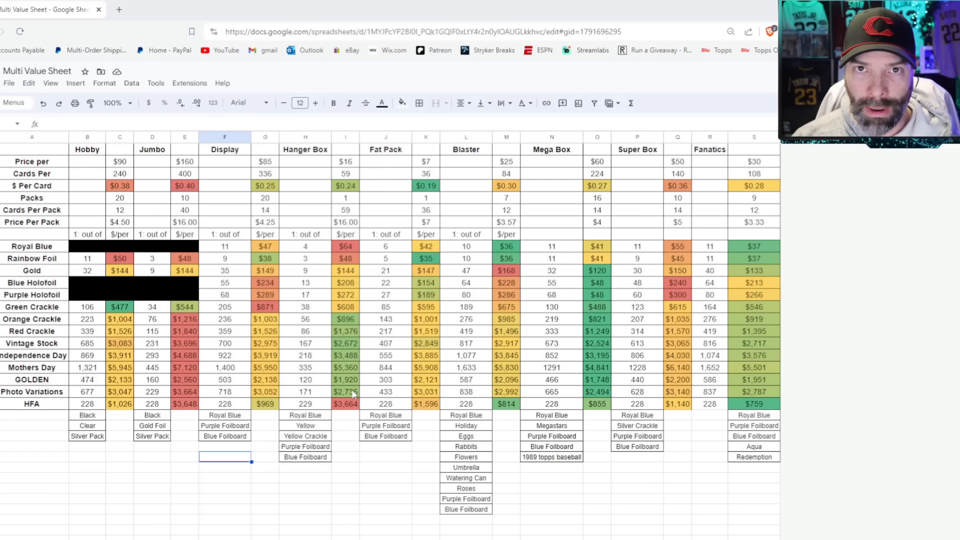
left_click(304, 426)
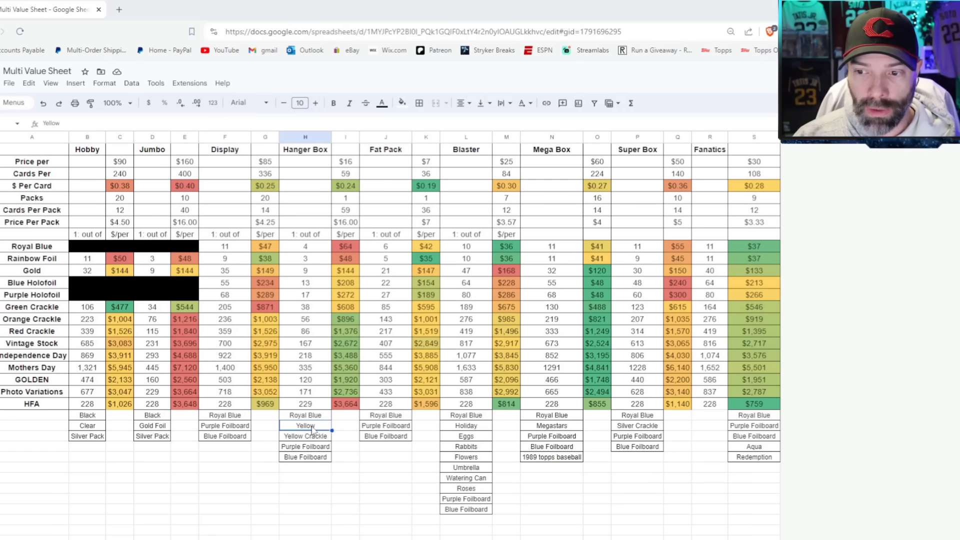
left_click(305, 415)
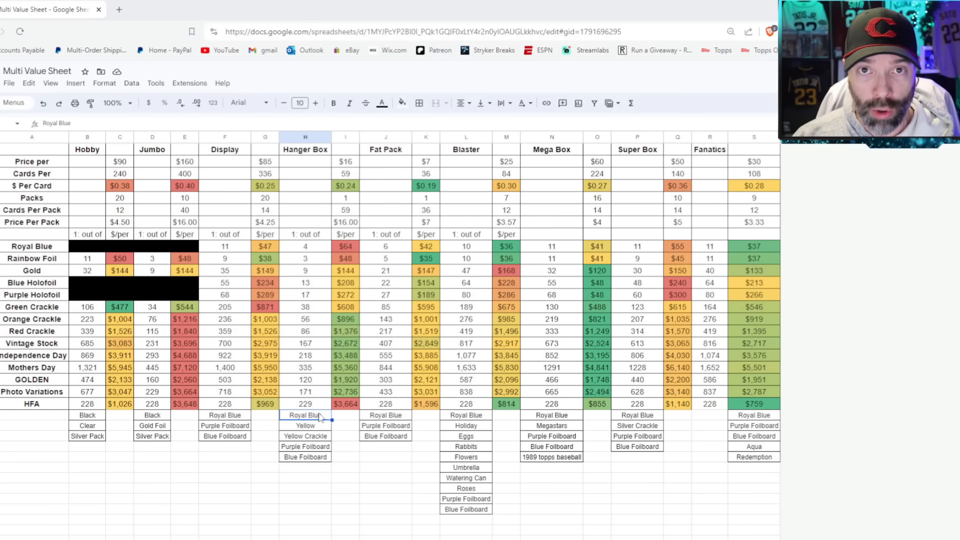
left_click(305, 426)
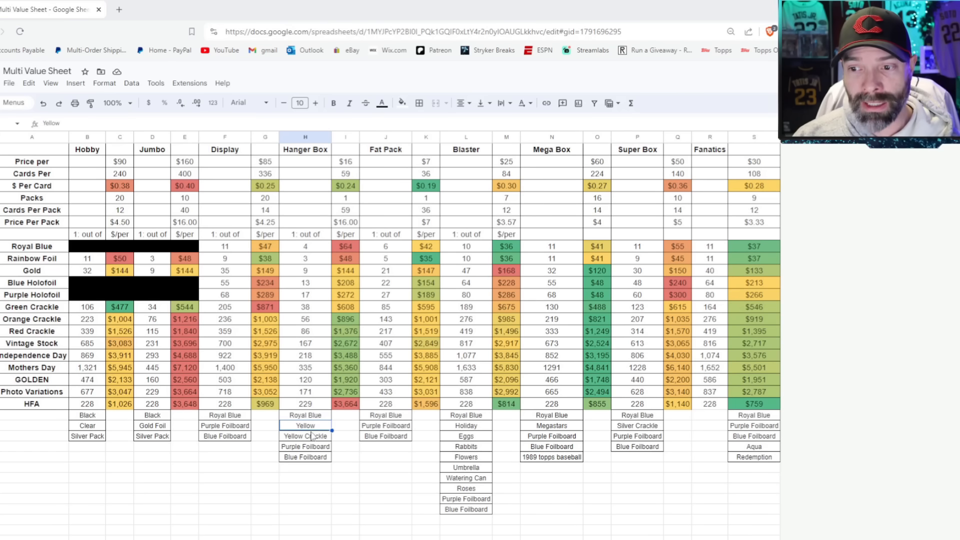
left_click(304, 436)
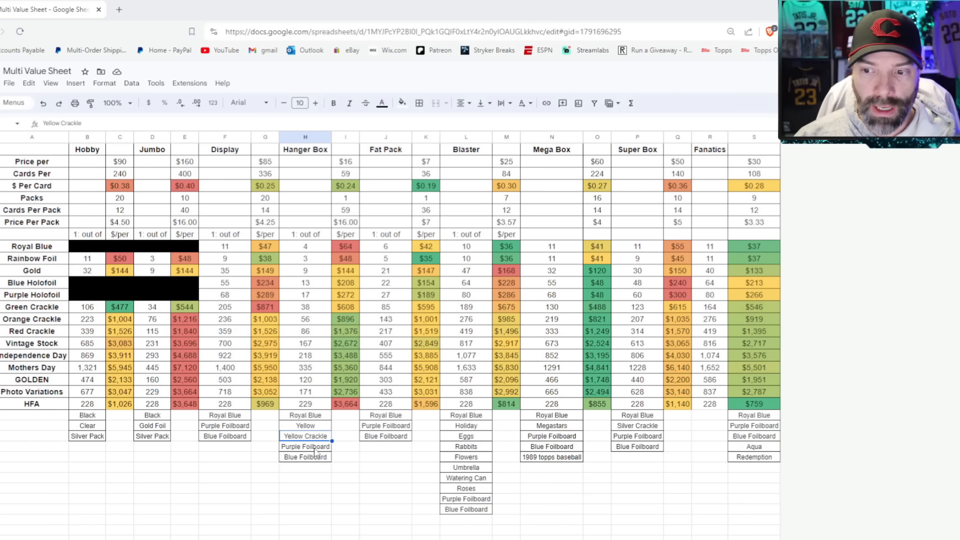
left_click(305, 457)
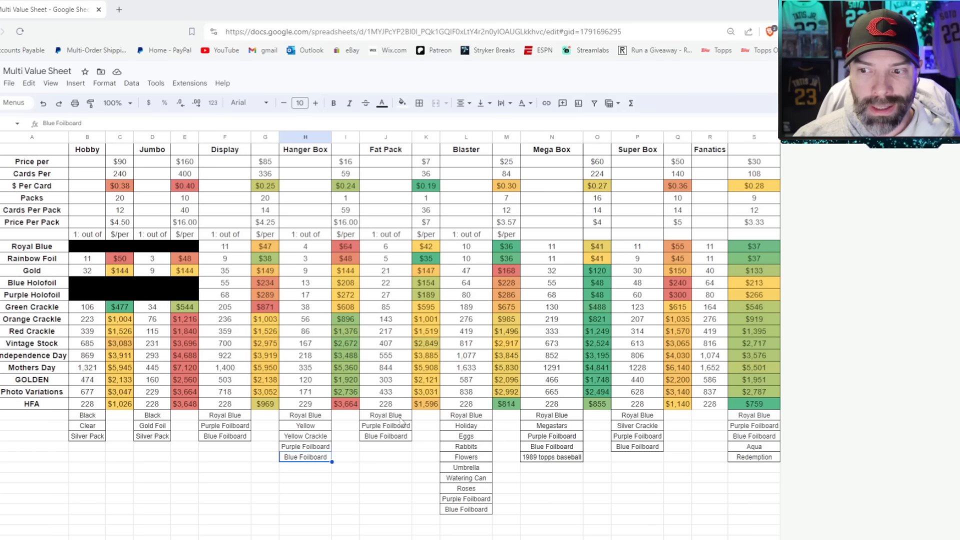
left_click(385, 426)
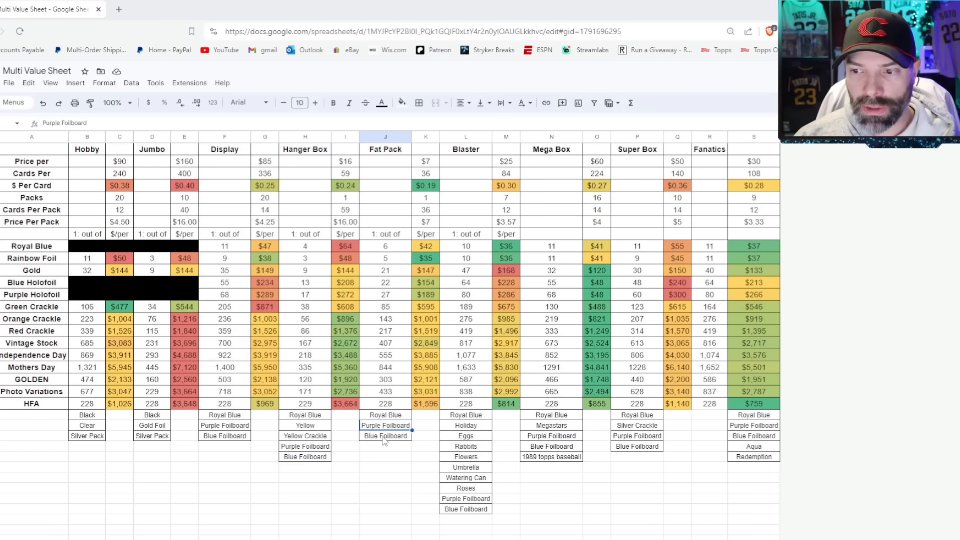
left_click(466, 149)
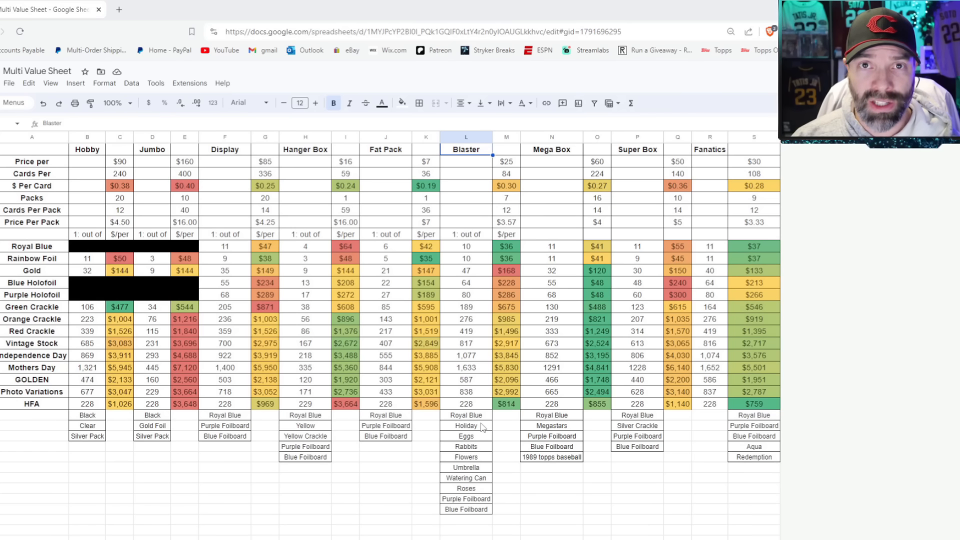
mouse_move(481, 426)
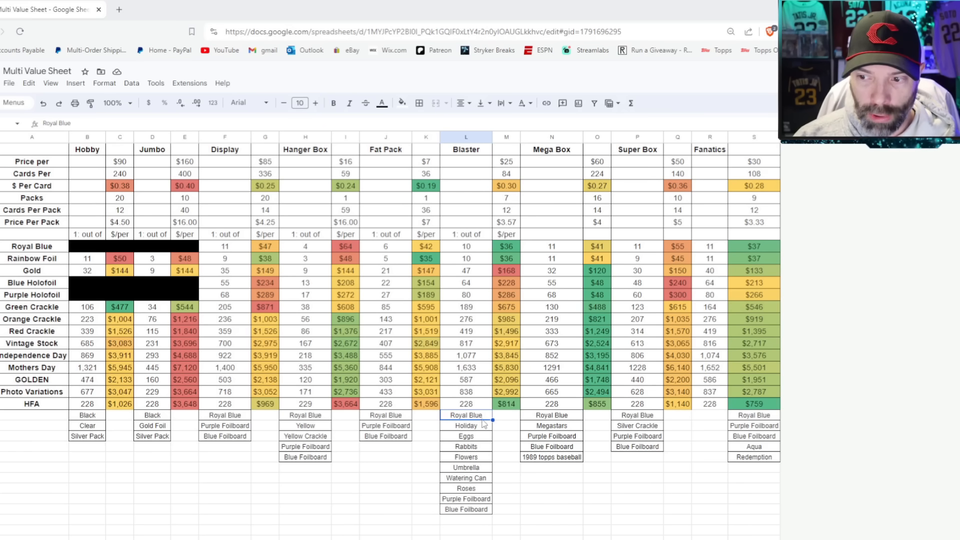
left_click(466, 509)
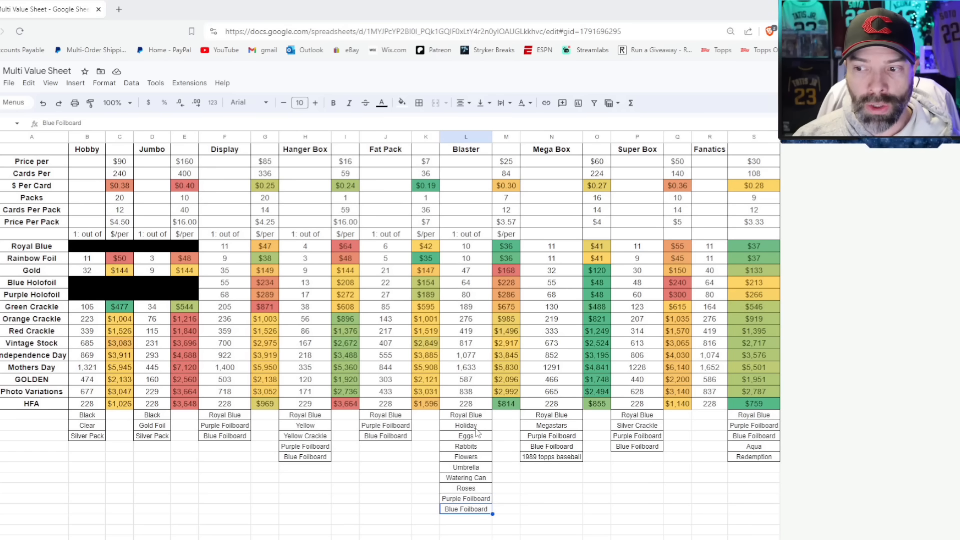
left_click(465, 426)
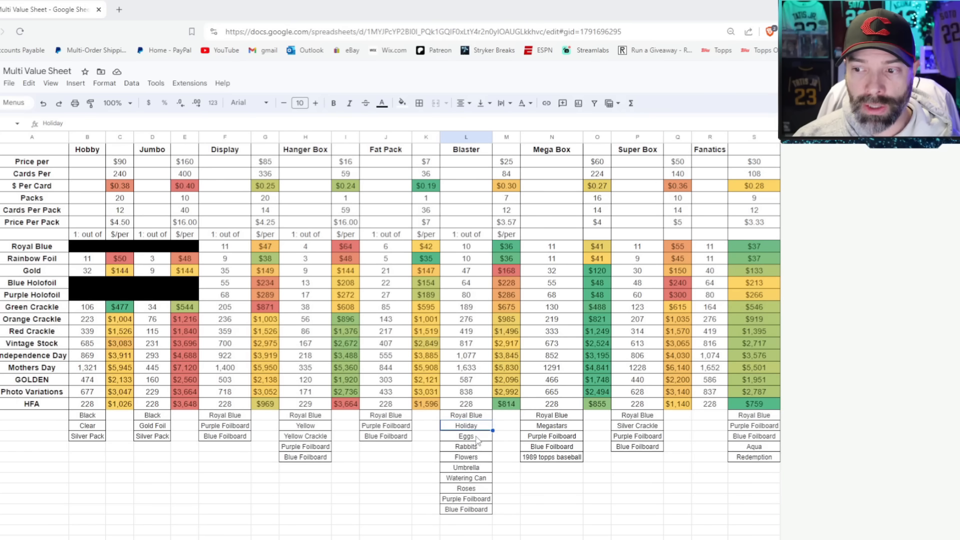
left_click(465, 457)
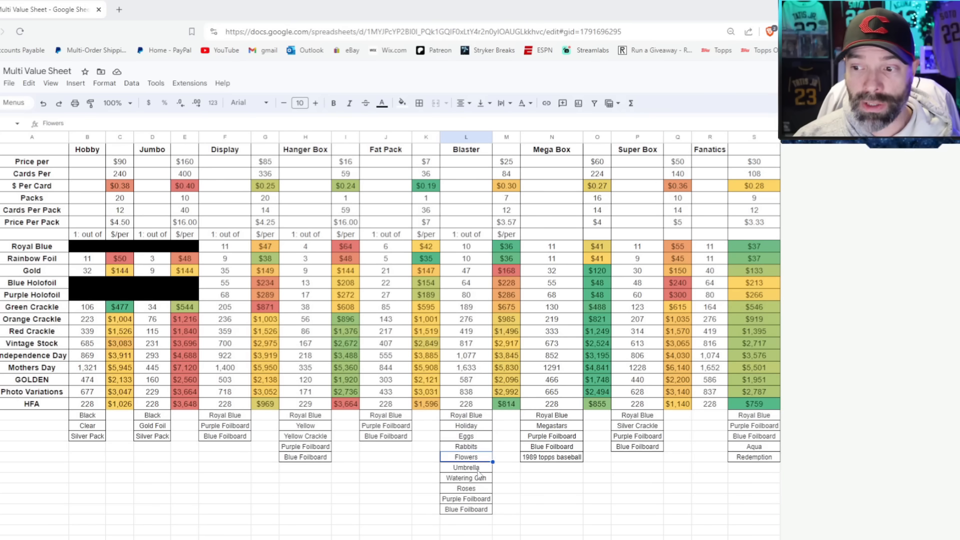
left_click(466, 478)
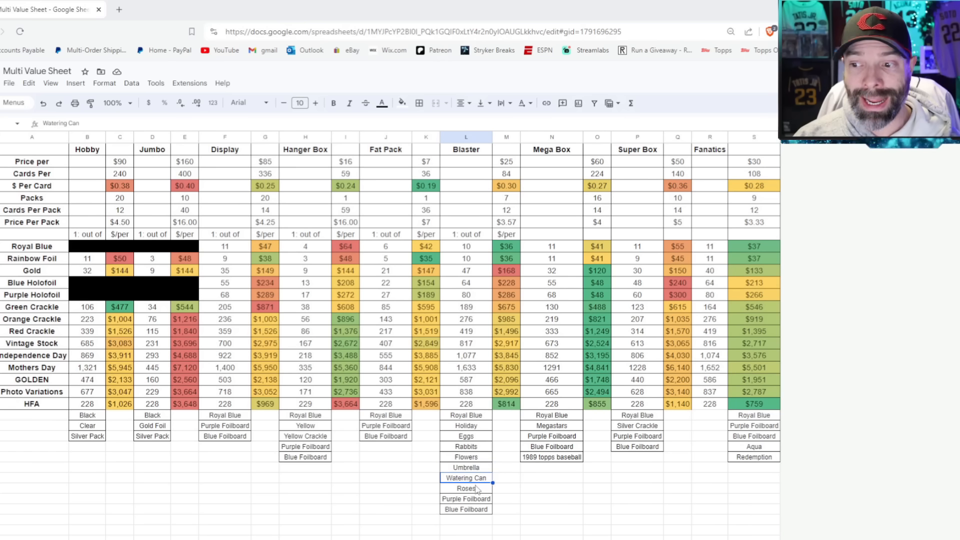
left_click(466, 488)
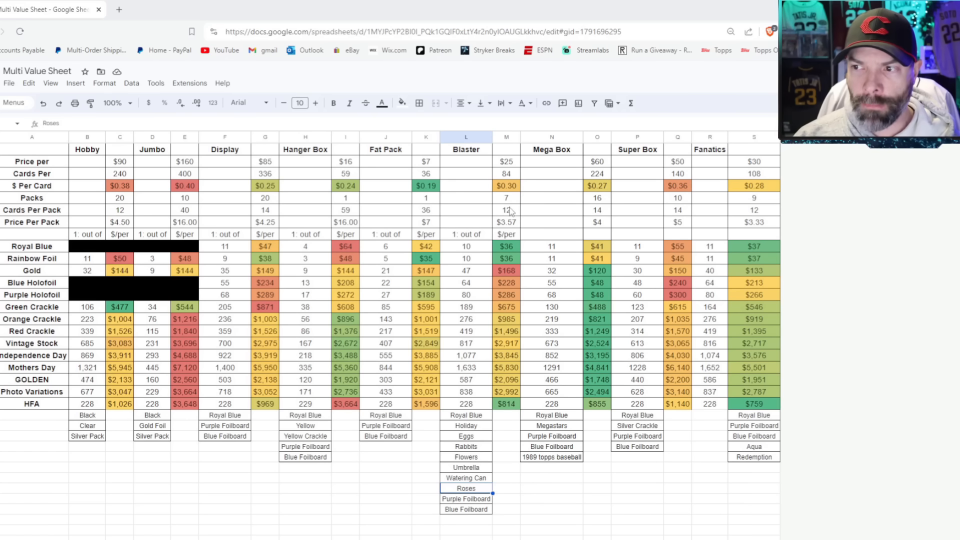
left_click(506, 186)
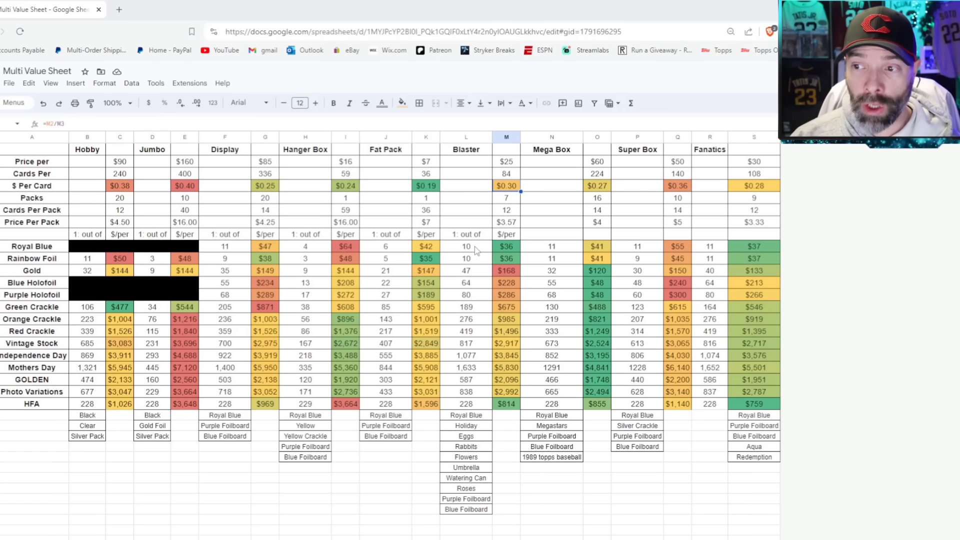
mouse_move(502, 260)
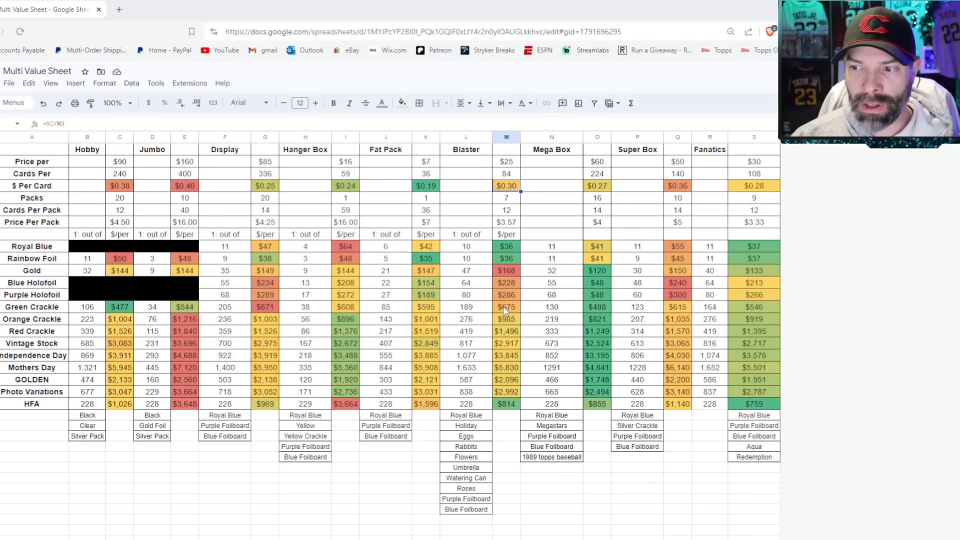
mouse_move(465, 401)
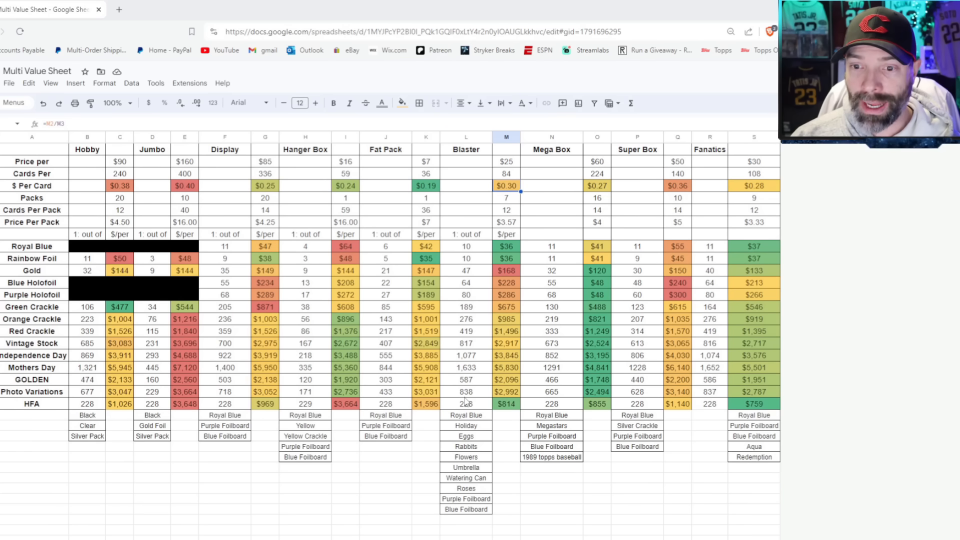
left_click(506, 403)
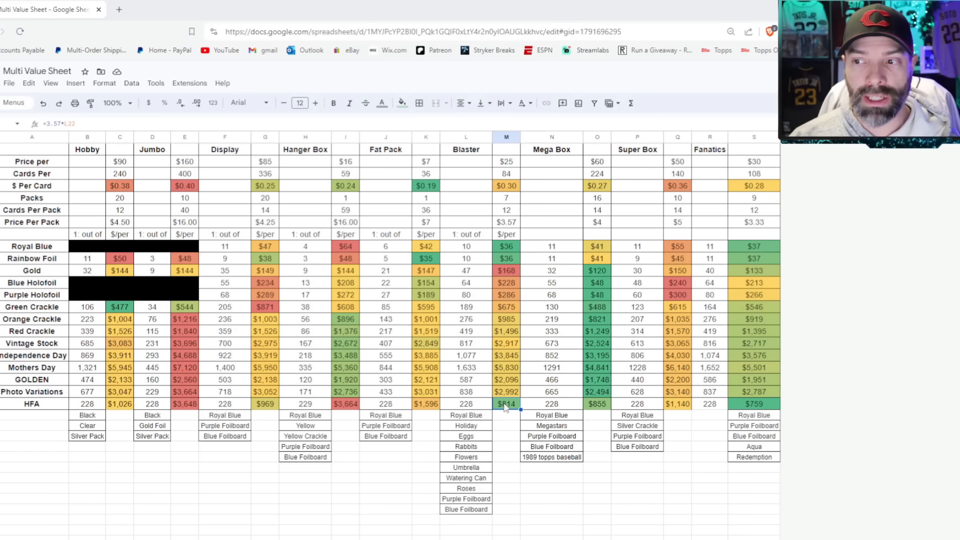
mouse_move(527, 298)
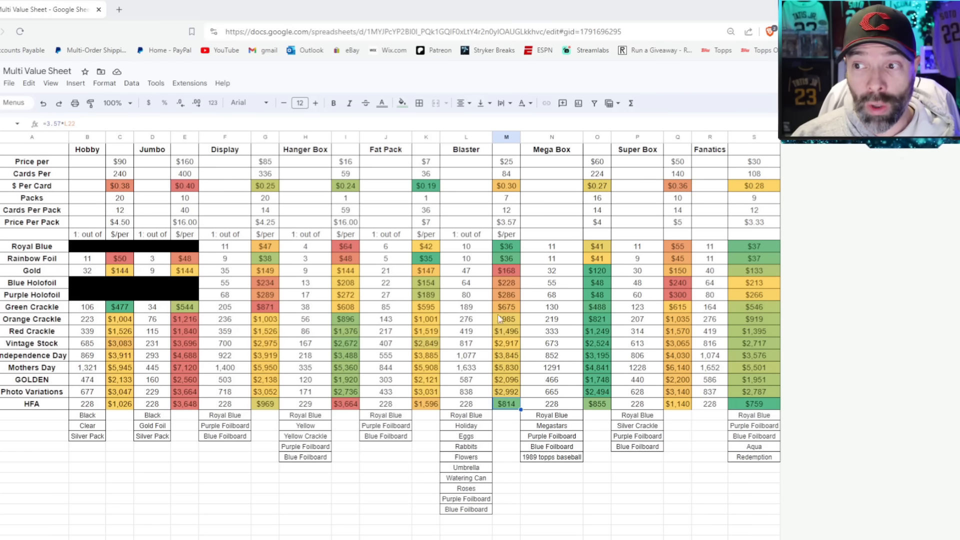
left_click(597, 161)
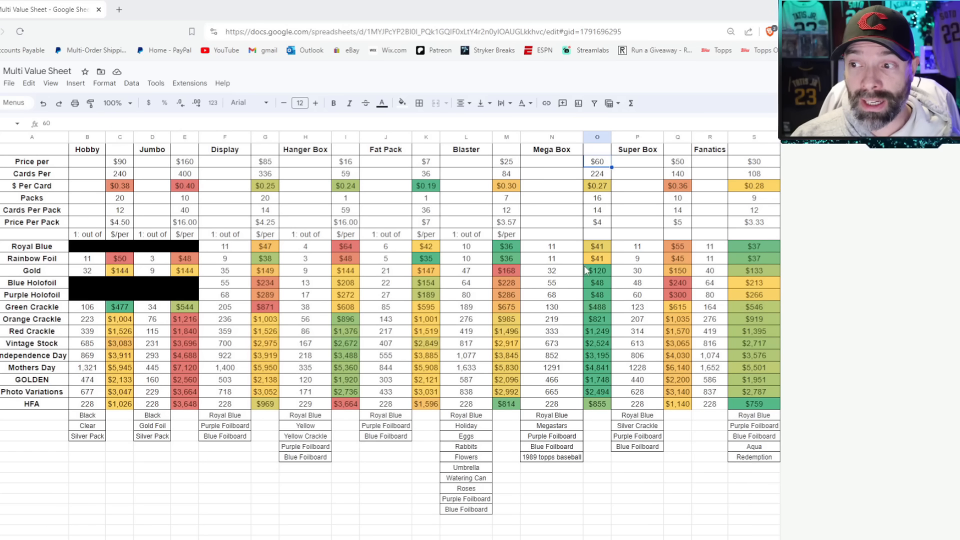
mouse_move(616, 271)
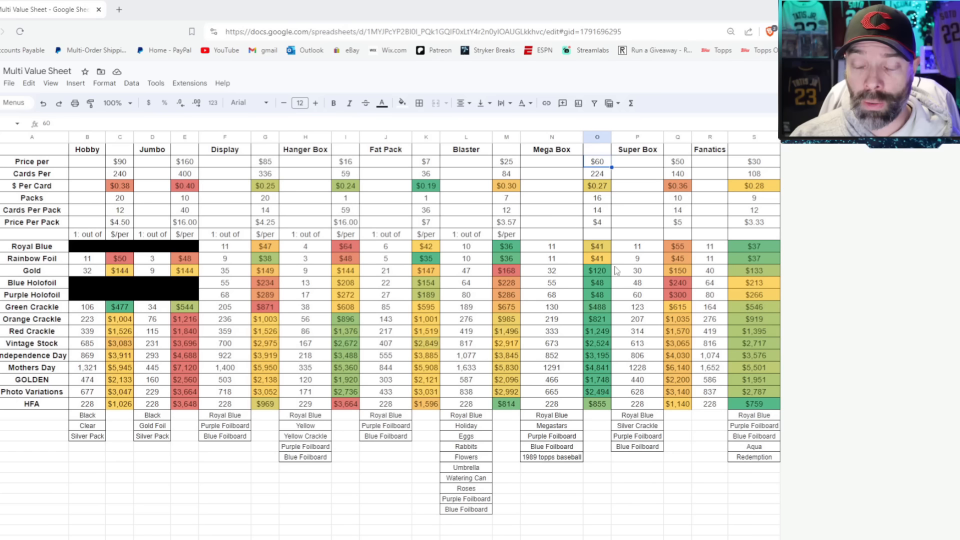
mouse_move(588, 337)
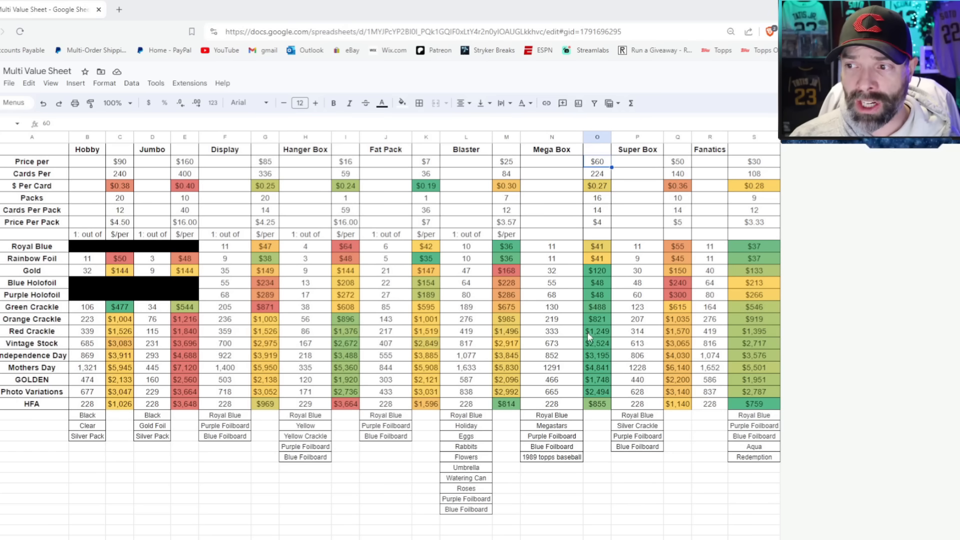
left_click(596, 403)
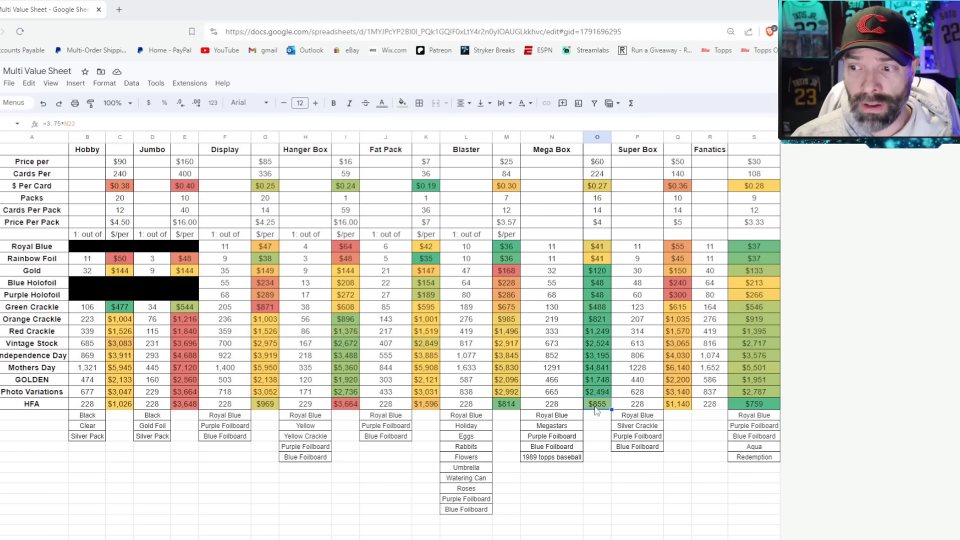
mouse_move(576, 413)
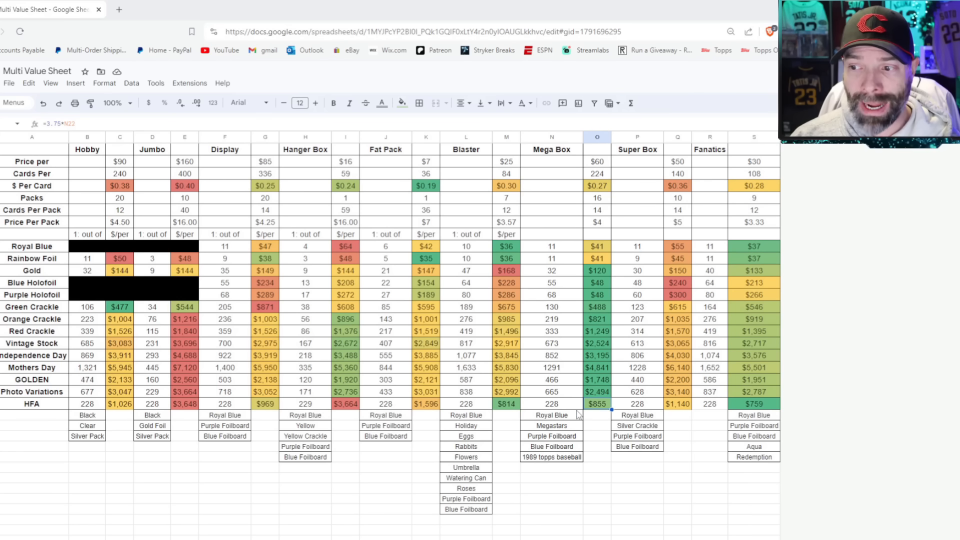
mouse_move(556, 432)
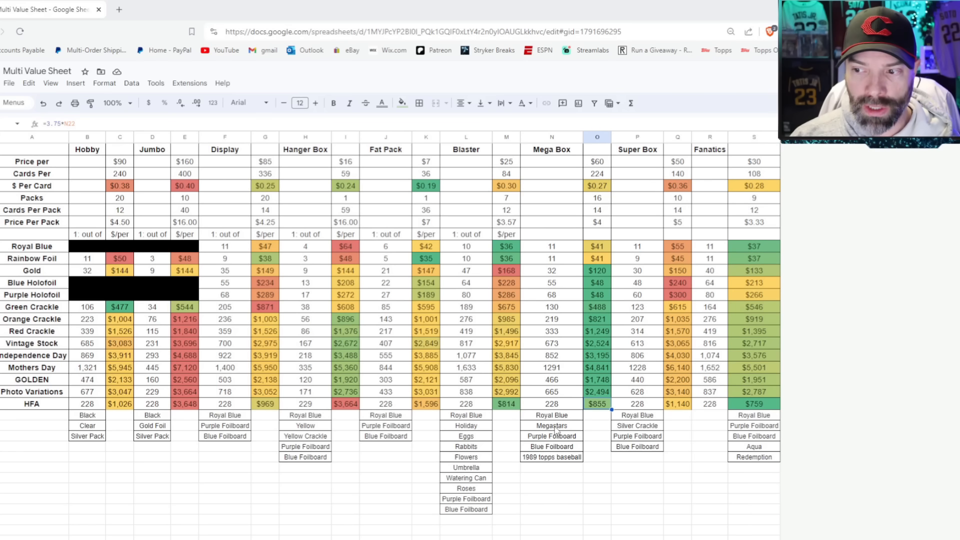
left_click(551, 426)
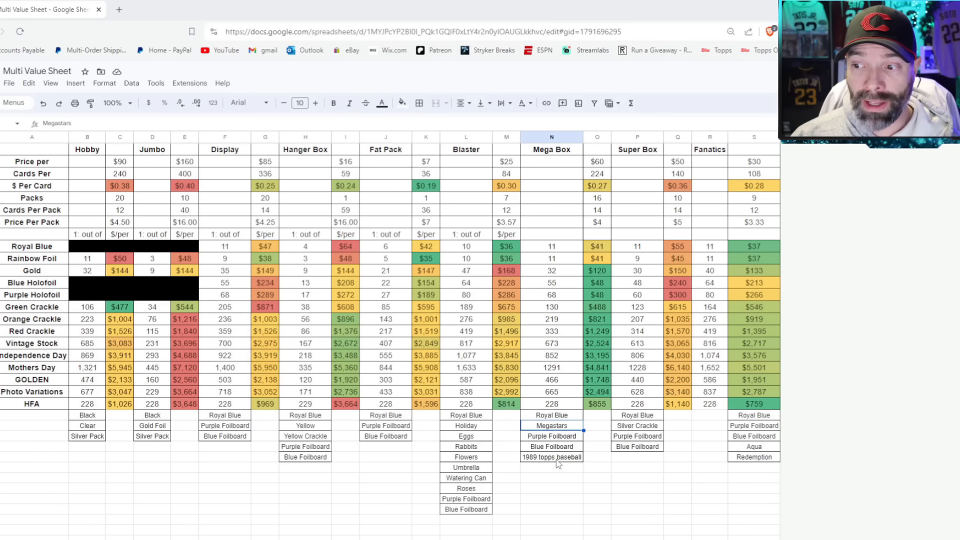
left_click(551, 457)
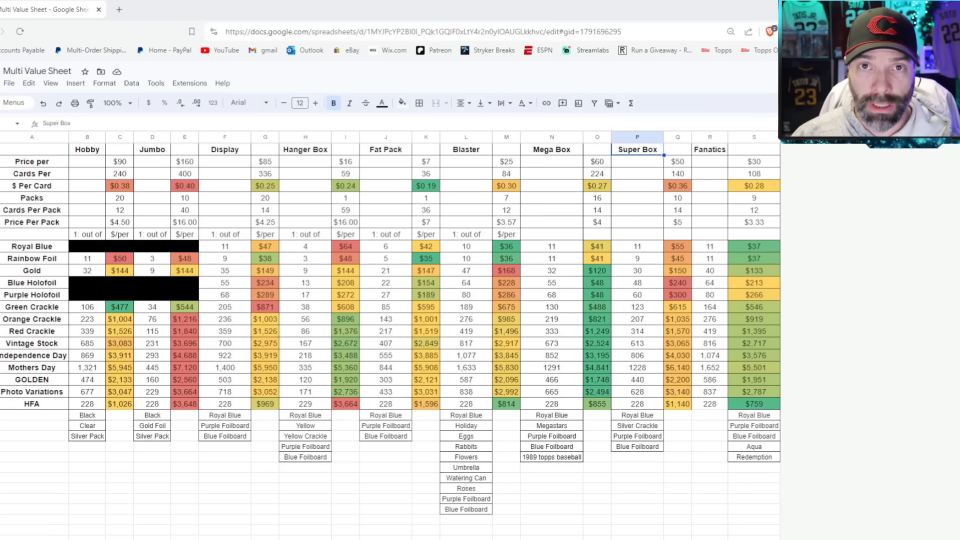
left_click(686, 9)
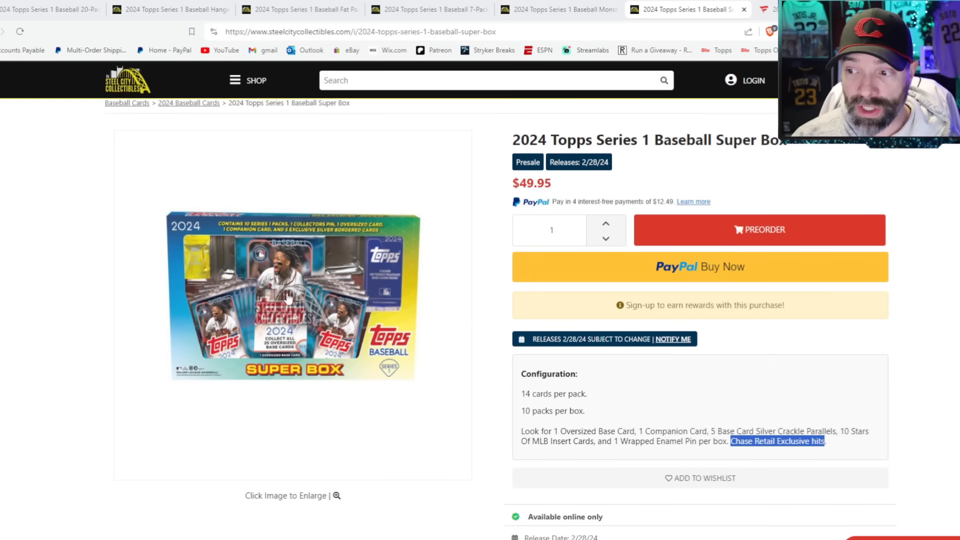
mouse_move(366, 364)
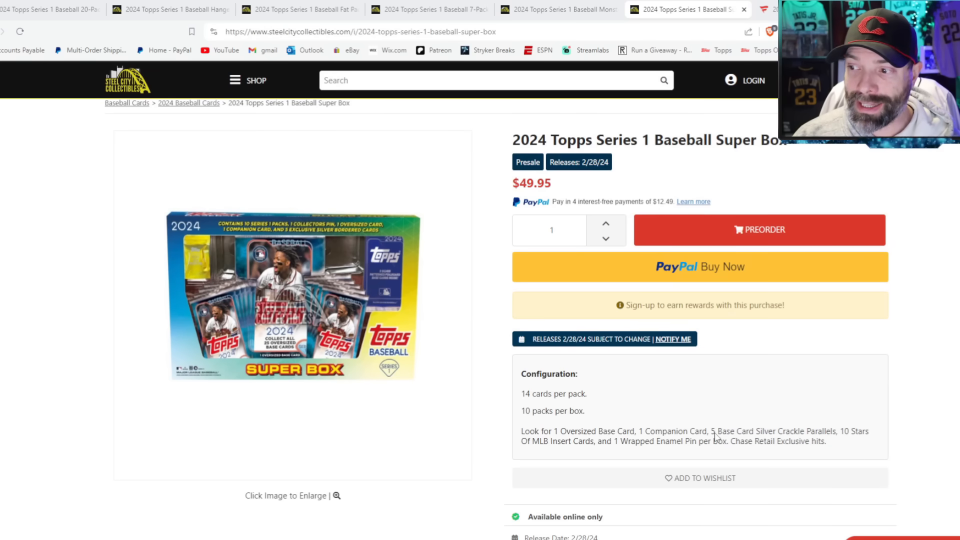
mouse_move(851, 437)
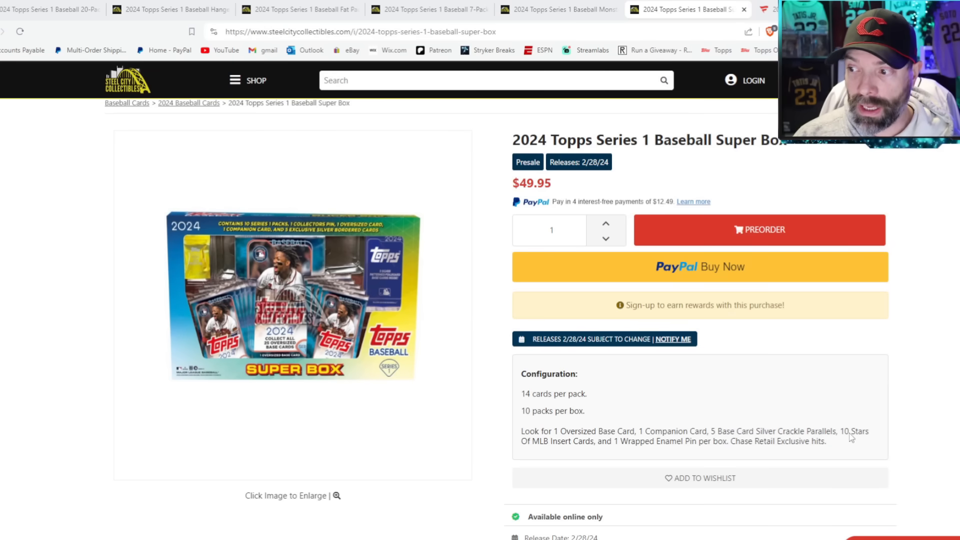
mouse_move(601, 452)
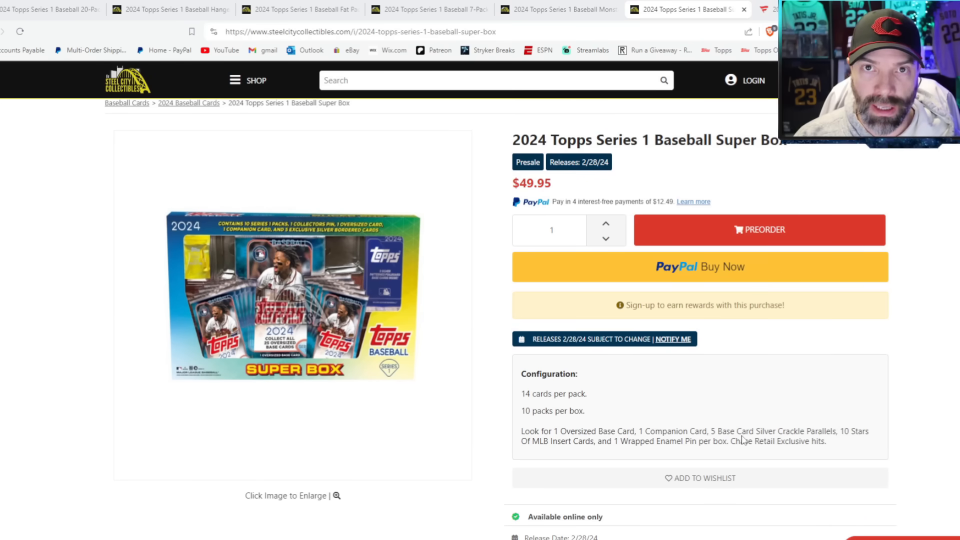
left_click(50, 9)
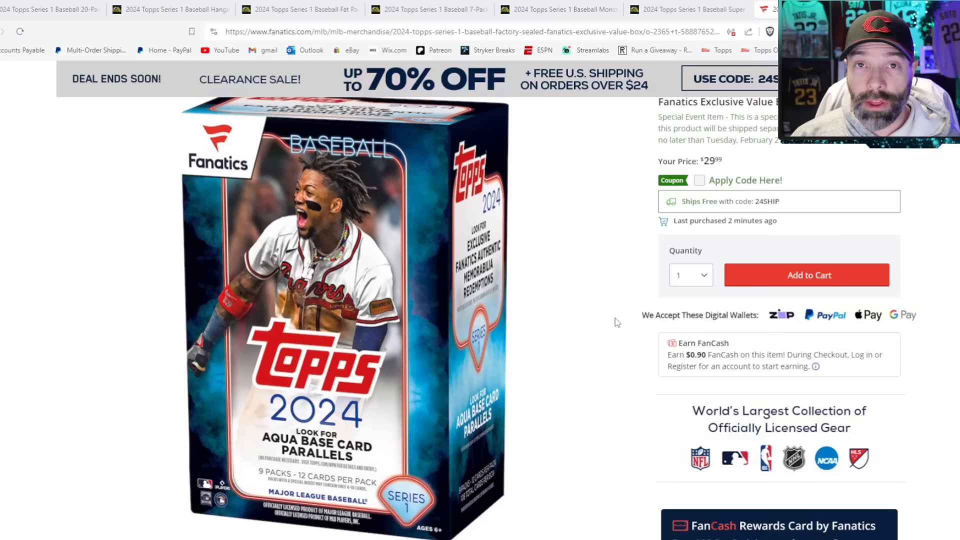
mouse_move(586, 270)
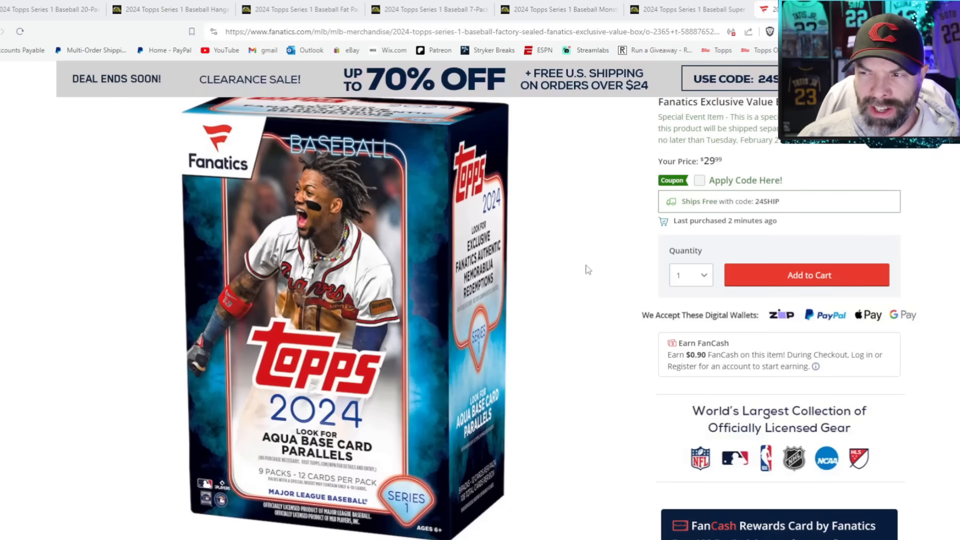
mouse_move(583, 268)
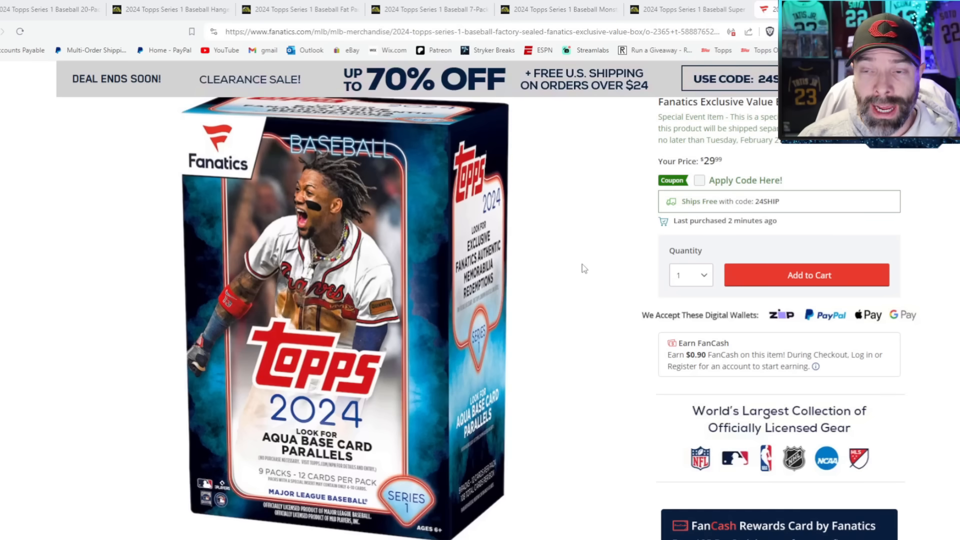
mouse_move(309, 527)
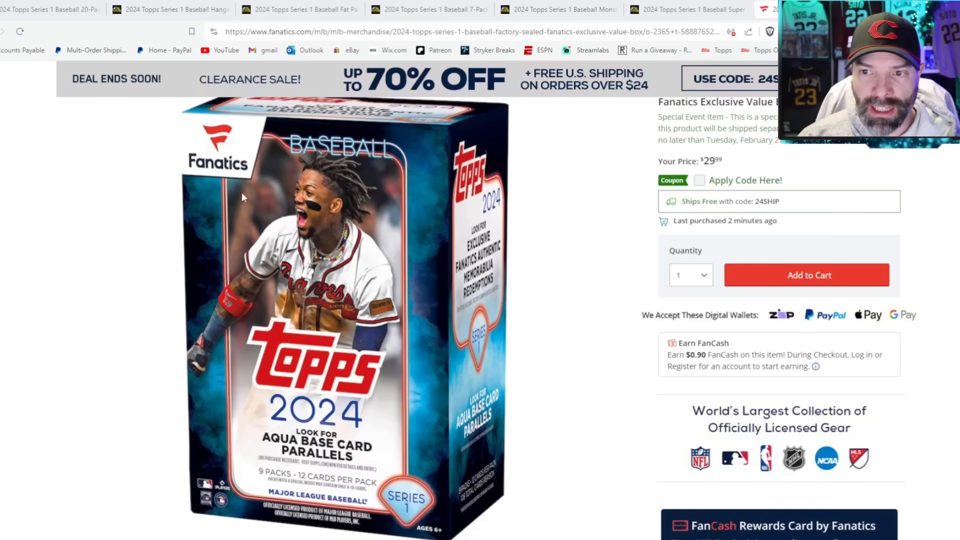
mouse_move(380, 445)
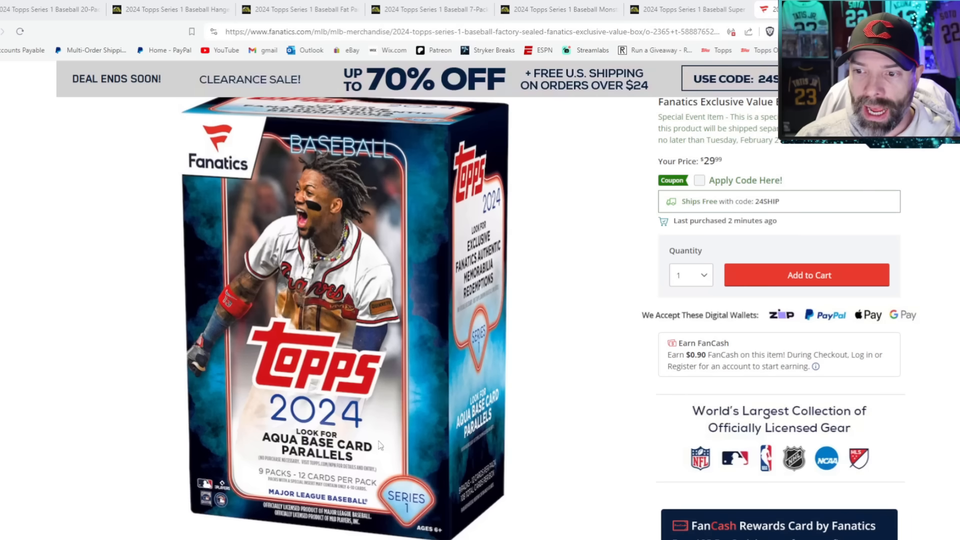
mouse_move(399, 458)
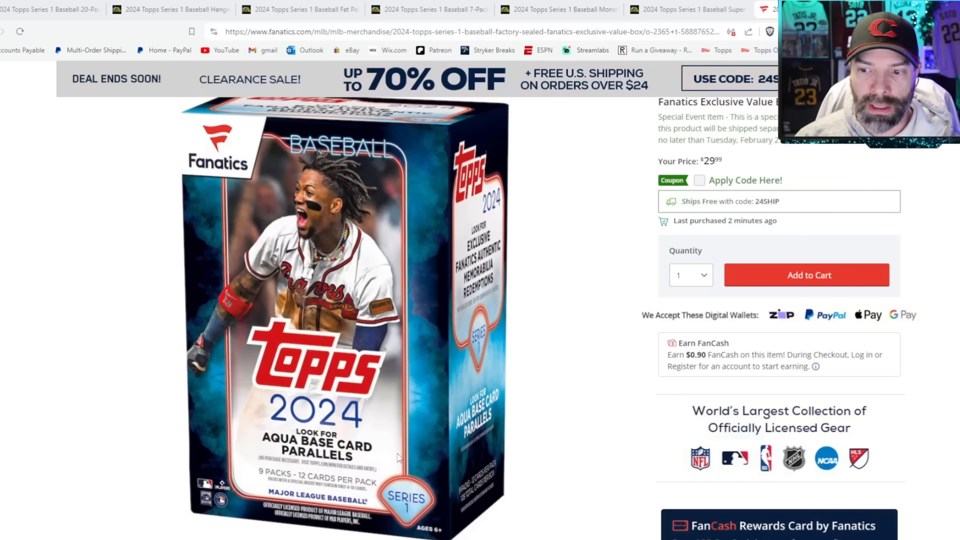
mouse_move(392, 416)
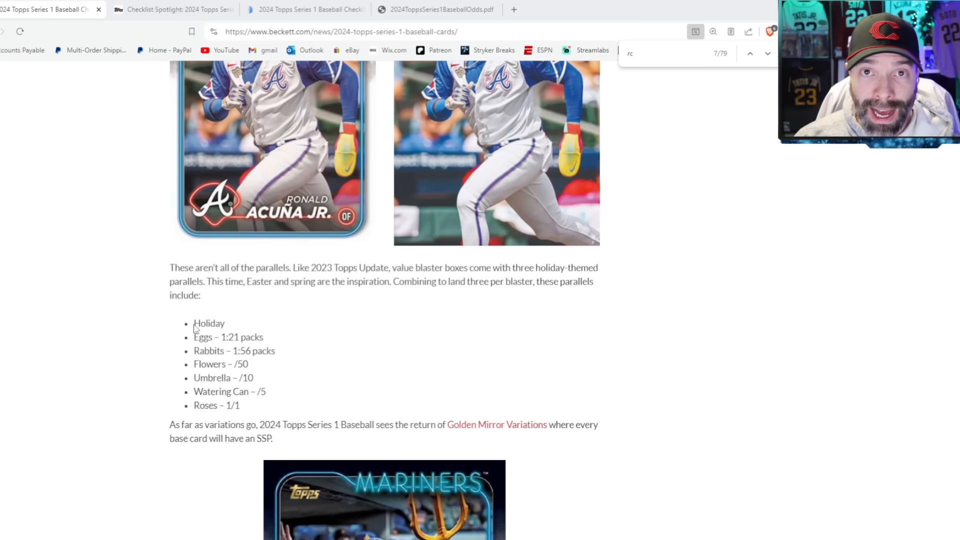
mouse_move(193, 328)
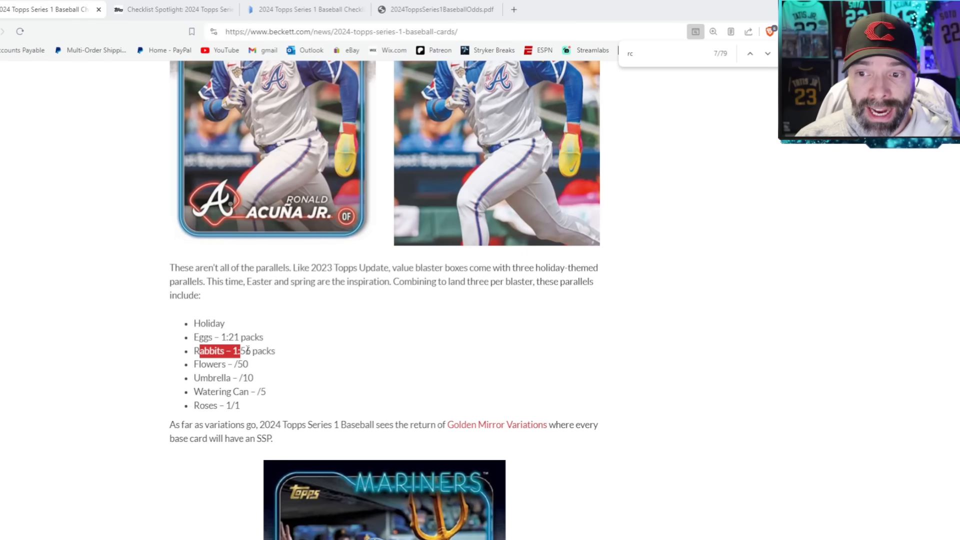
left_click(767, 53)
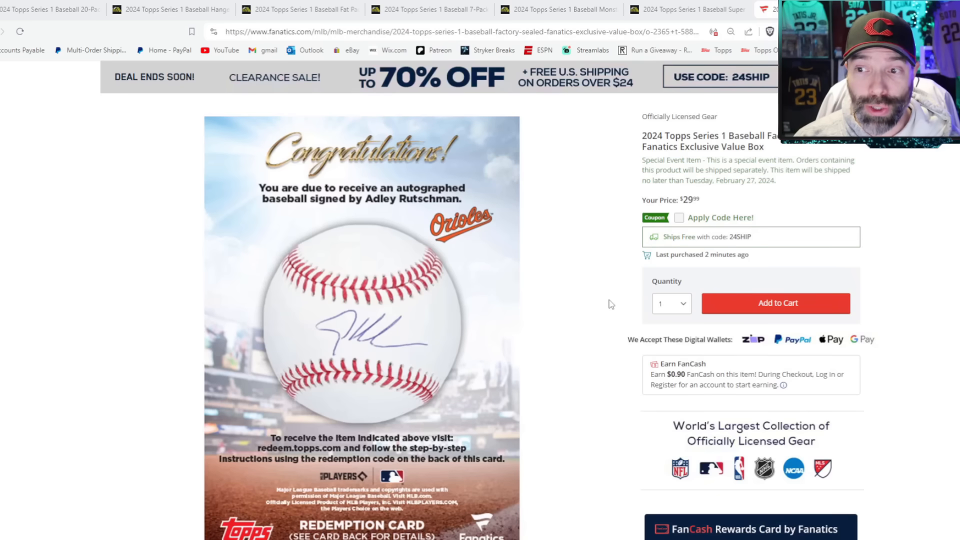
mouse_move(202, 460)
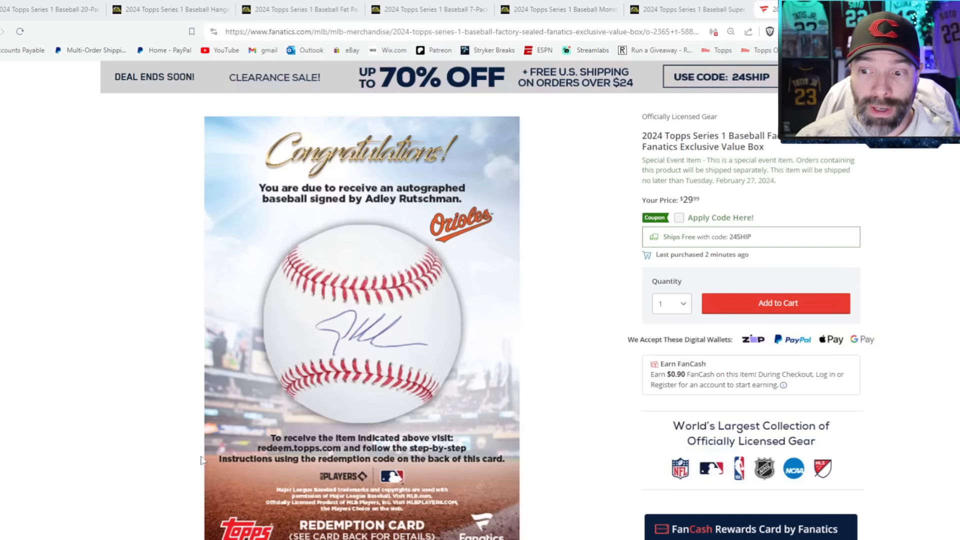
mouse_move(478, 299)
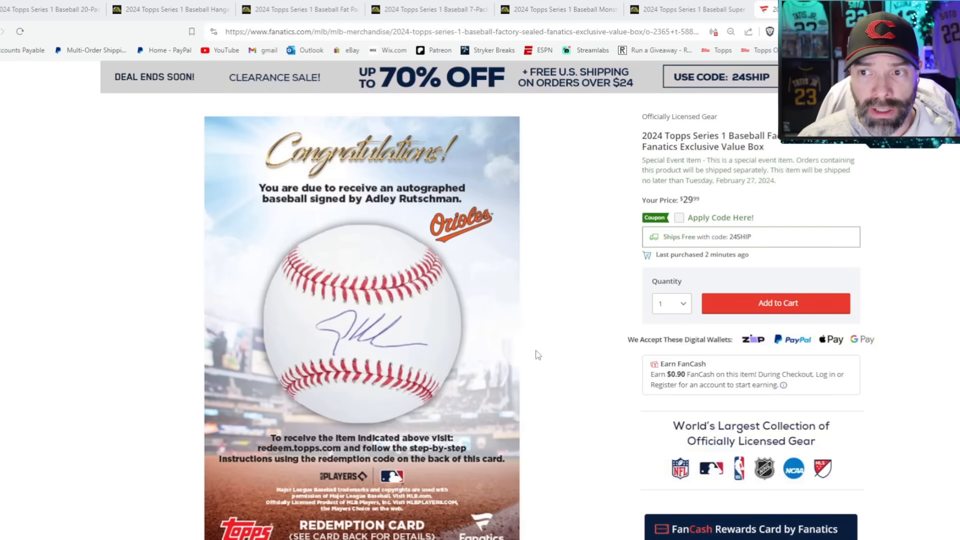
mouse_move(550, 342)
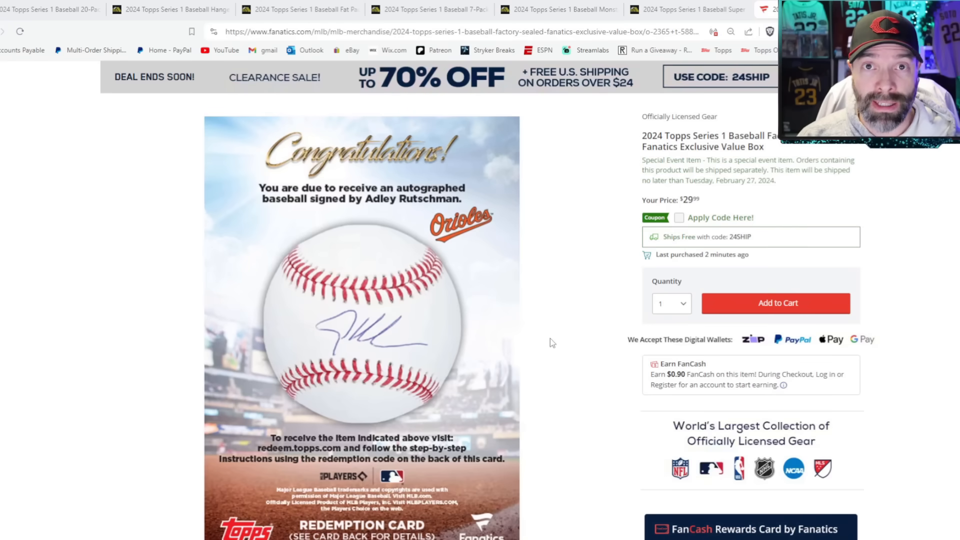
left_click(49, 9)
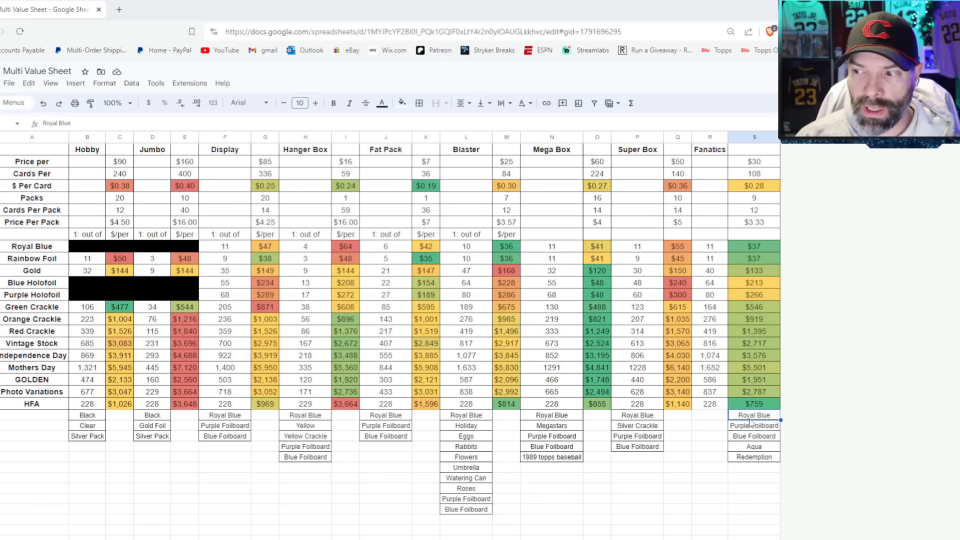
left_click(754, 426)
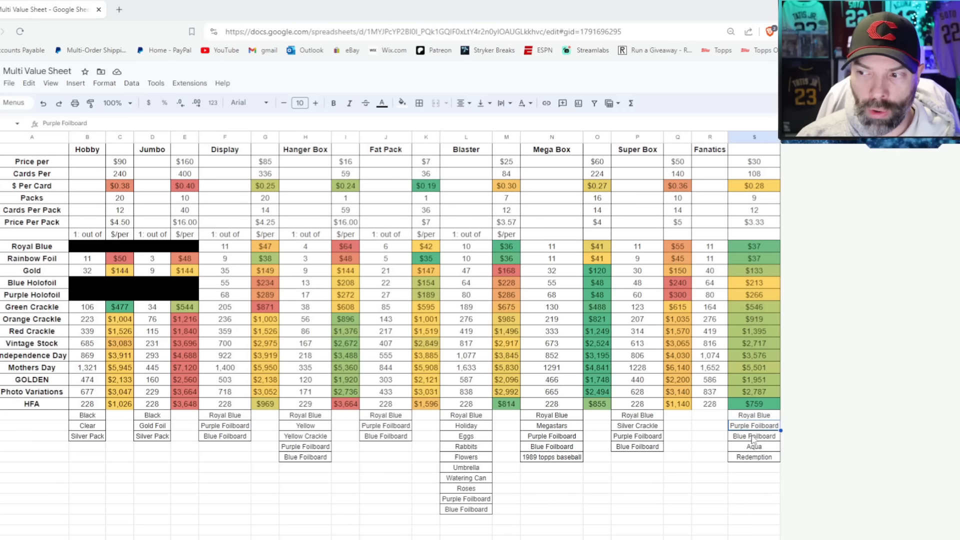
left_click(754, 436)
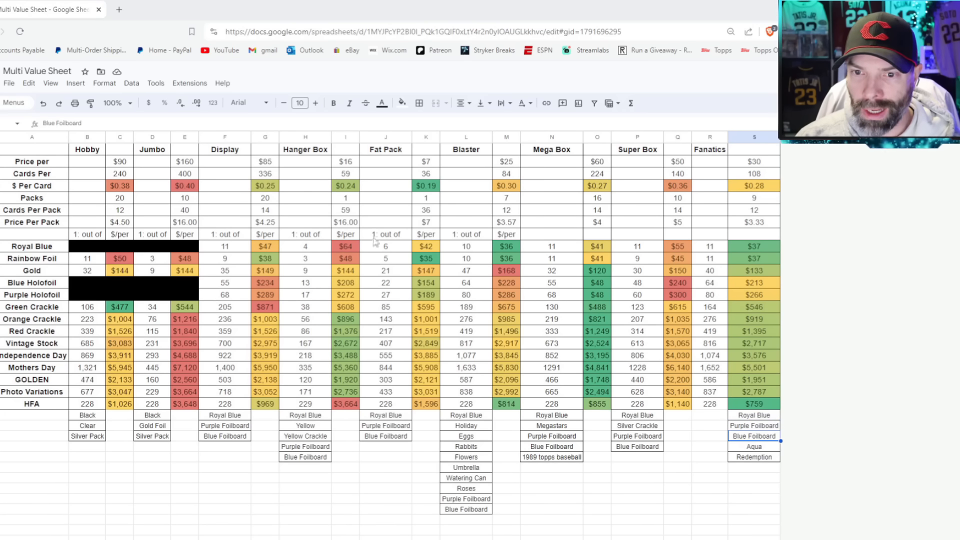
left_click(32, 282)
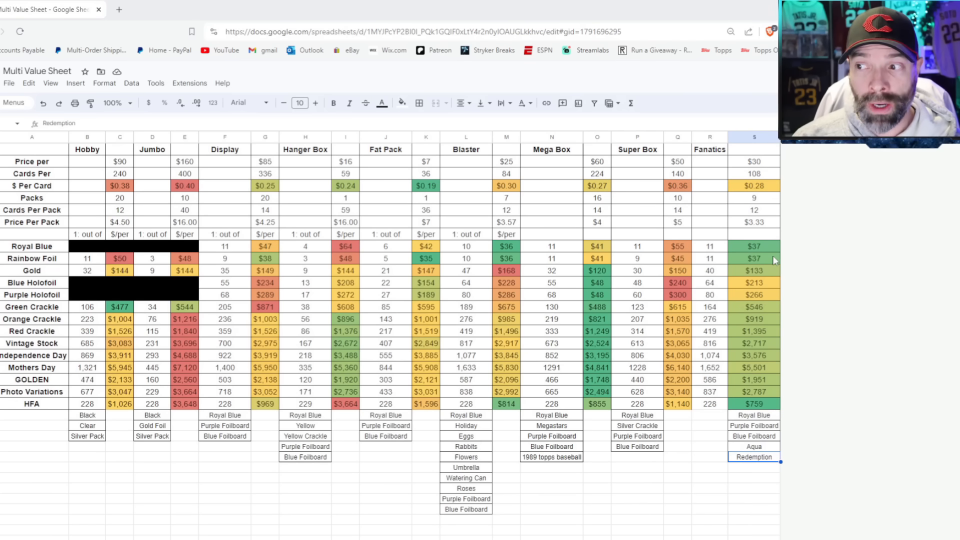
mouse_move(798, 262)
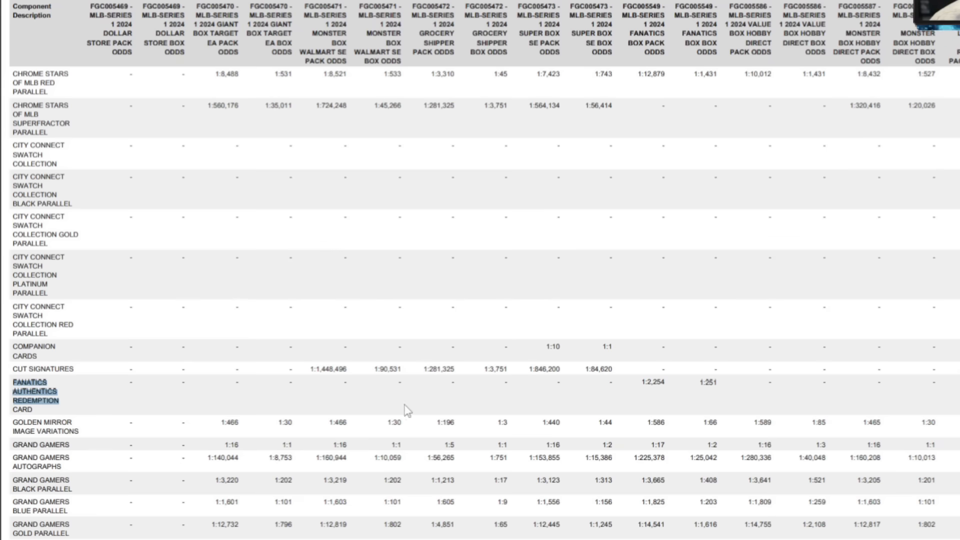
double_click(648, 384)
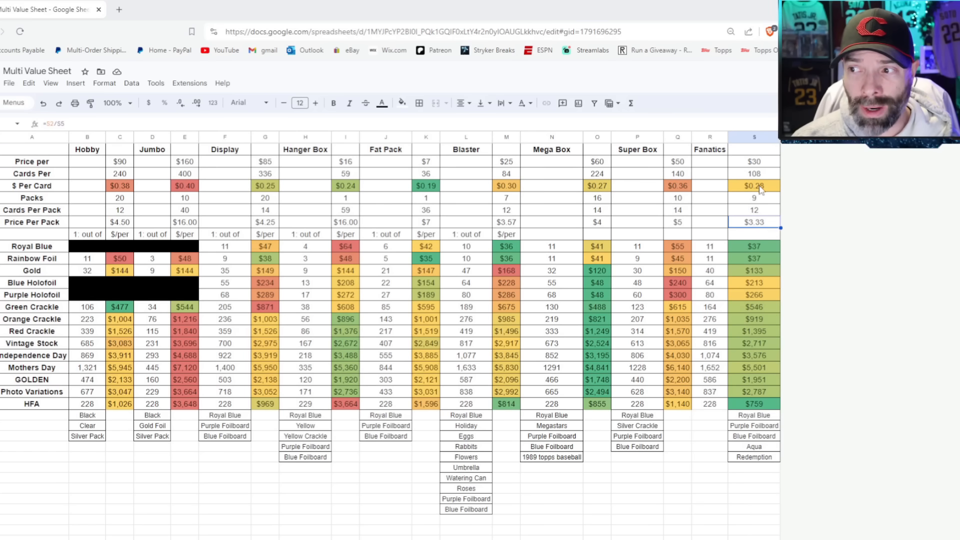
left_click(754, 186)
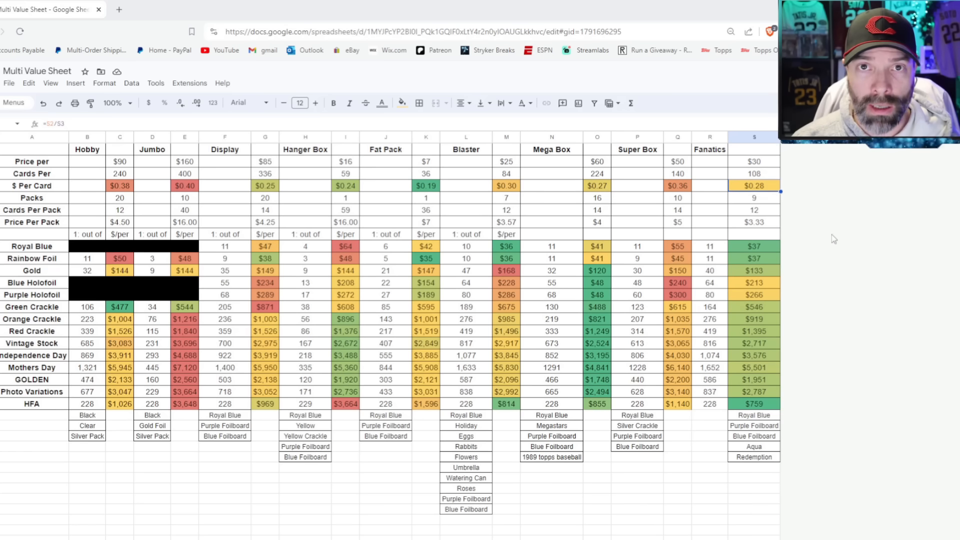
mouse_move(802, 205)
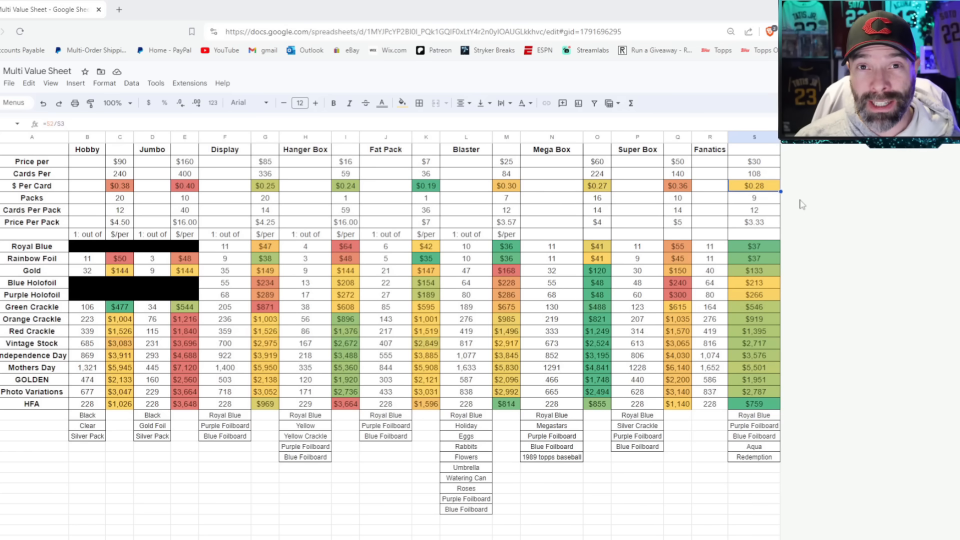